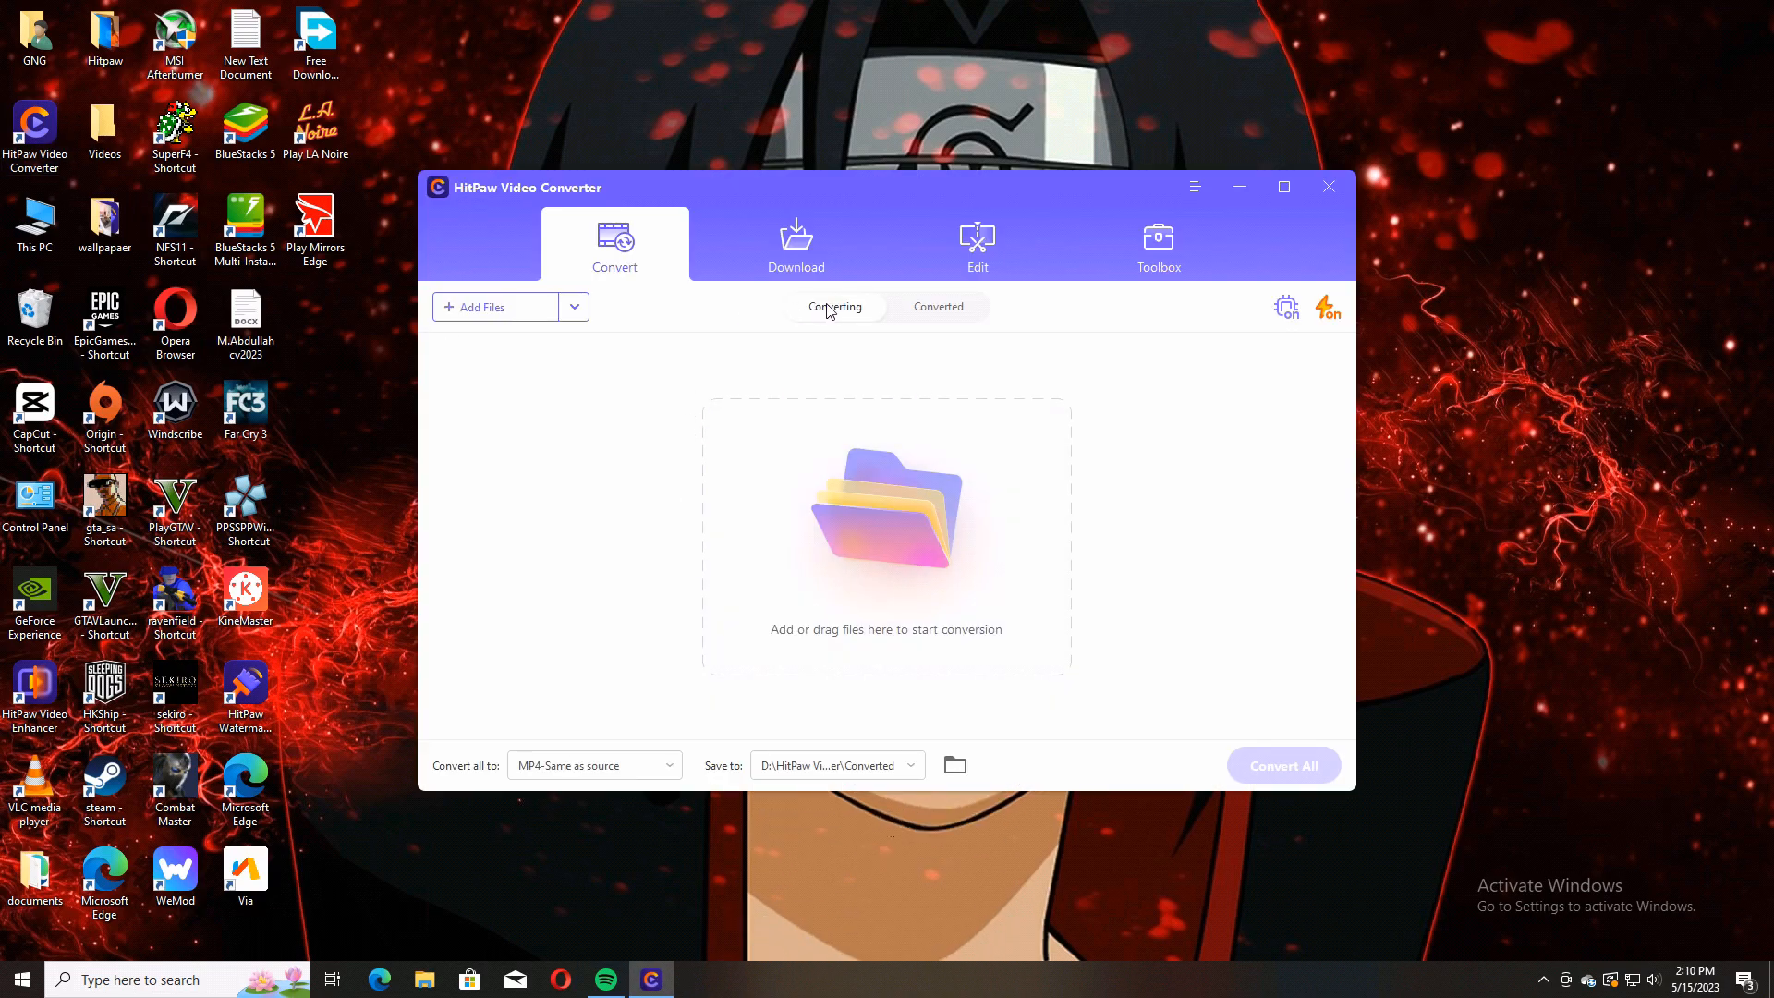
Tour the Download, Toolbox, Convert and Edit sections, ending on the Toolbox tools
left_click(794, 244)
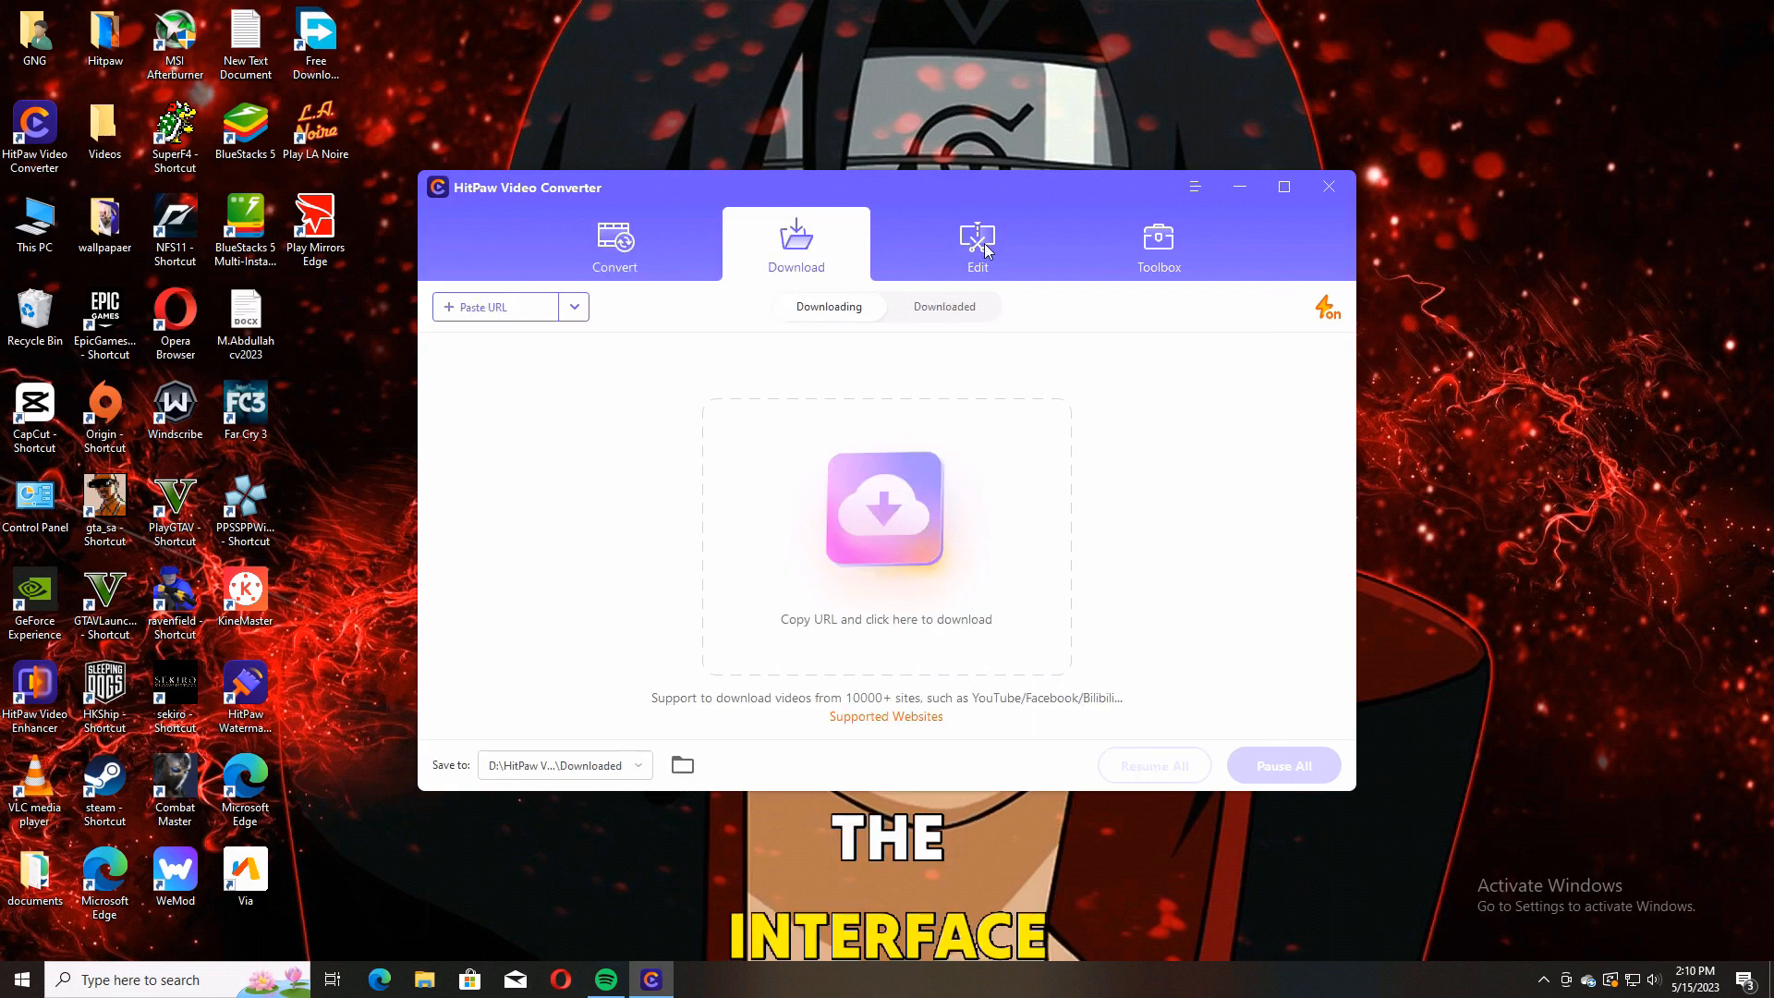
left_click(1156, 244)
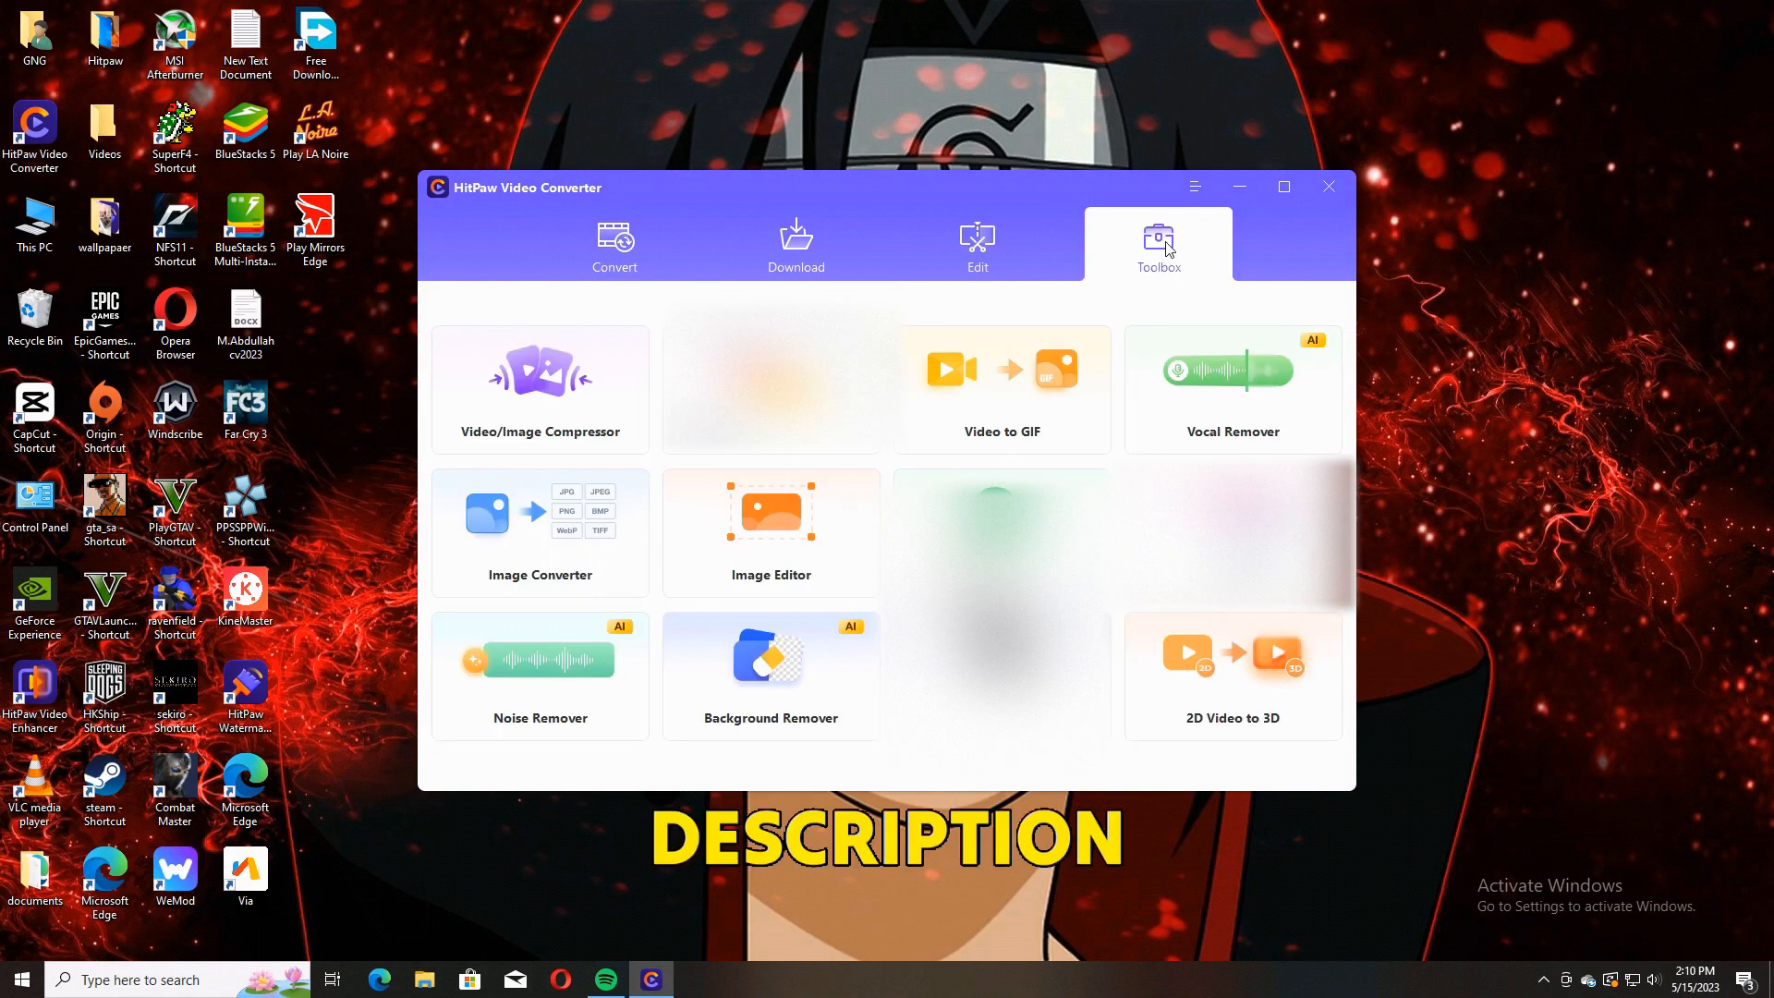
left_click(613, 244)
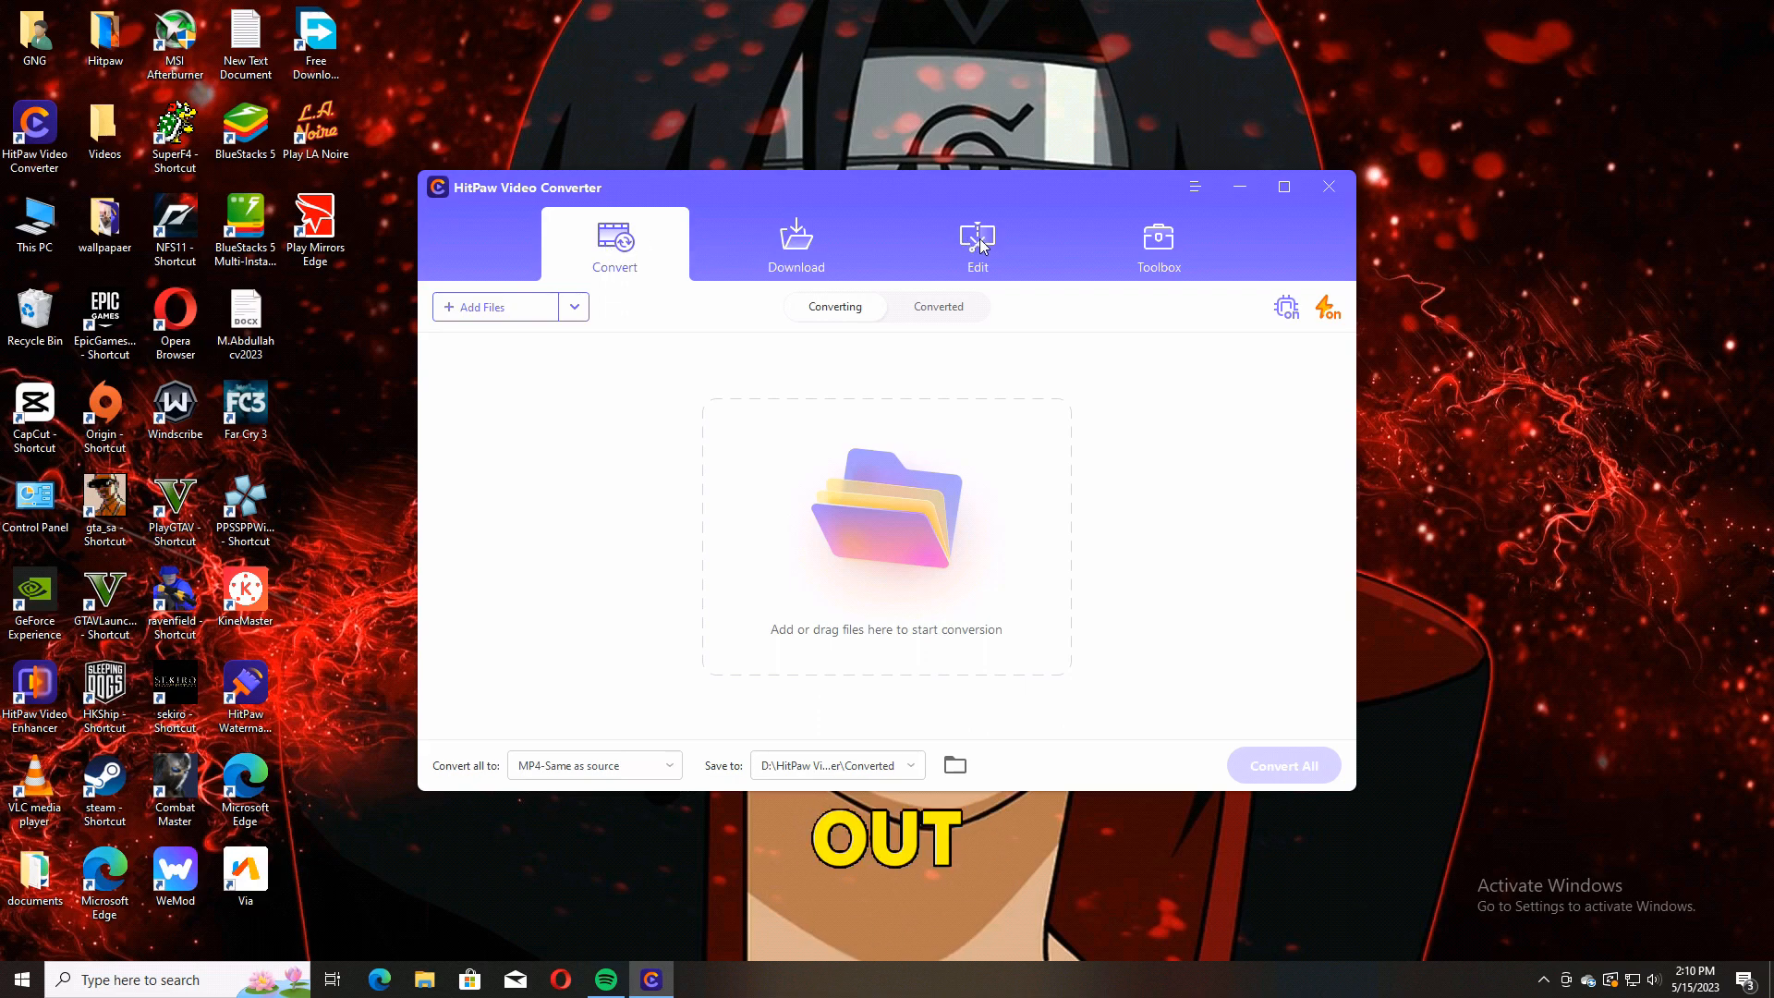
left_click(975, 244)
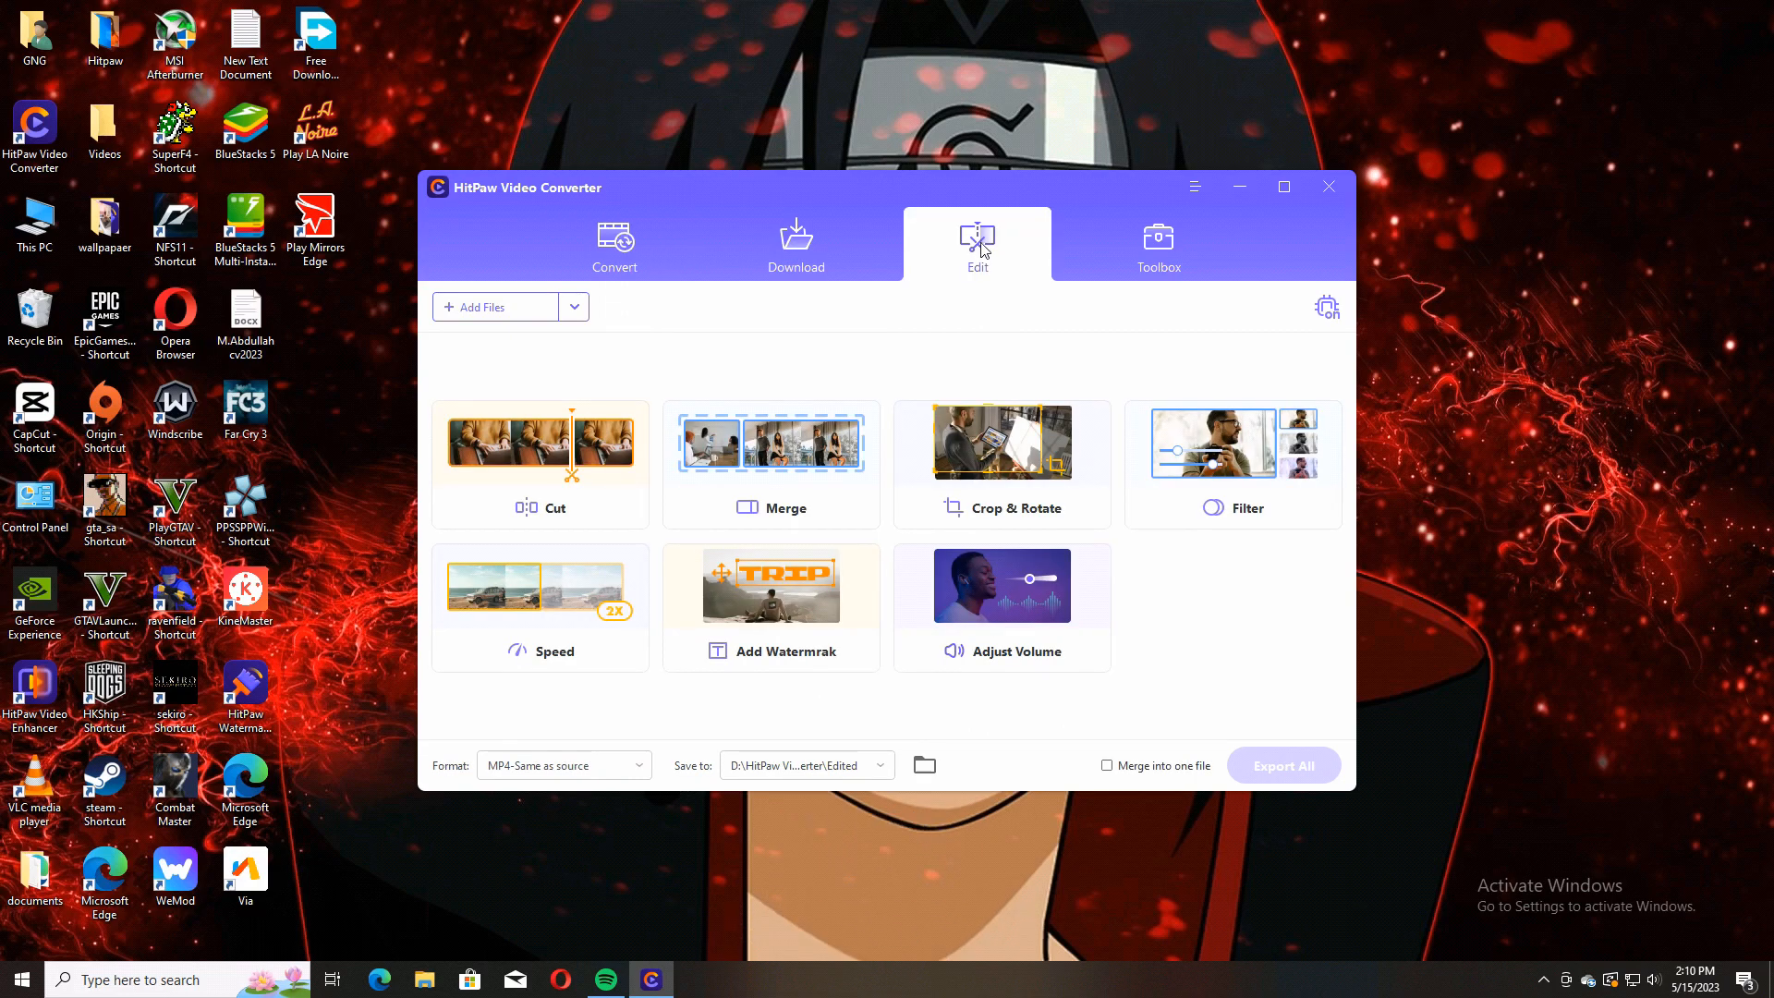
mouse_move(724, 399)
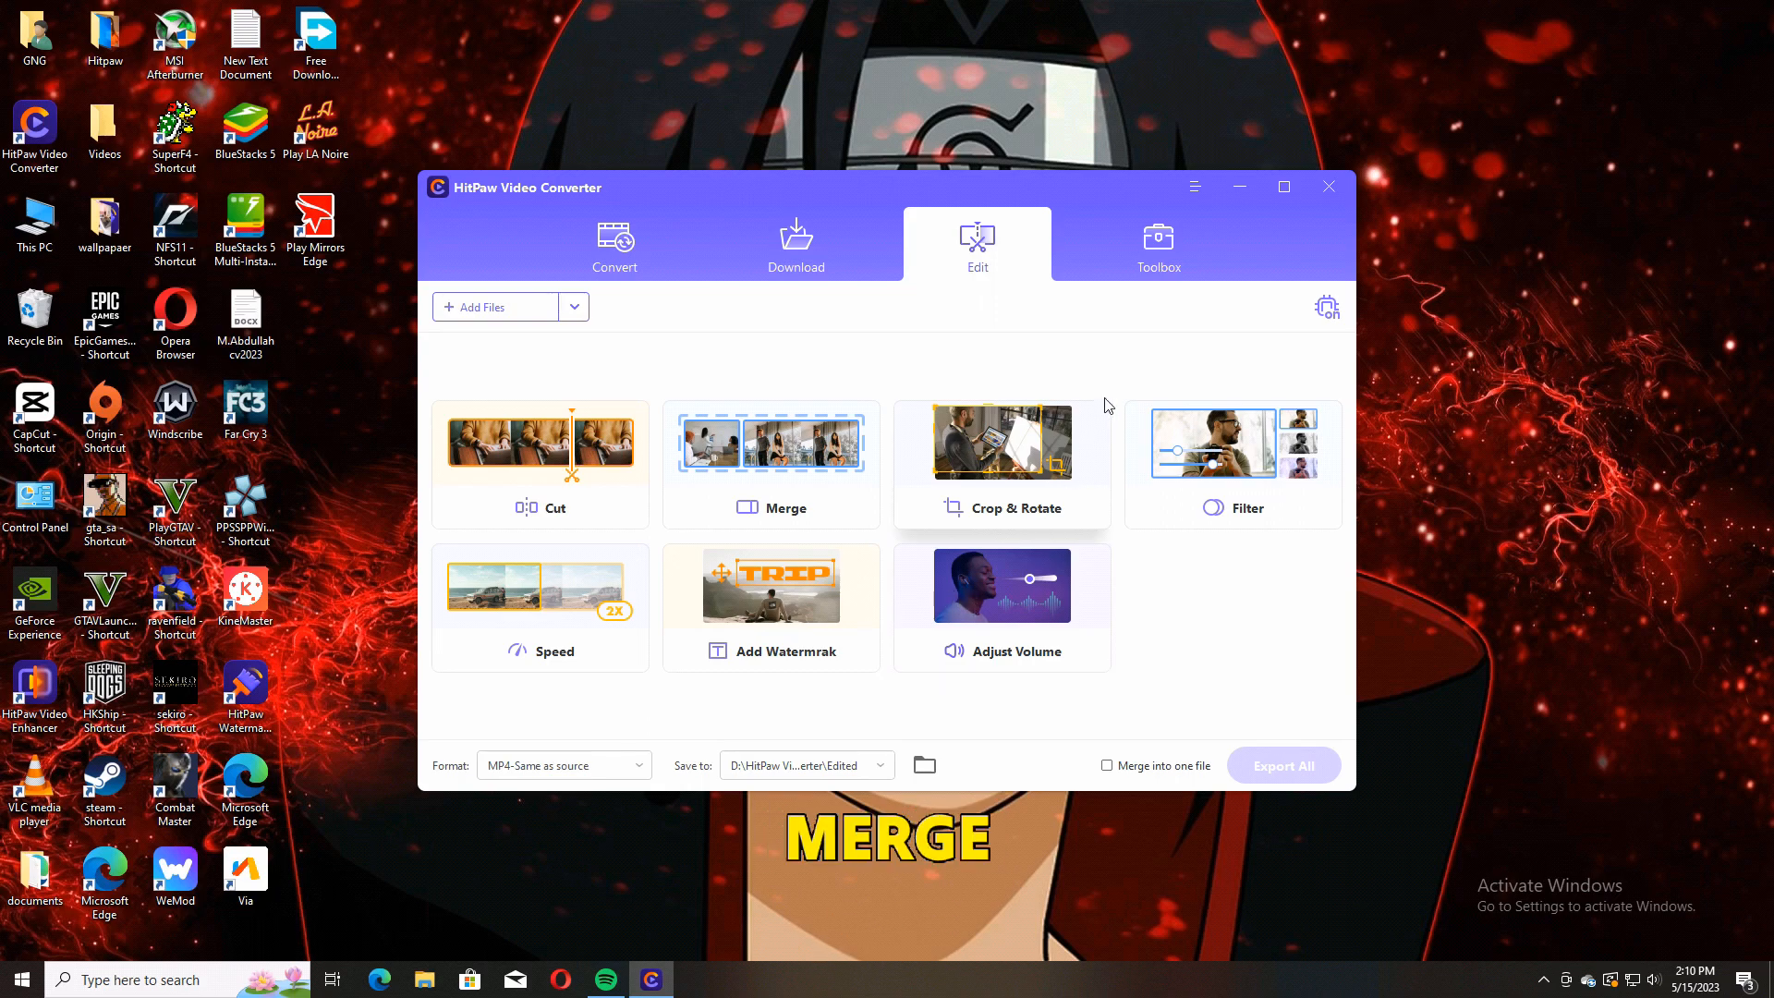
left_click(1157, 242)
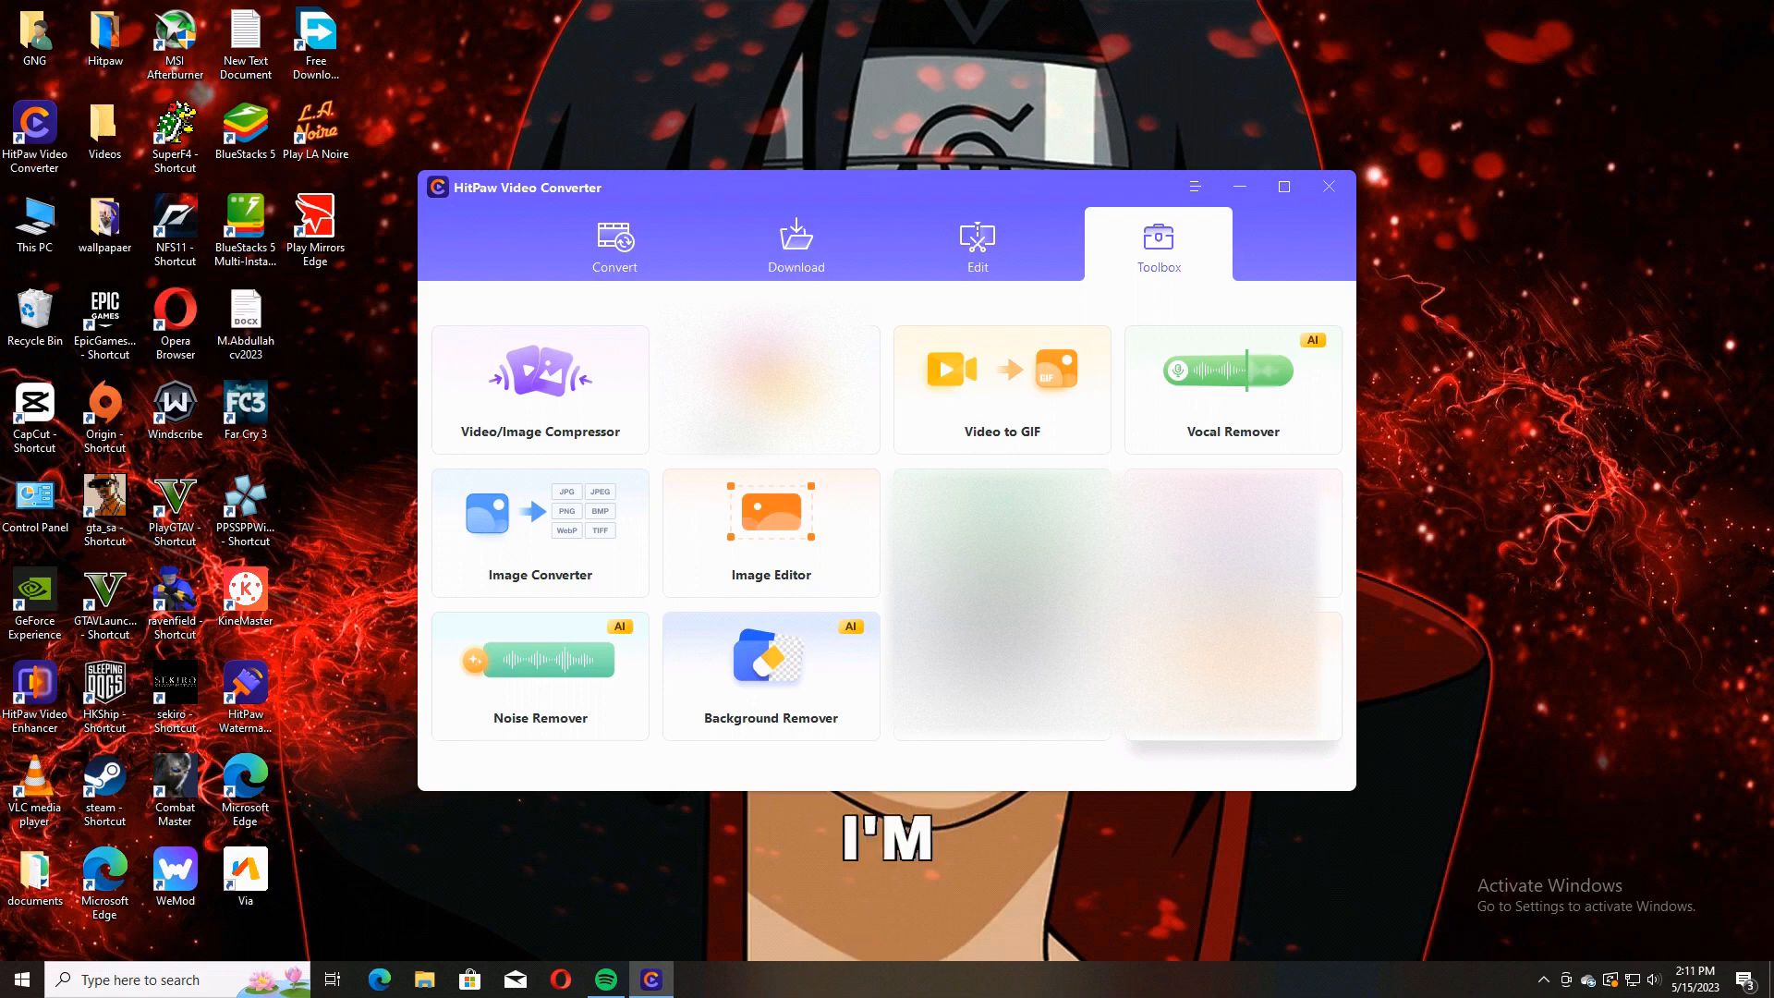
Load 'Profile Picture Maker' from Videos > Video Project into the Convert list
left_click(613, 244)
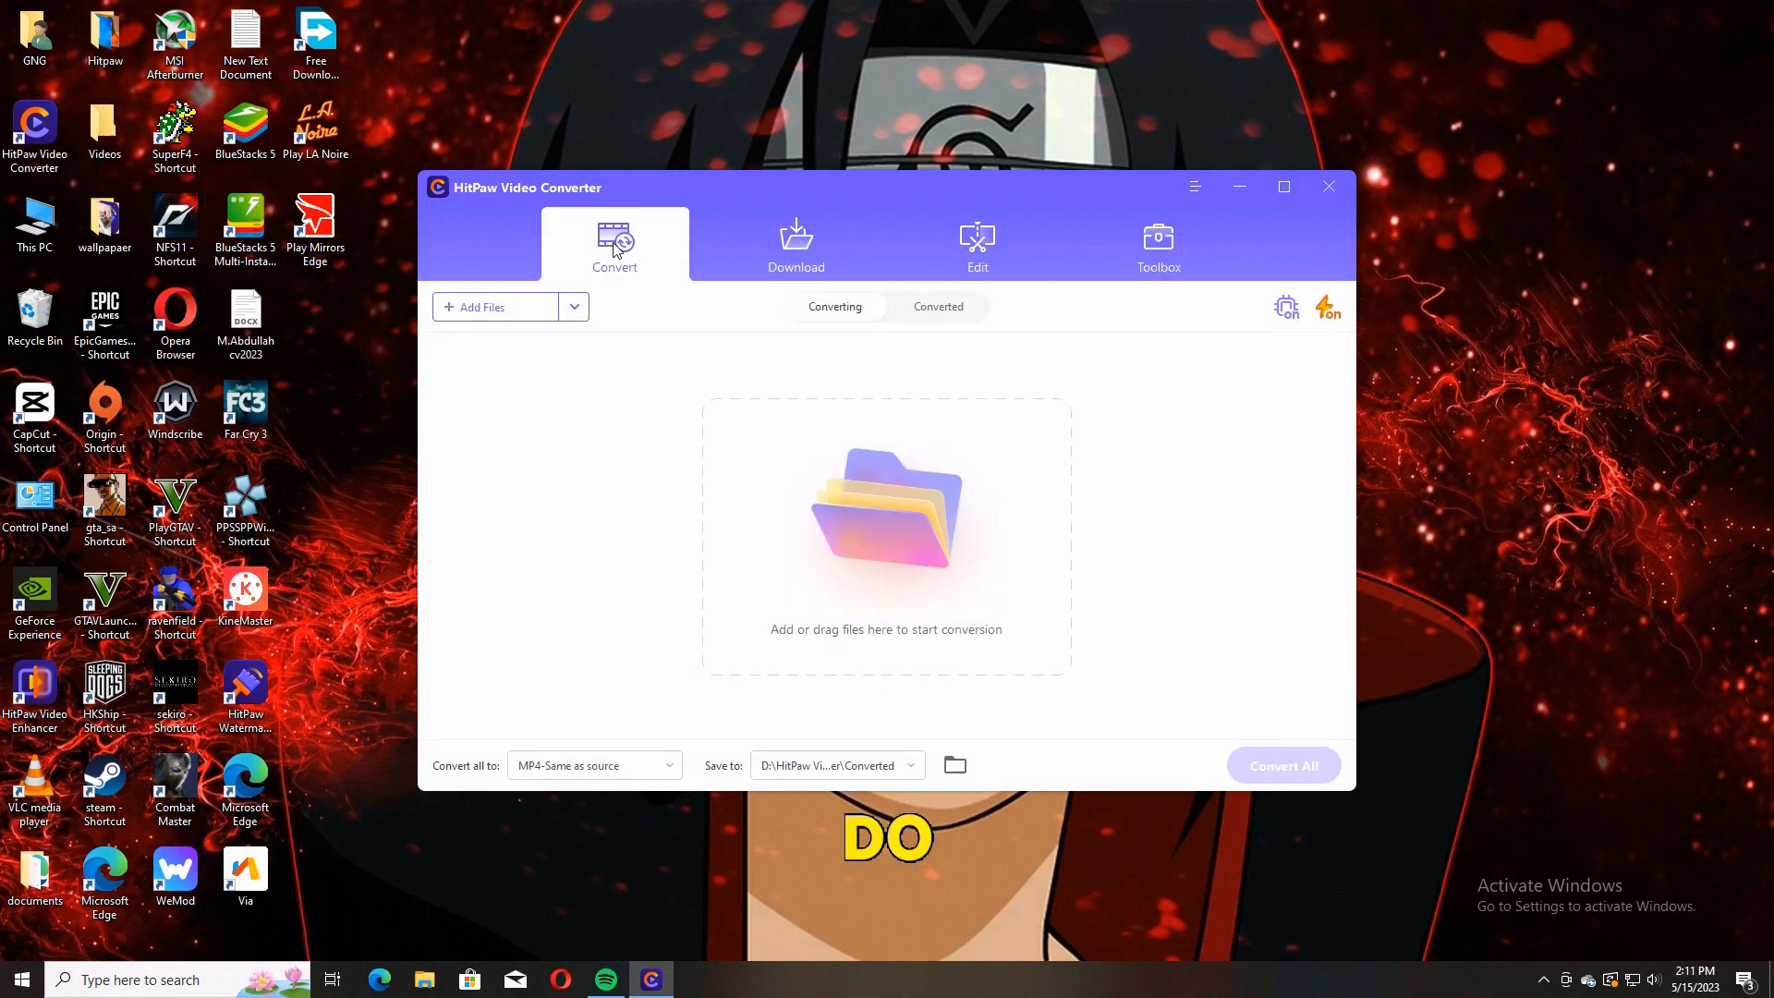
left_click(486, 307)
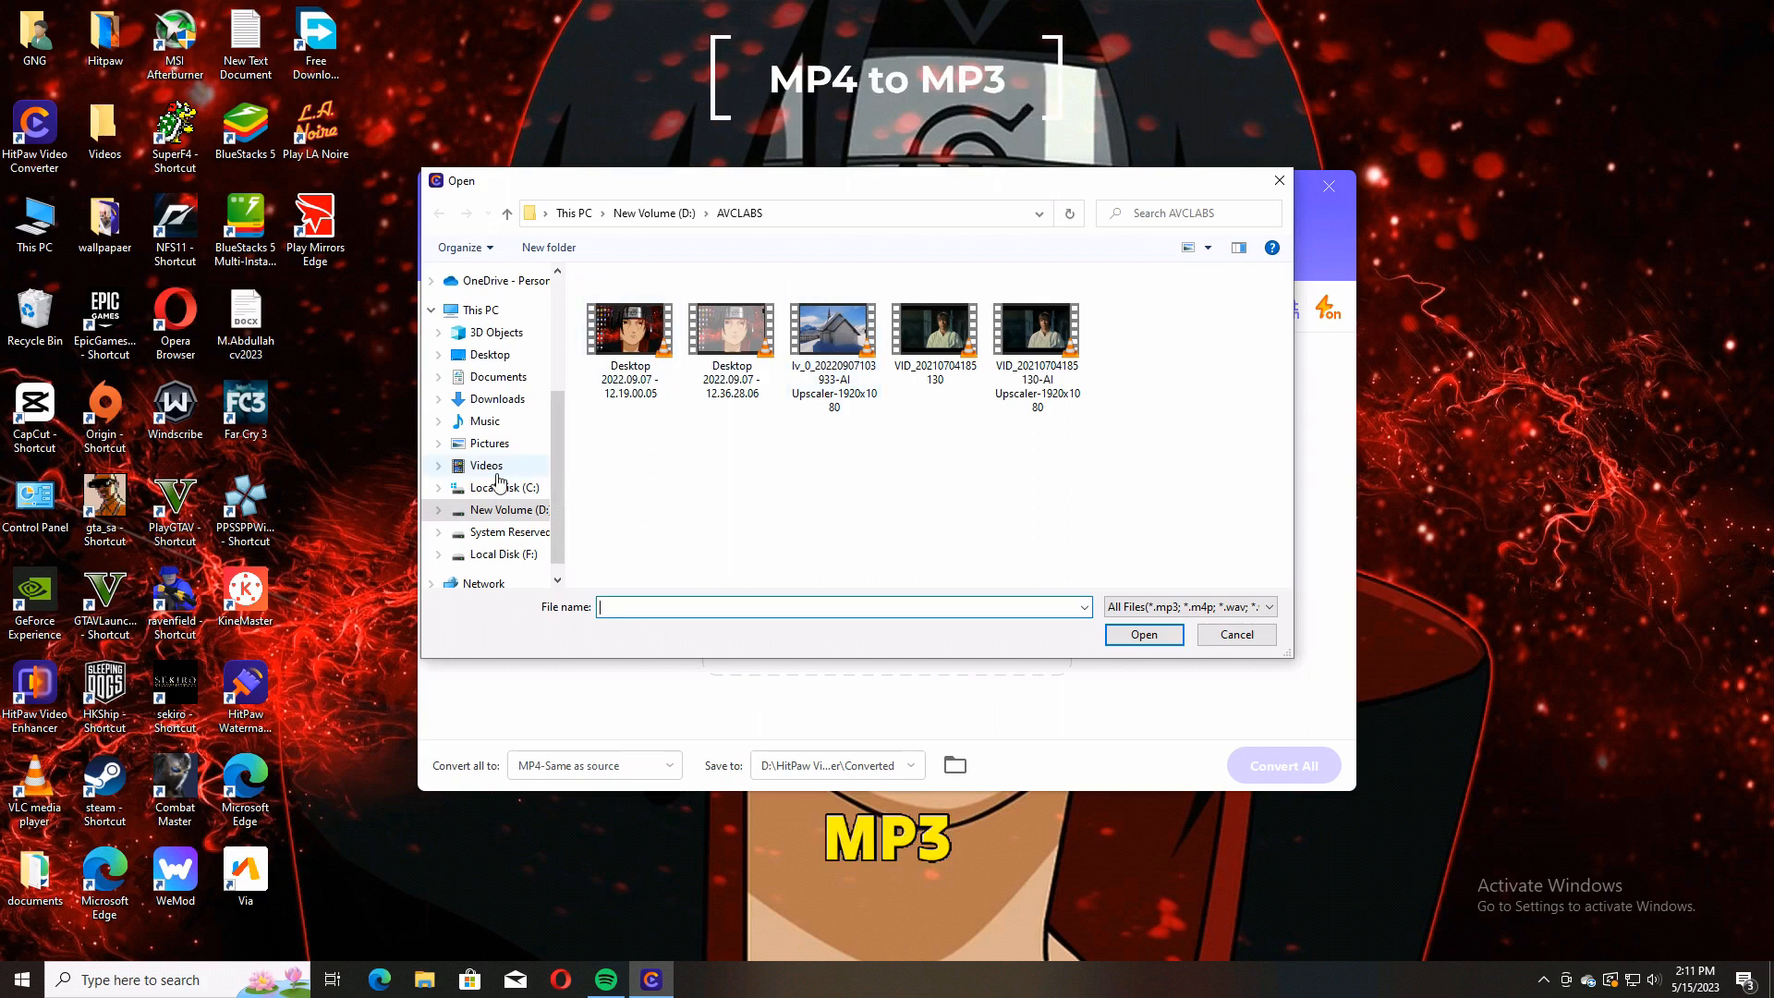
left_click(486, 466)
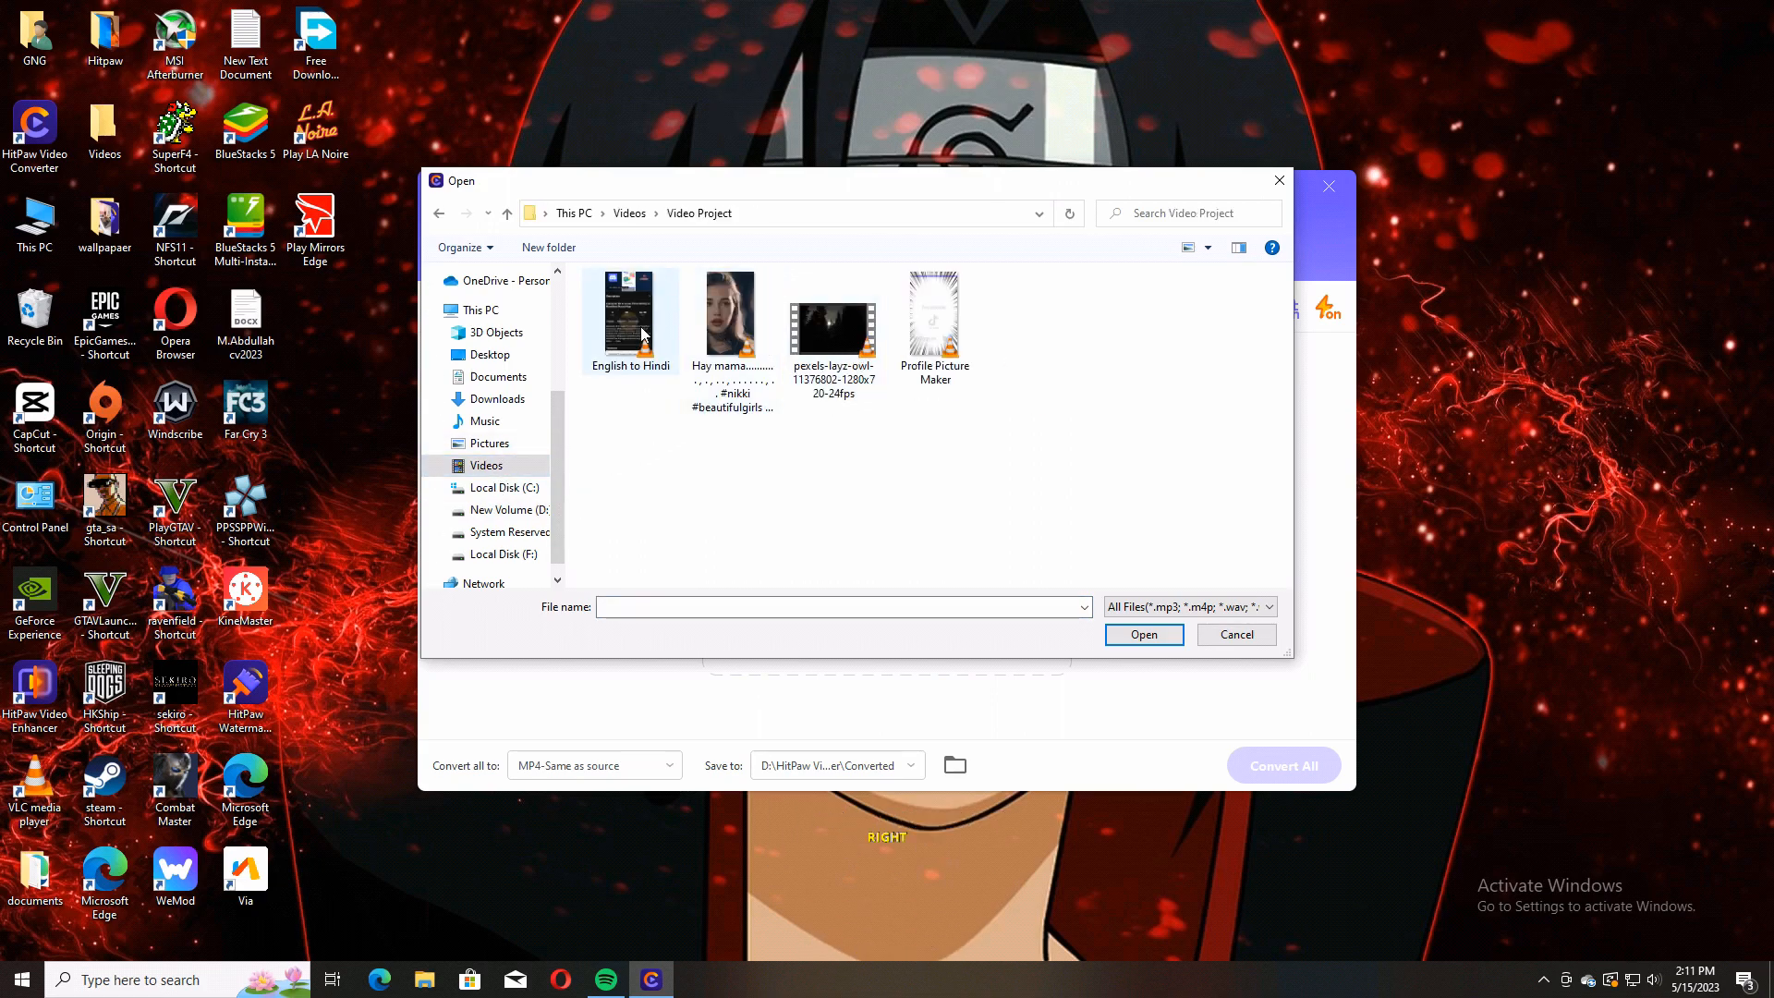
left_click(934, 316)
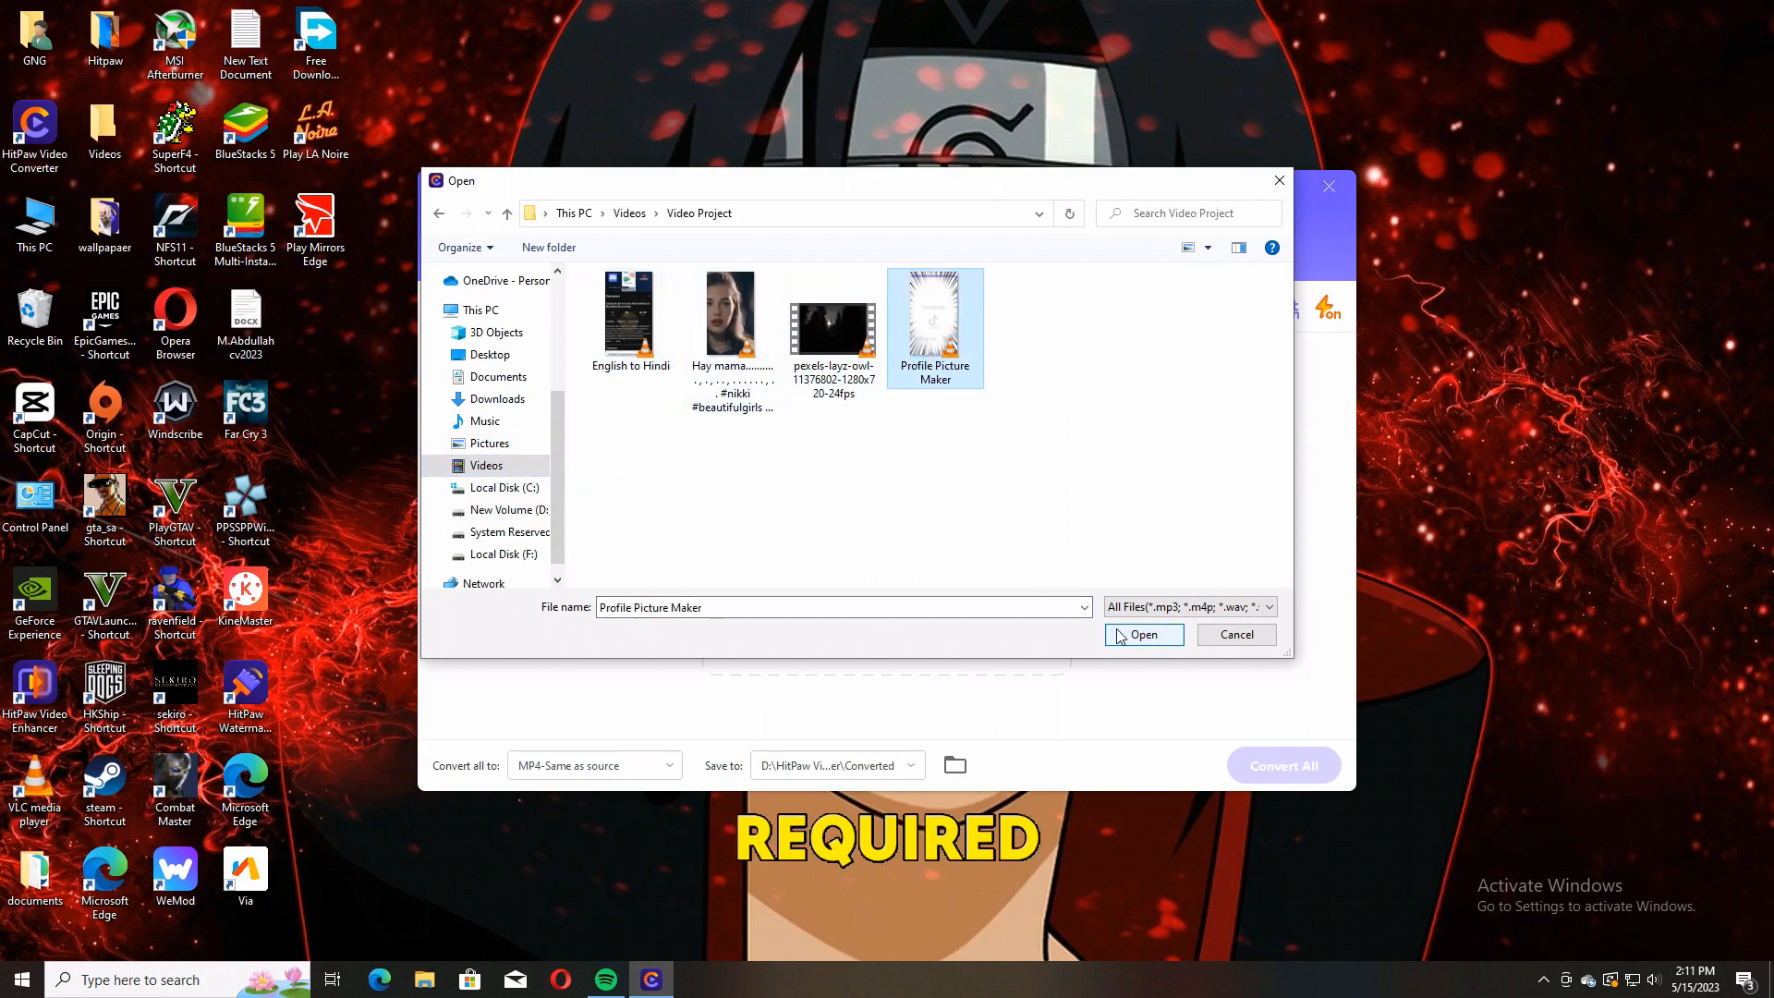
left_click(1141, 634)
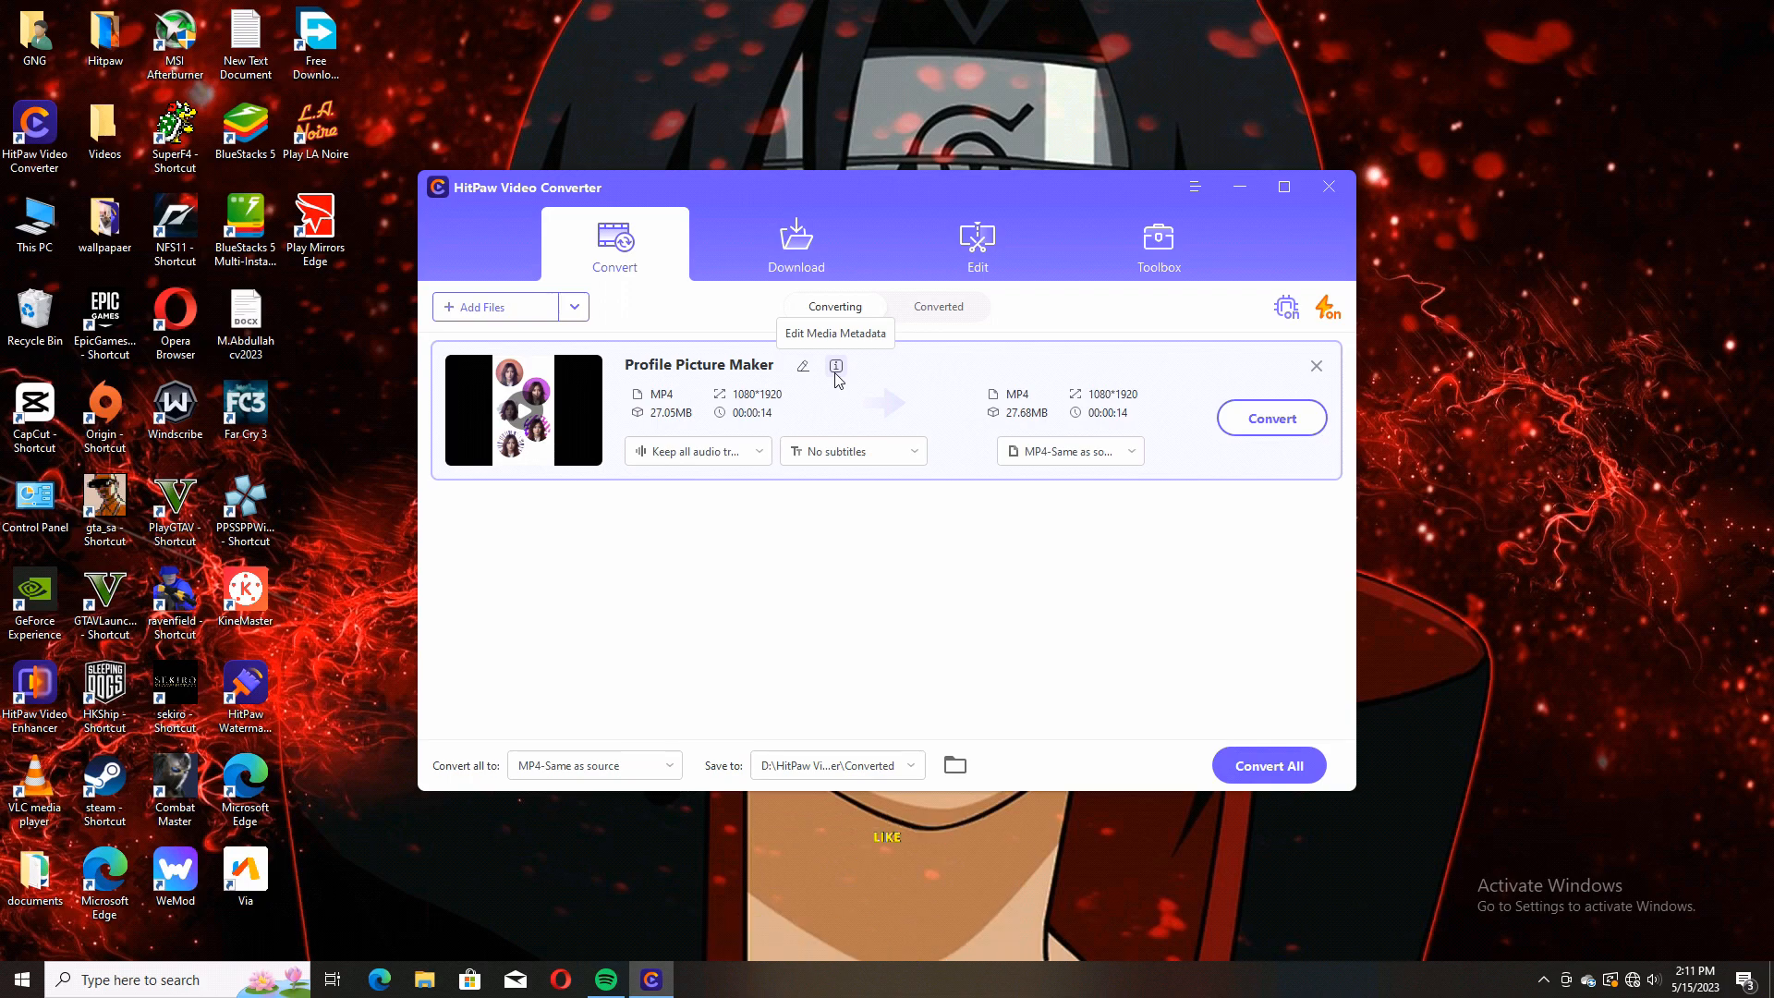
Bring up the output format picker with its MP4 quality presets for the loaded video
left_click(835, 366)
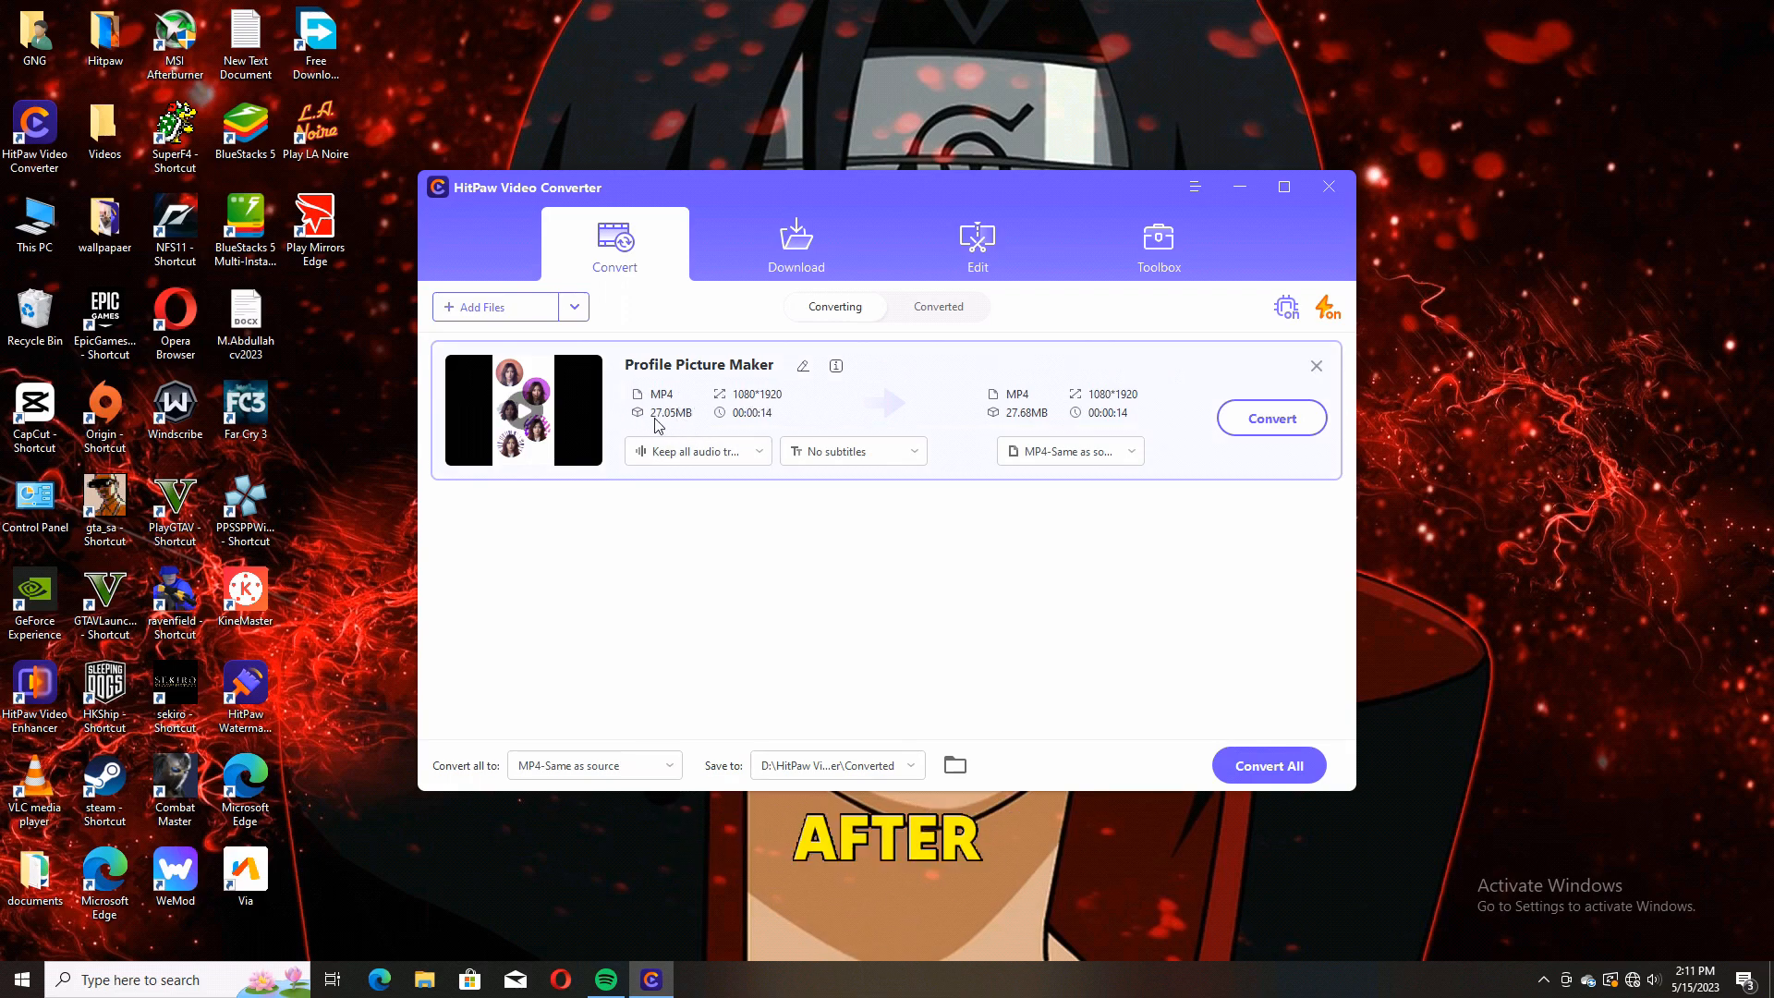
mouse_move(1038, 432)
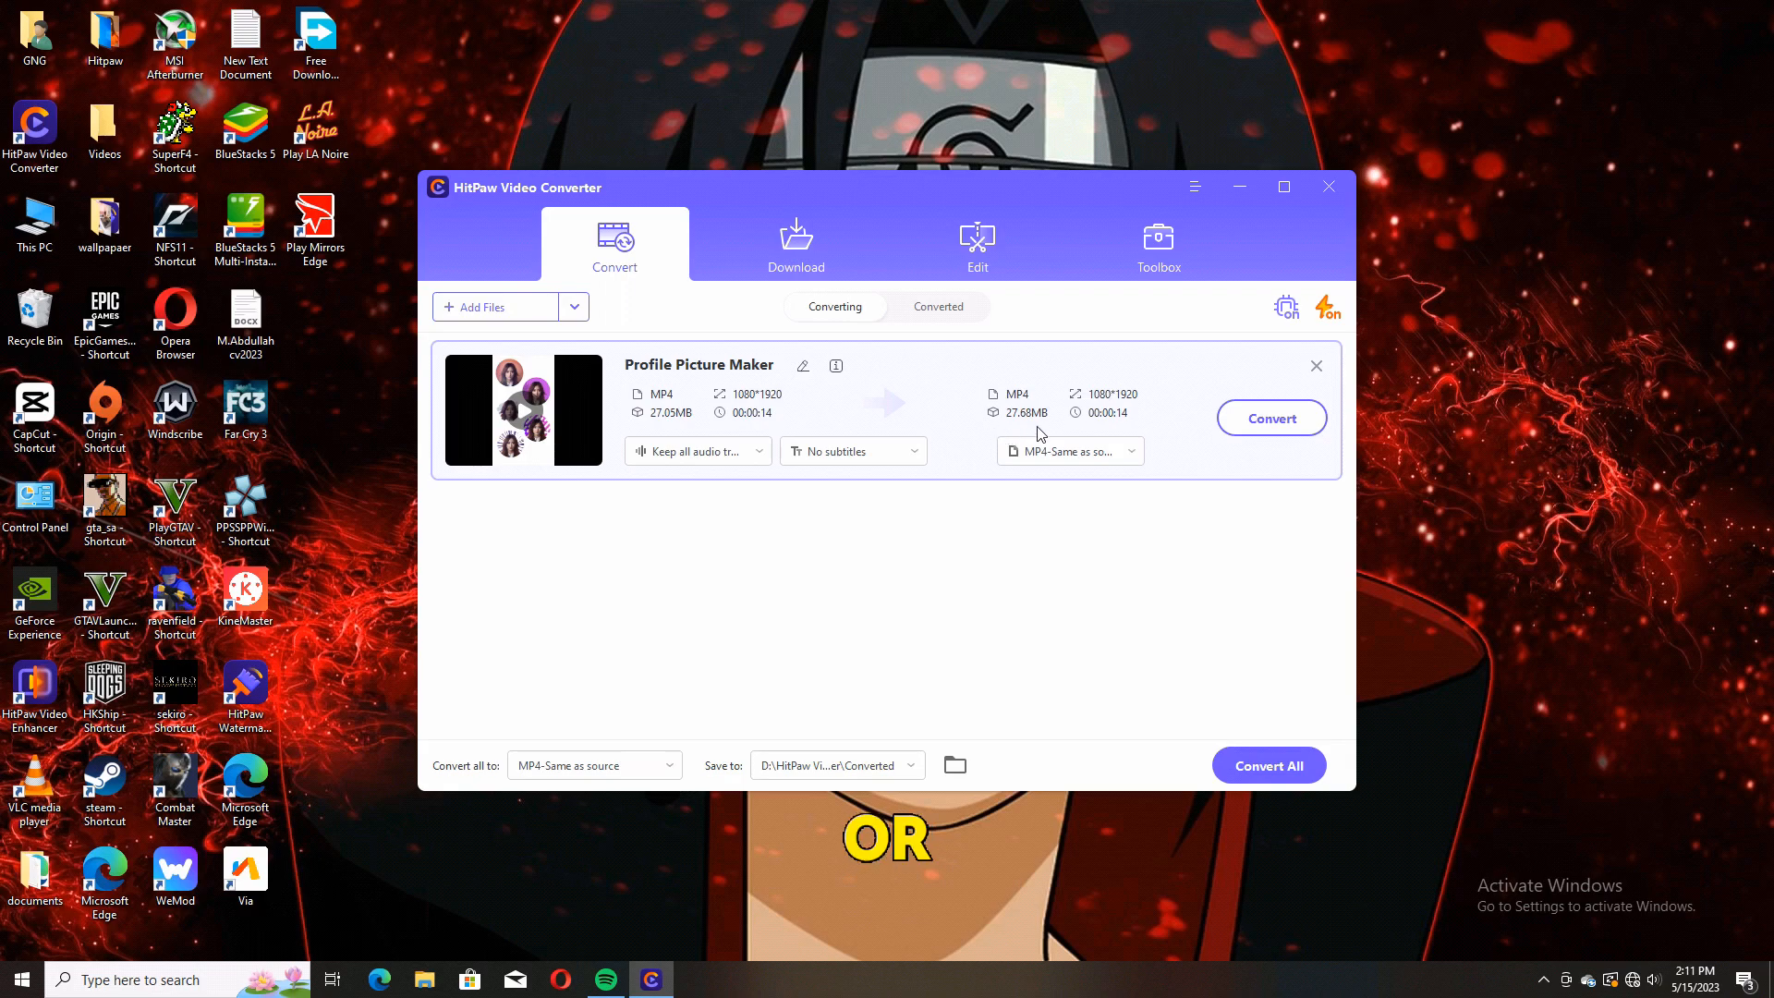
left_click(1064, 450)
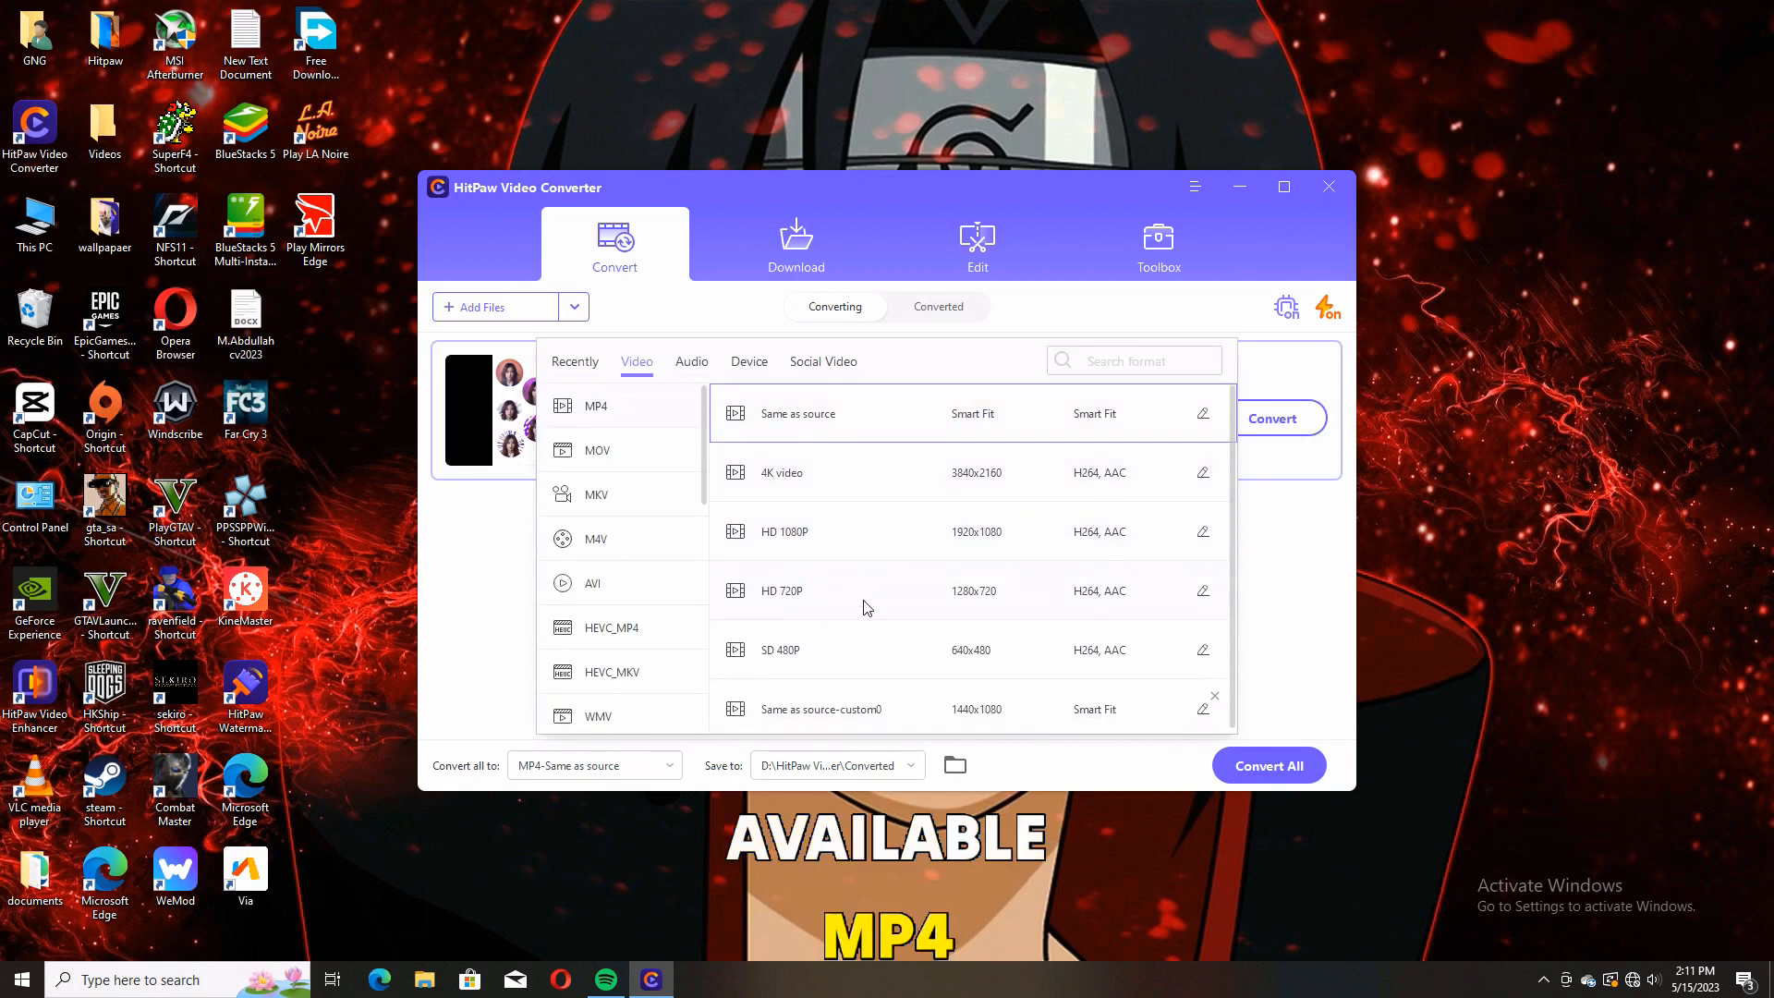
Browse the Audio and Device (OPPO) presets, then choose MP3 High Quality 320kbps as output
left_click(689, 360)
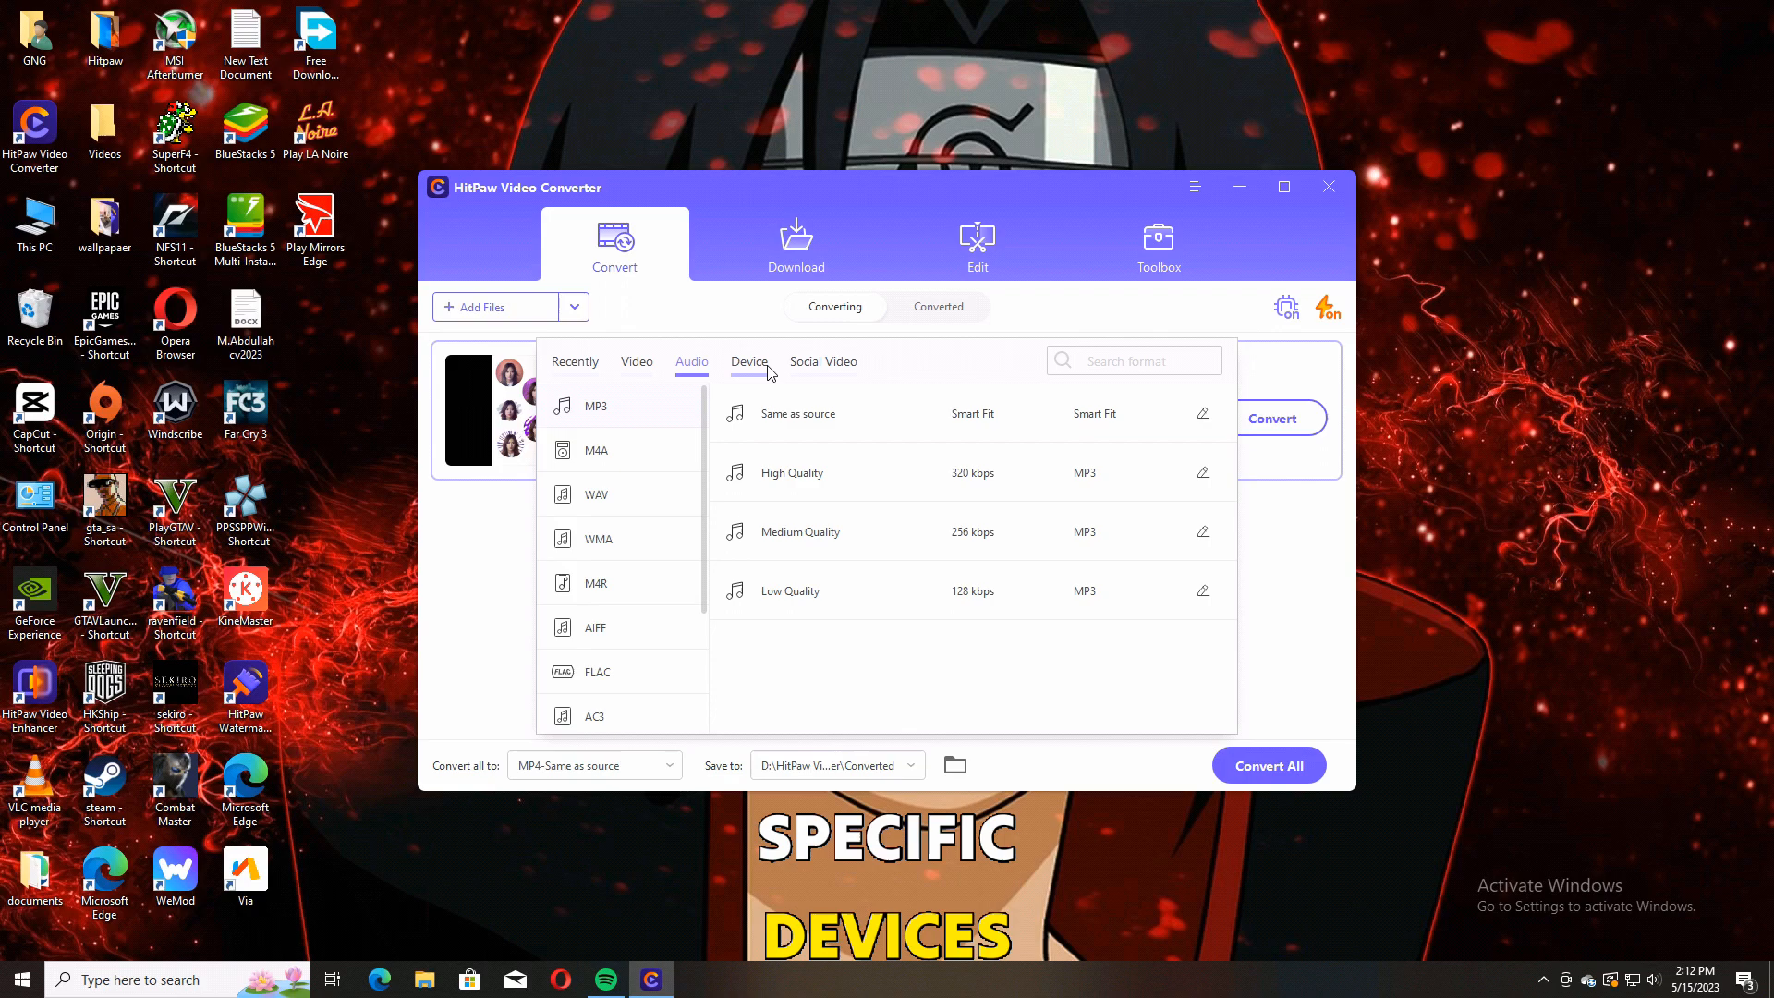
left_click(748, 363)
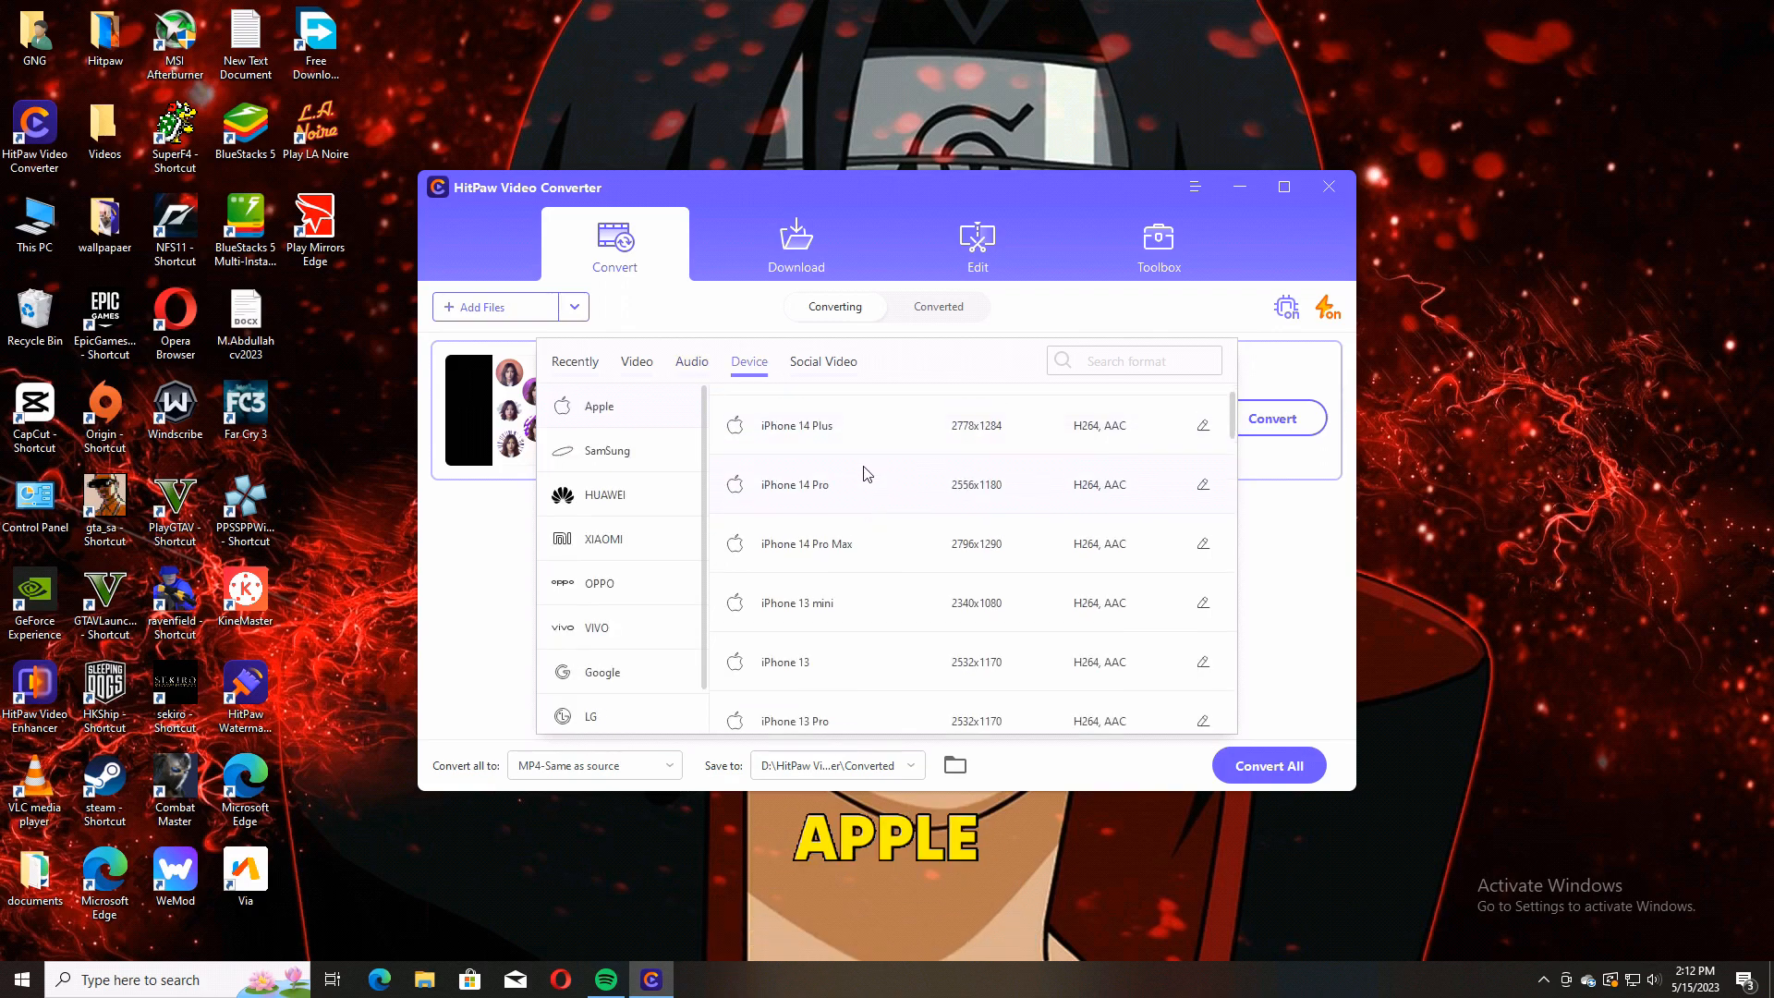
scroll("down", 3)
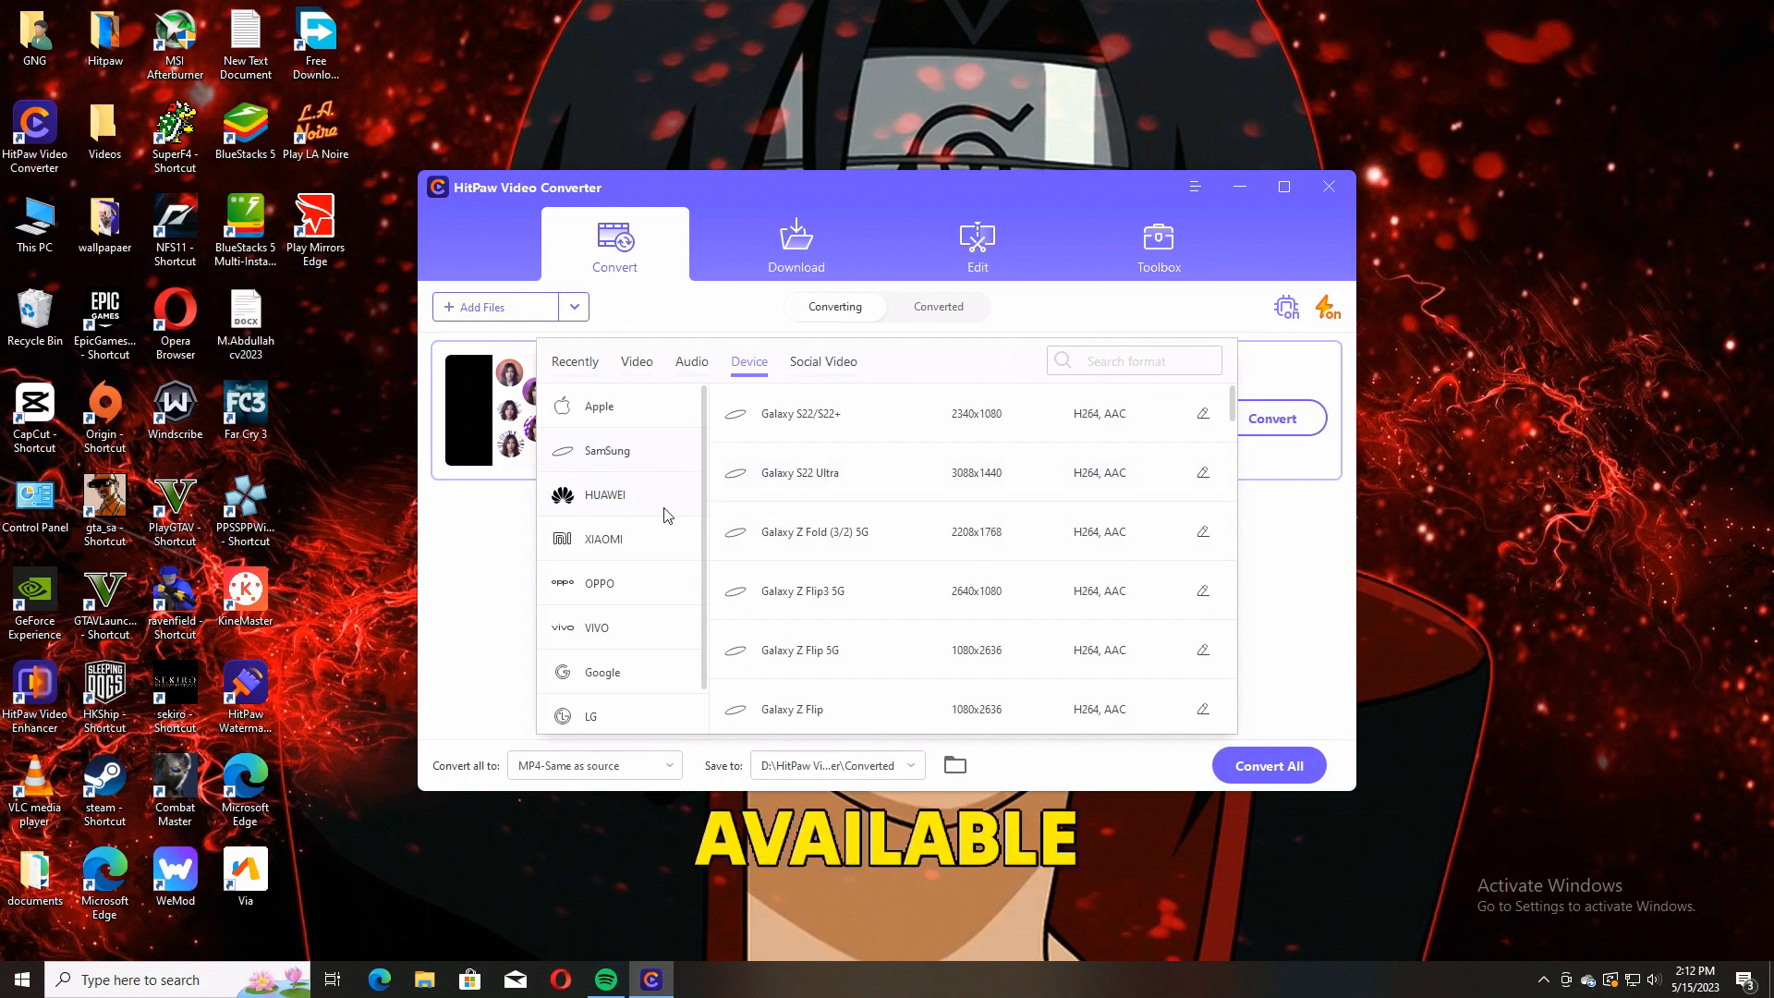
left_click(599, 582)
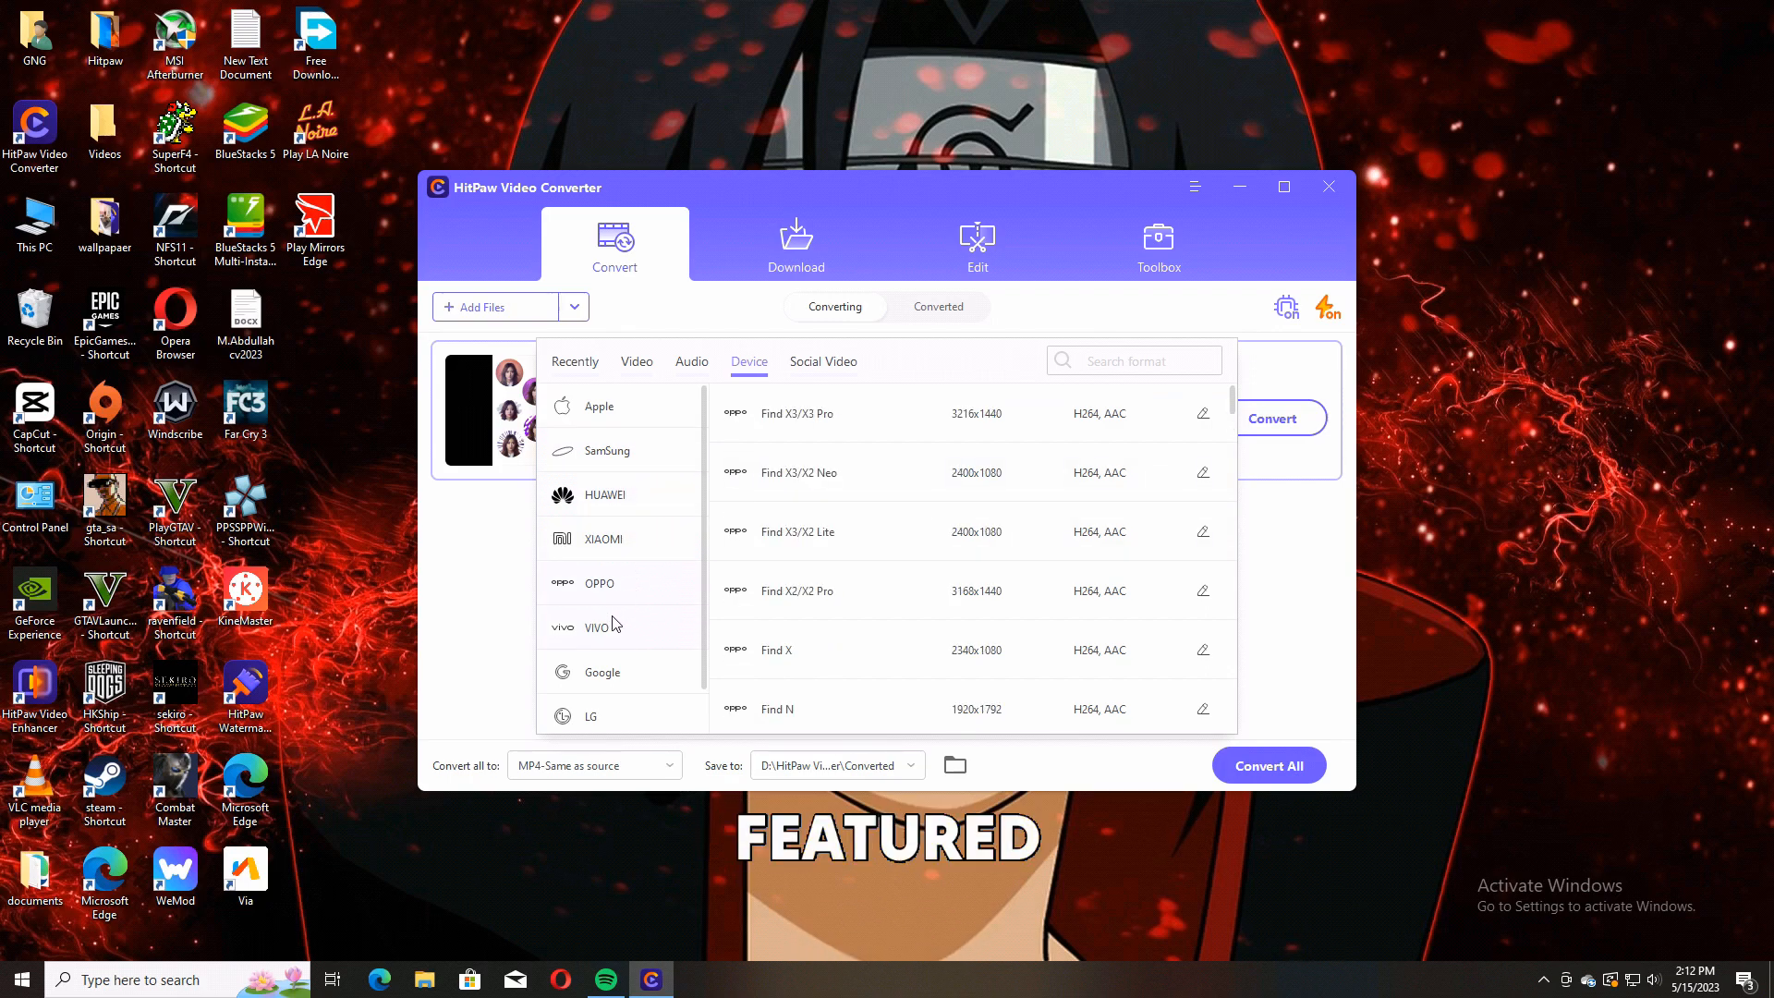
scroll("down", 3)
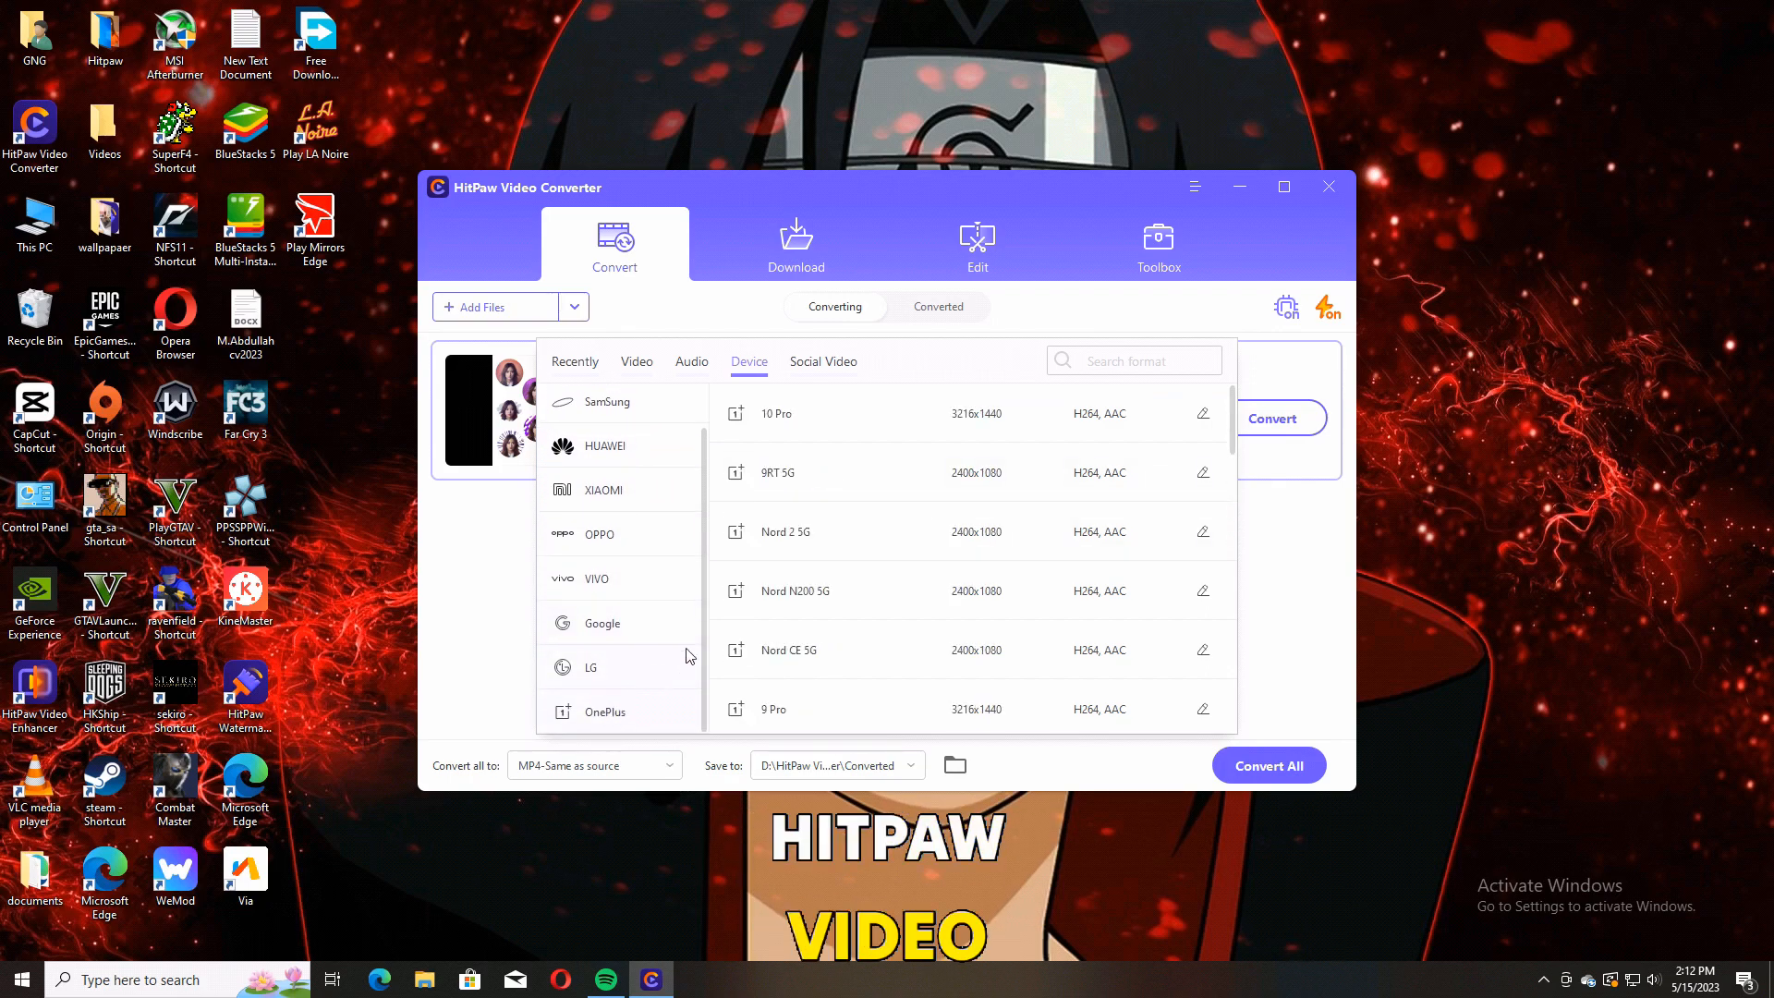
left_click(822, 360)
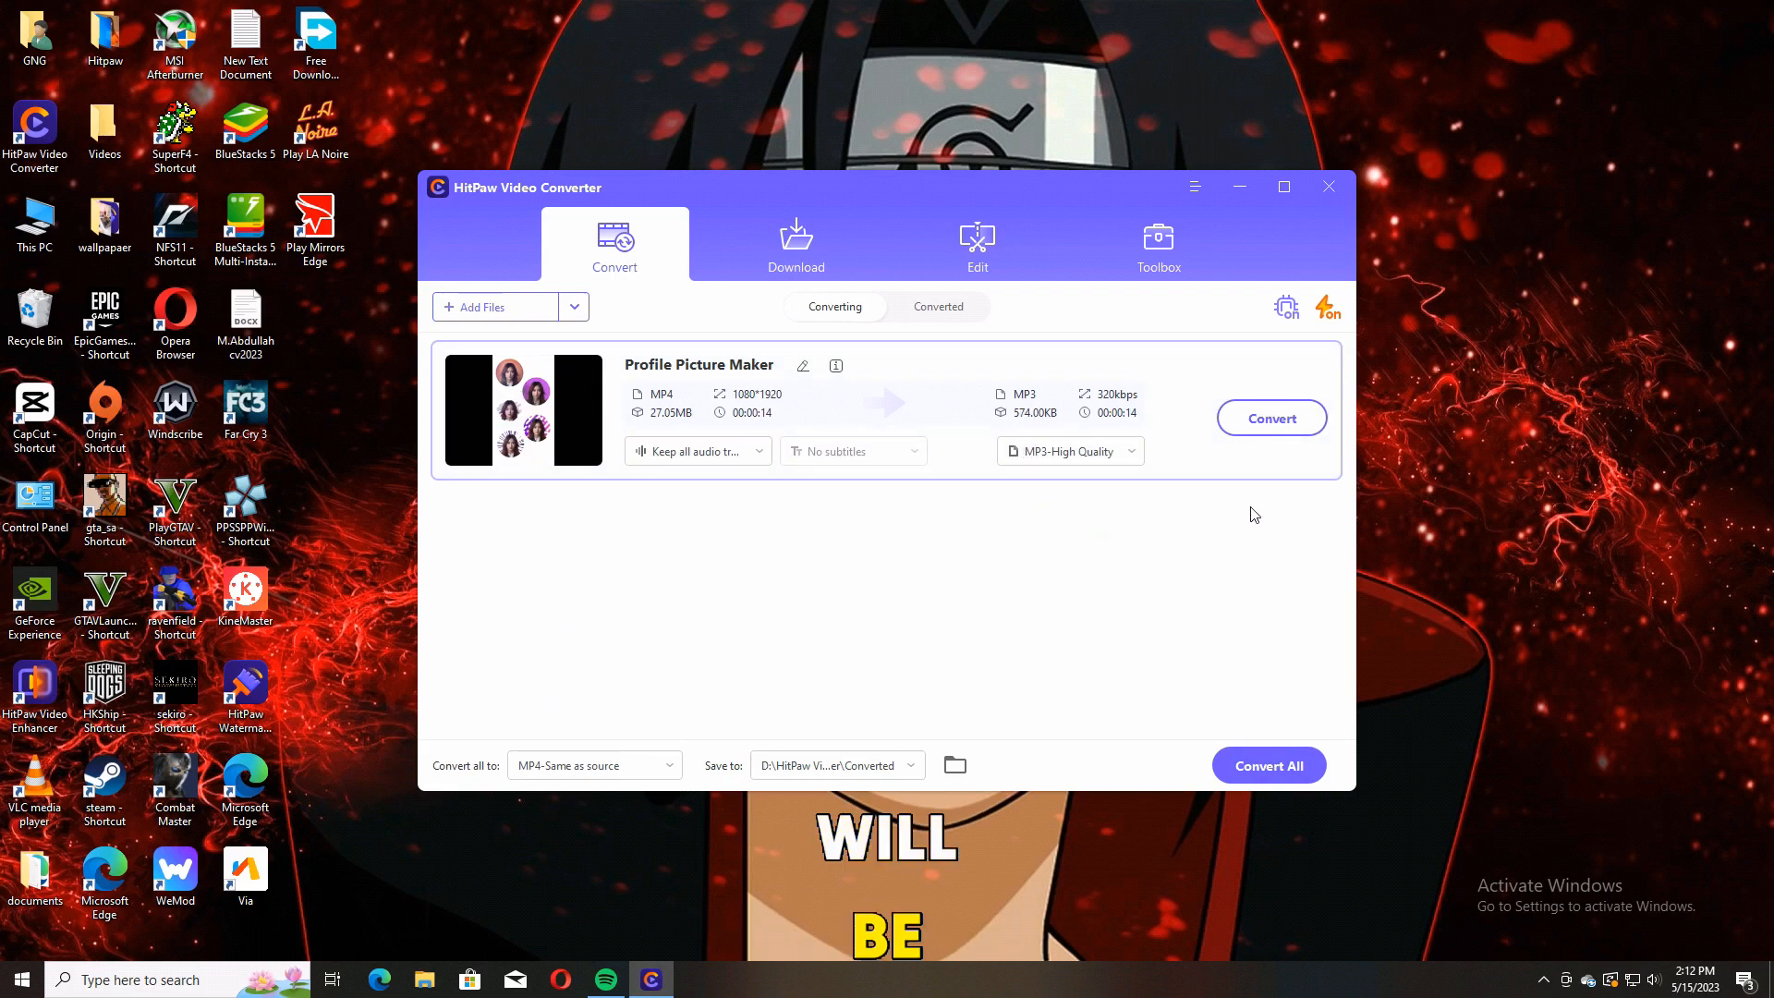
Convert the video to a 562 KB MP3, check it under Converted, then return to Toolbox
left_click(937, 307)
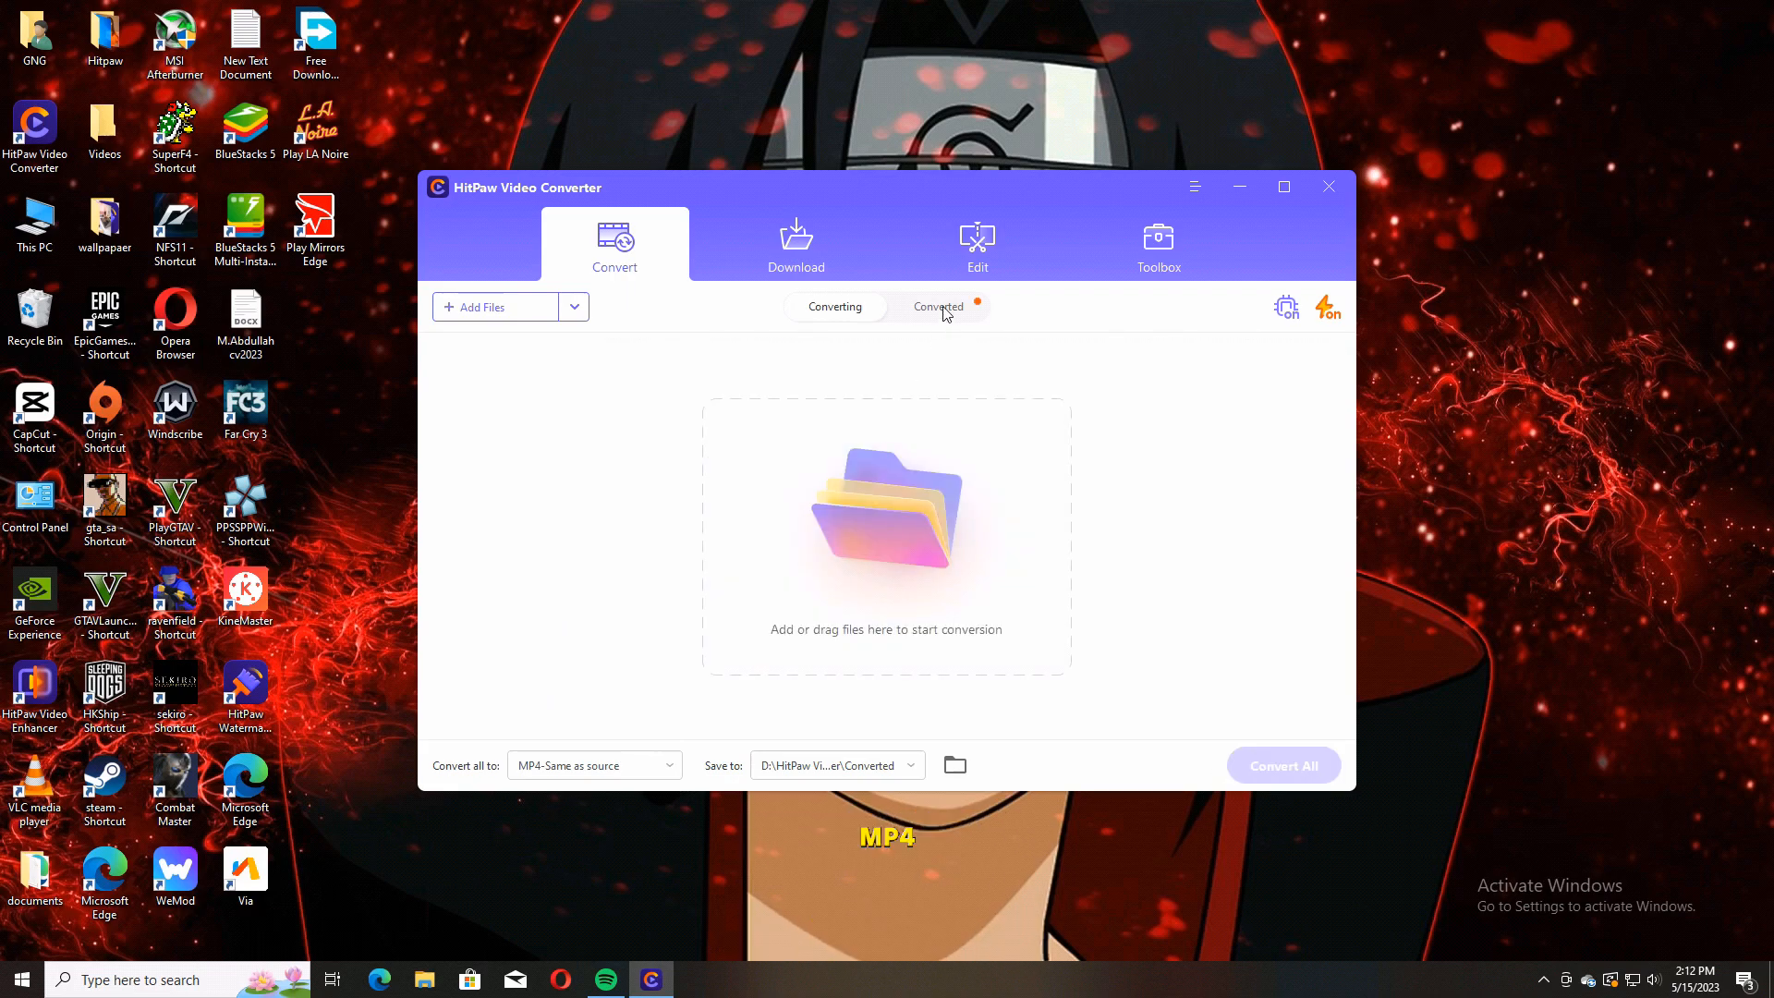
left_click(936, 306)
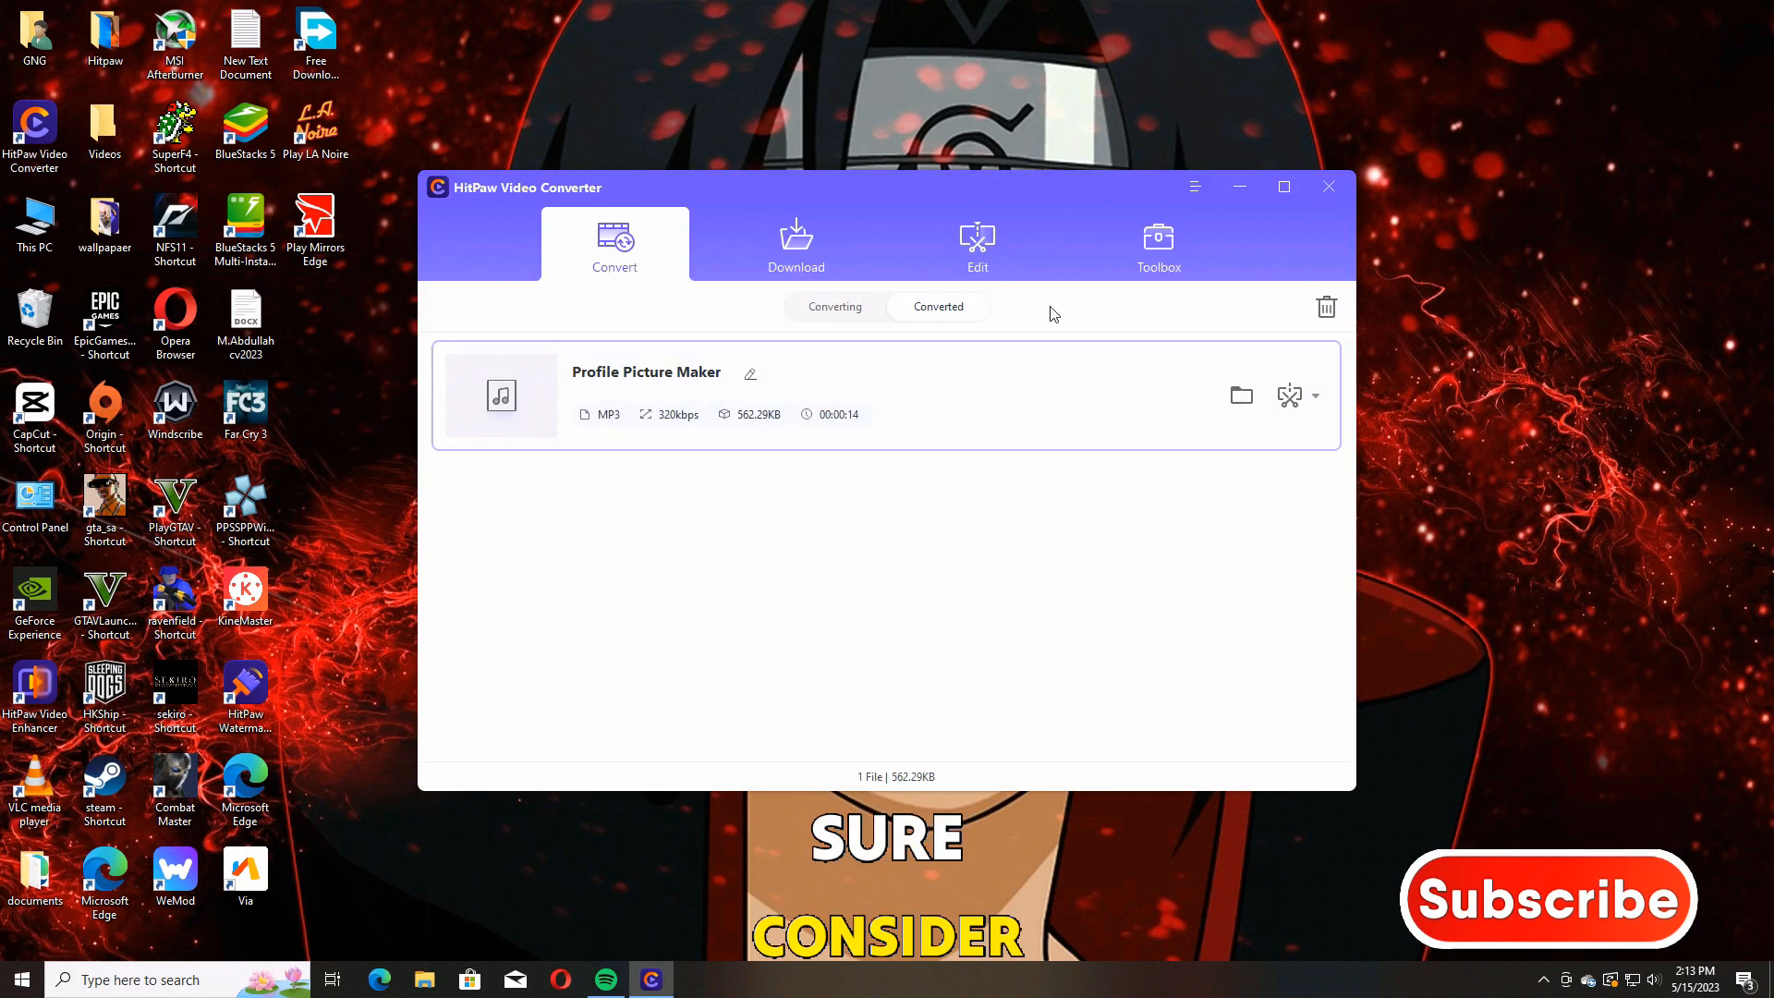
left_click(1157, 246)
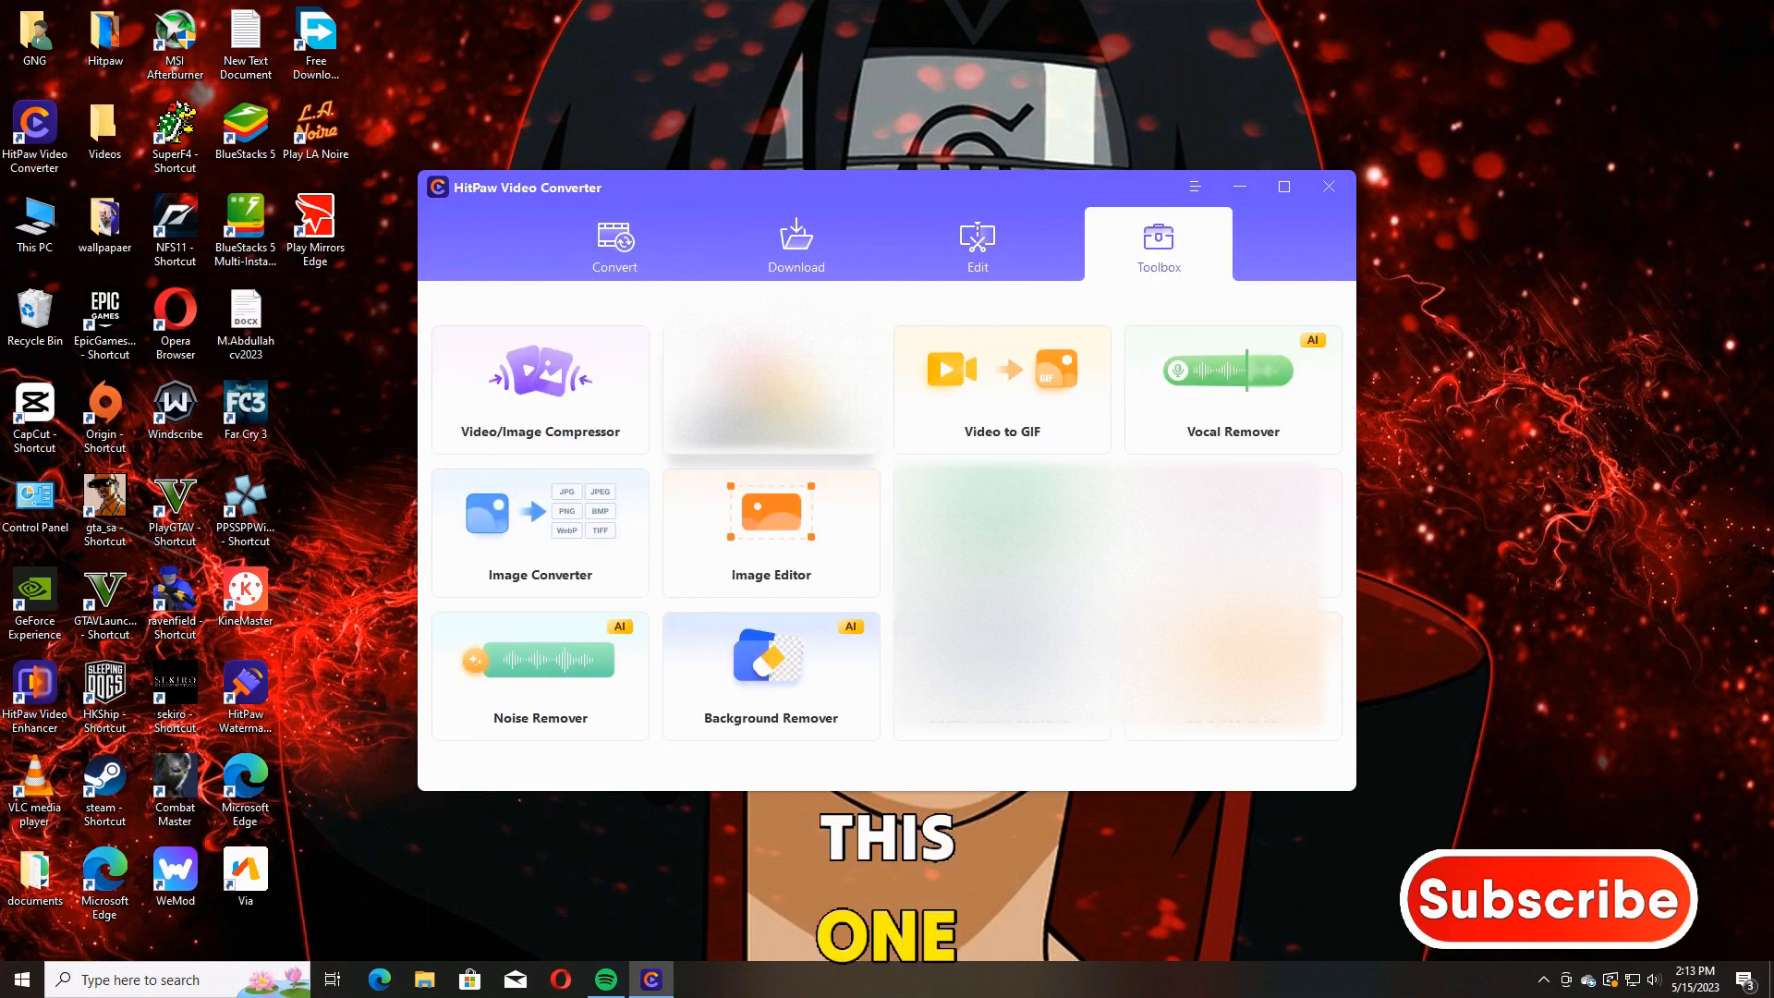
Load the 23.45 MB 'English to Hindi' MP4 into the Video/Image Compressor
left_click(539, 390)
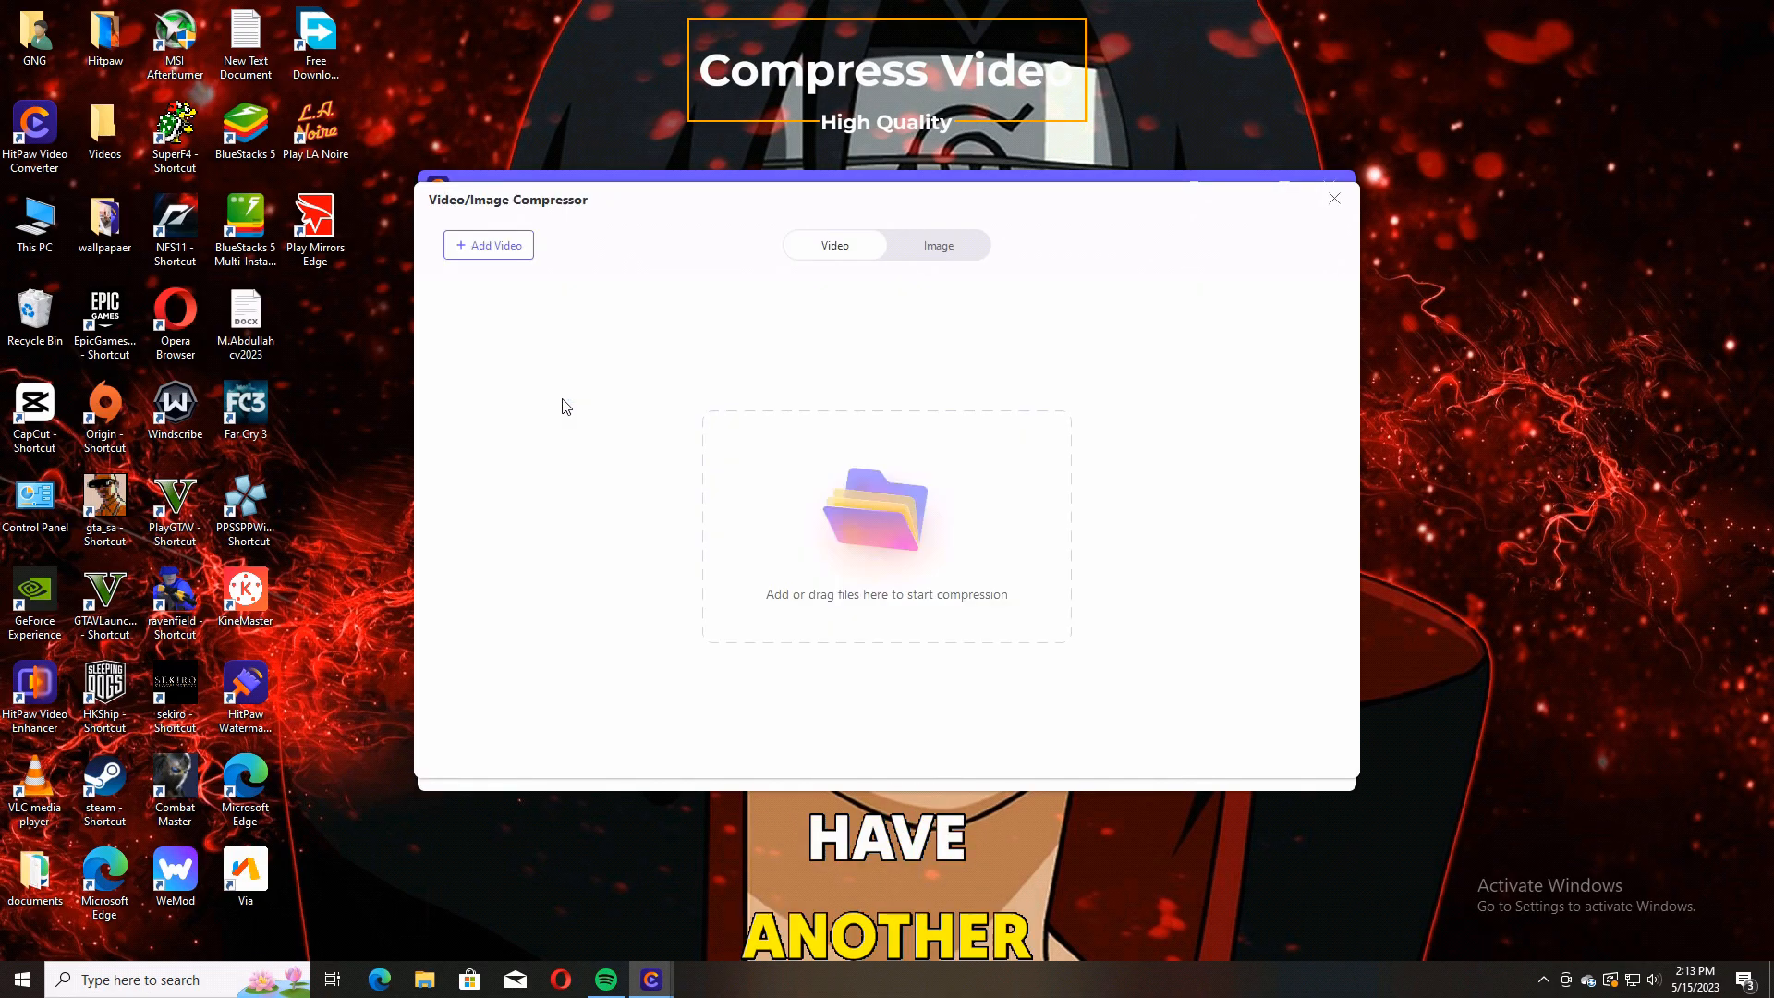
left_click(488, 246)
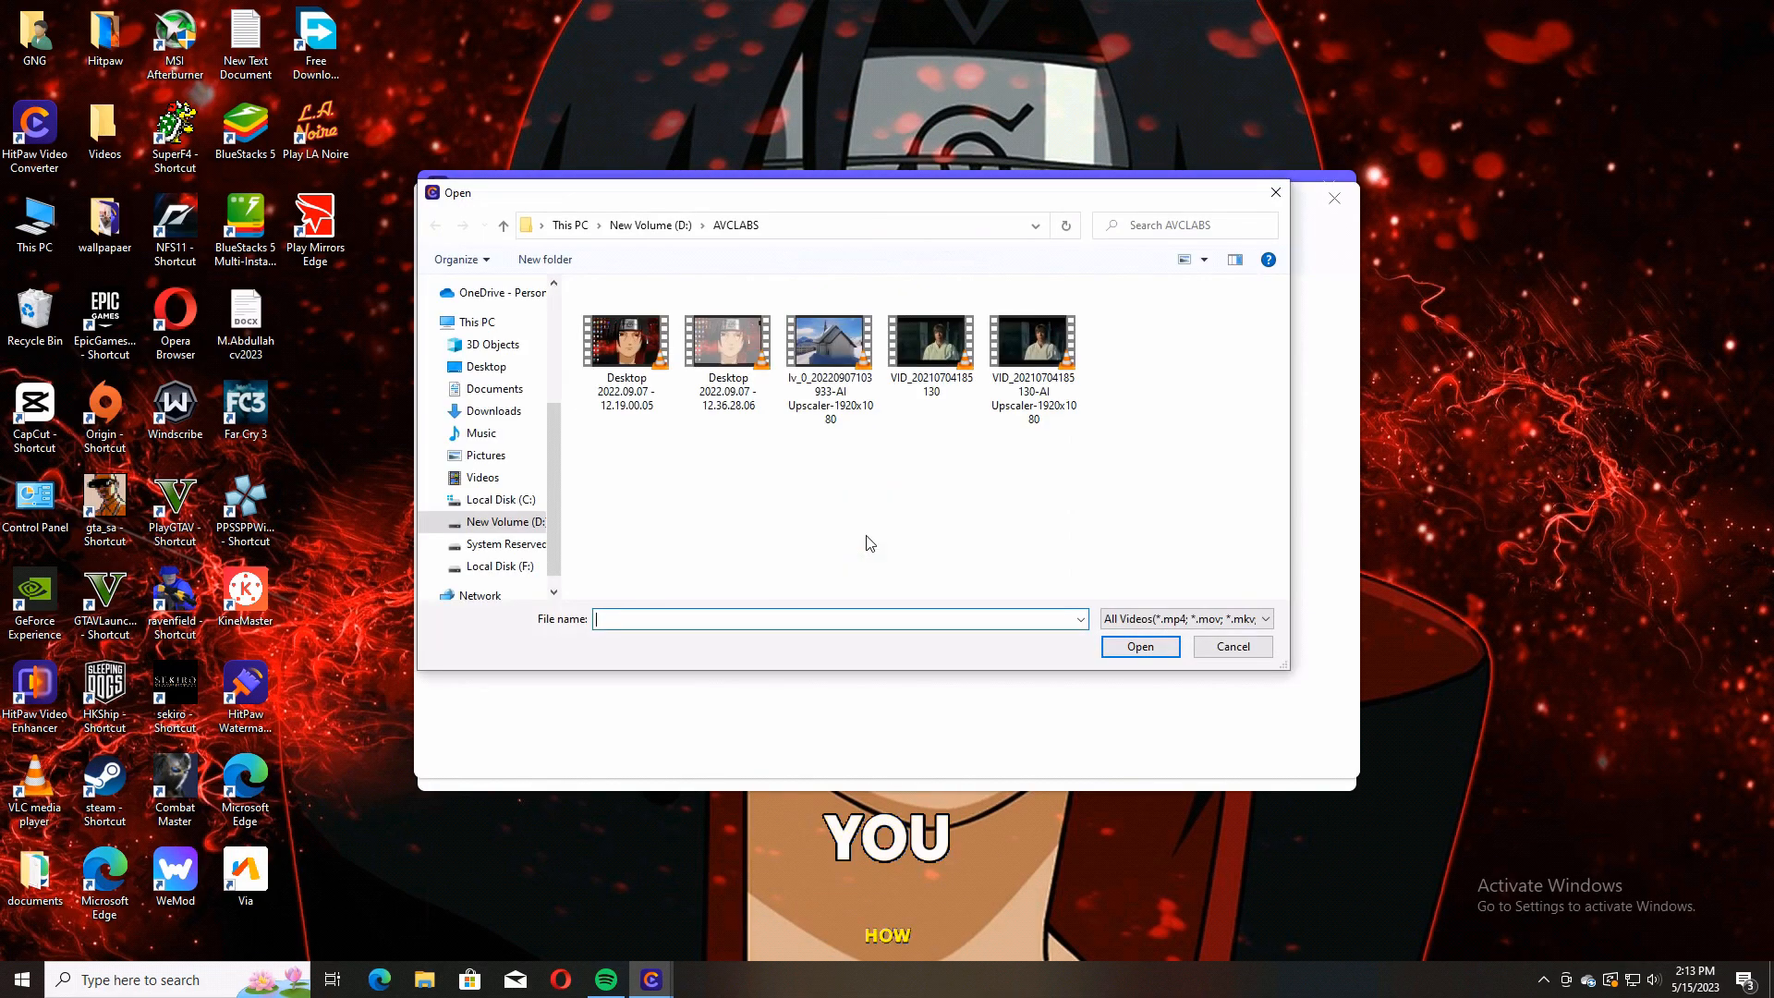
left_click(483, 476)
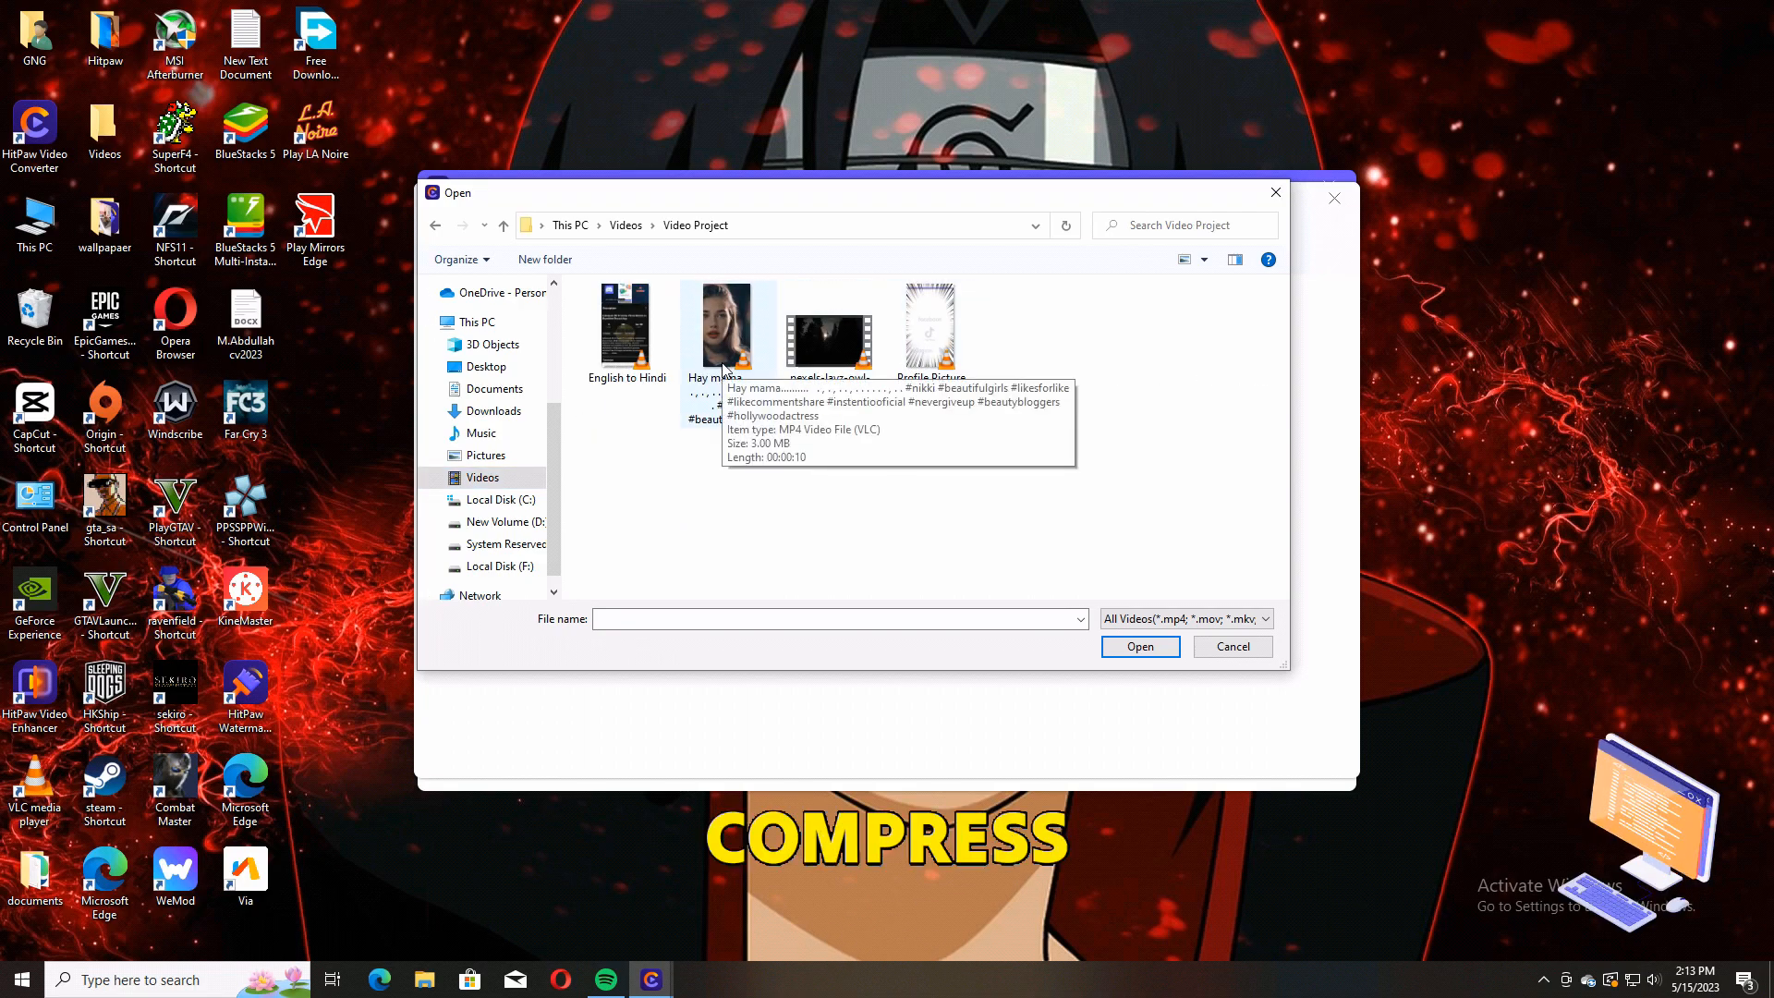
left_click(1140, 647)
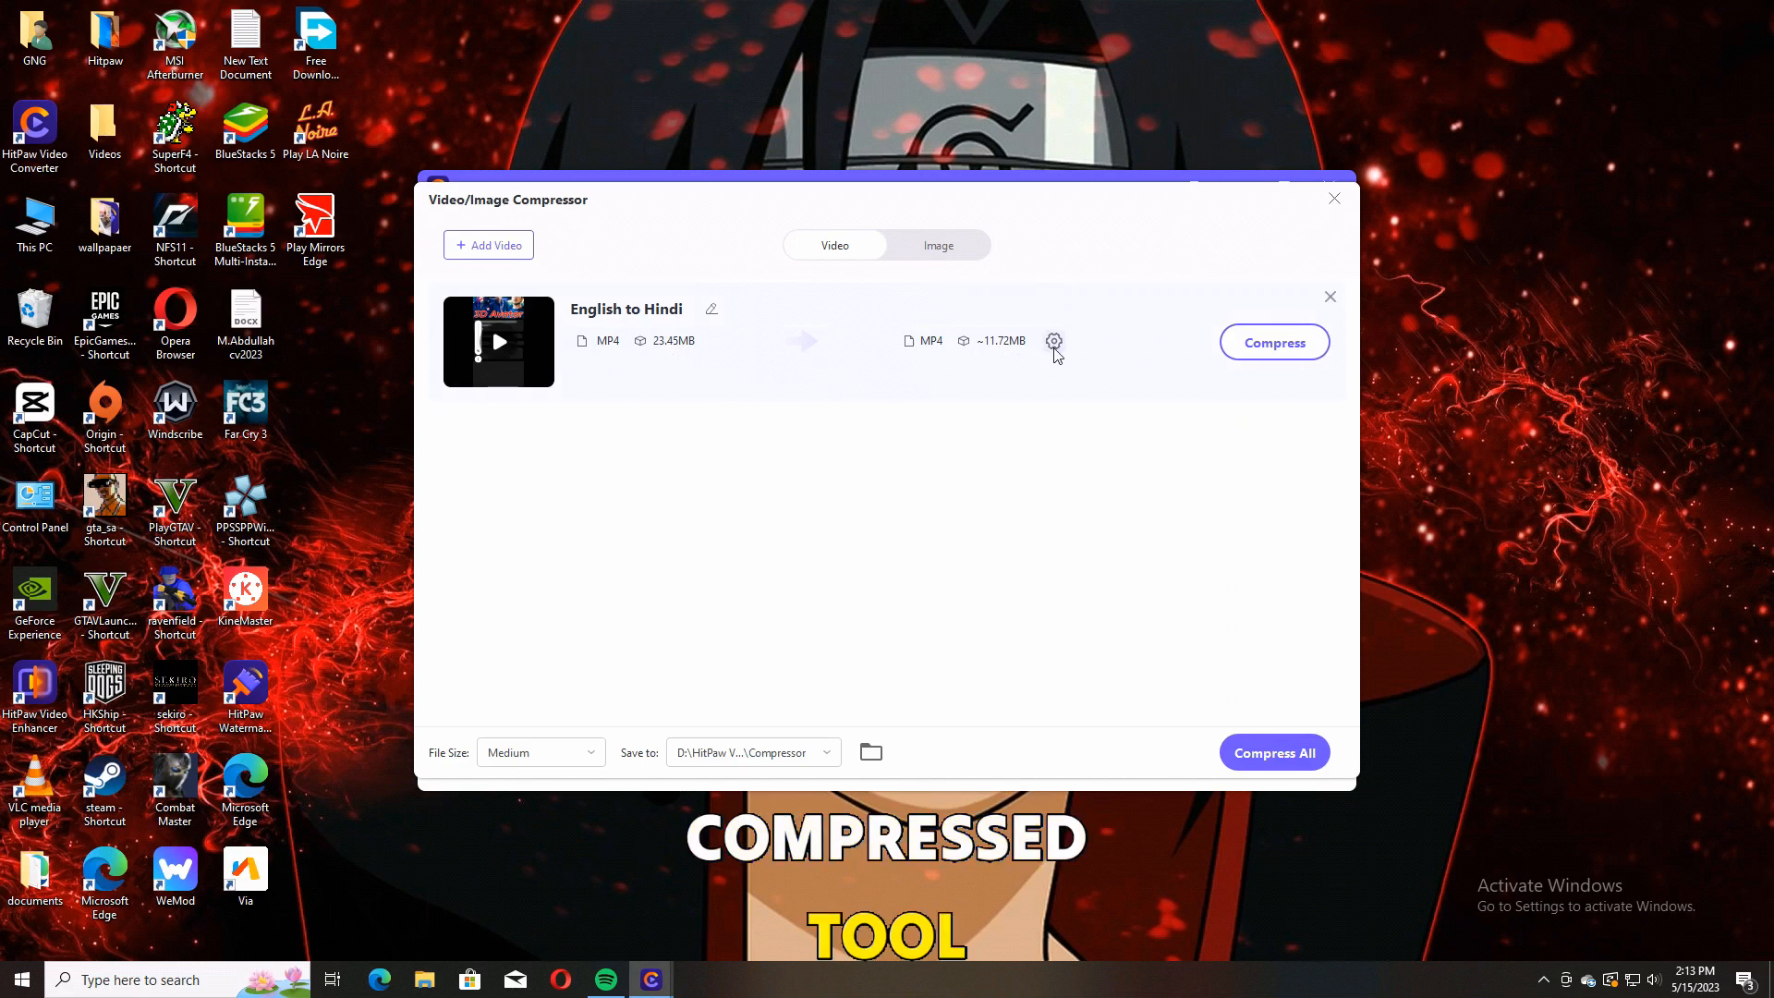
Set compression to the smallest file size with output quality cut to a quarter
left_click(1053, 340)
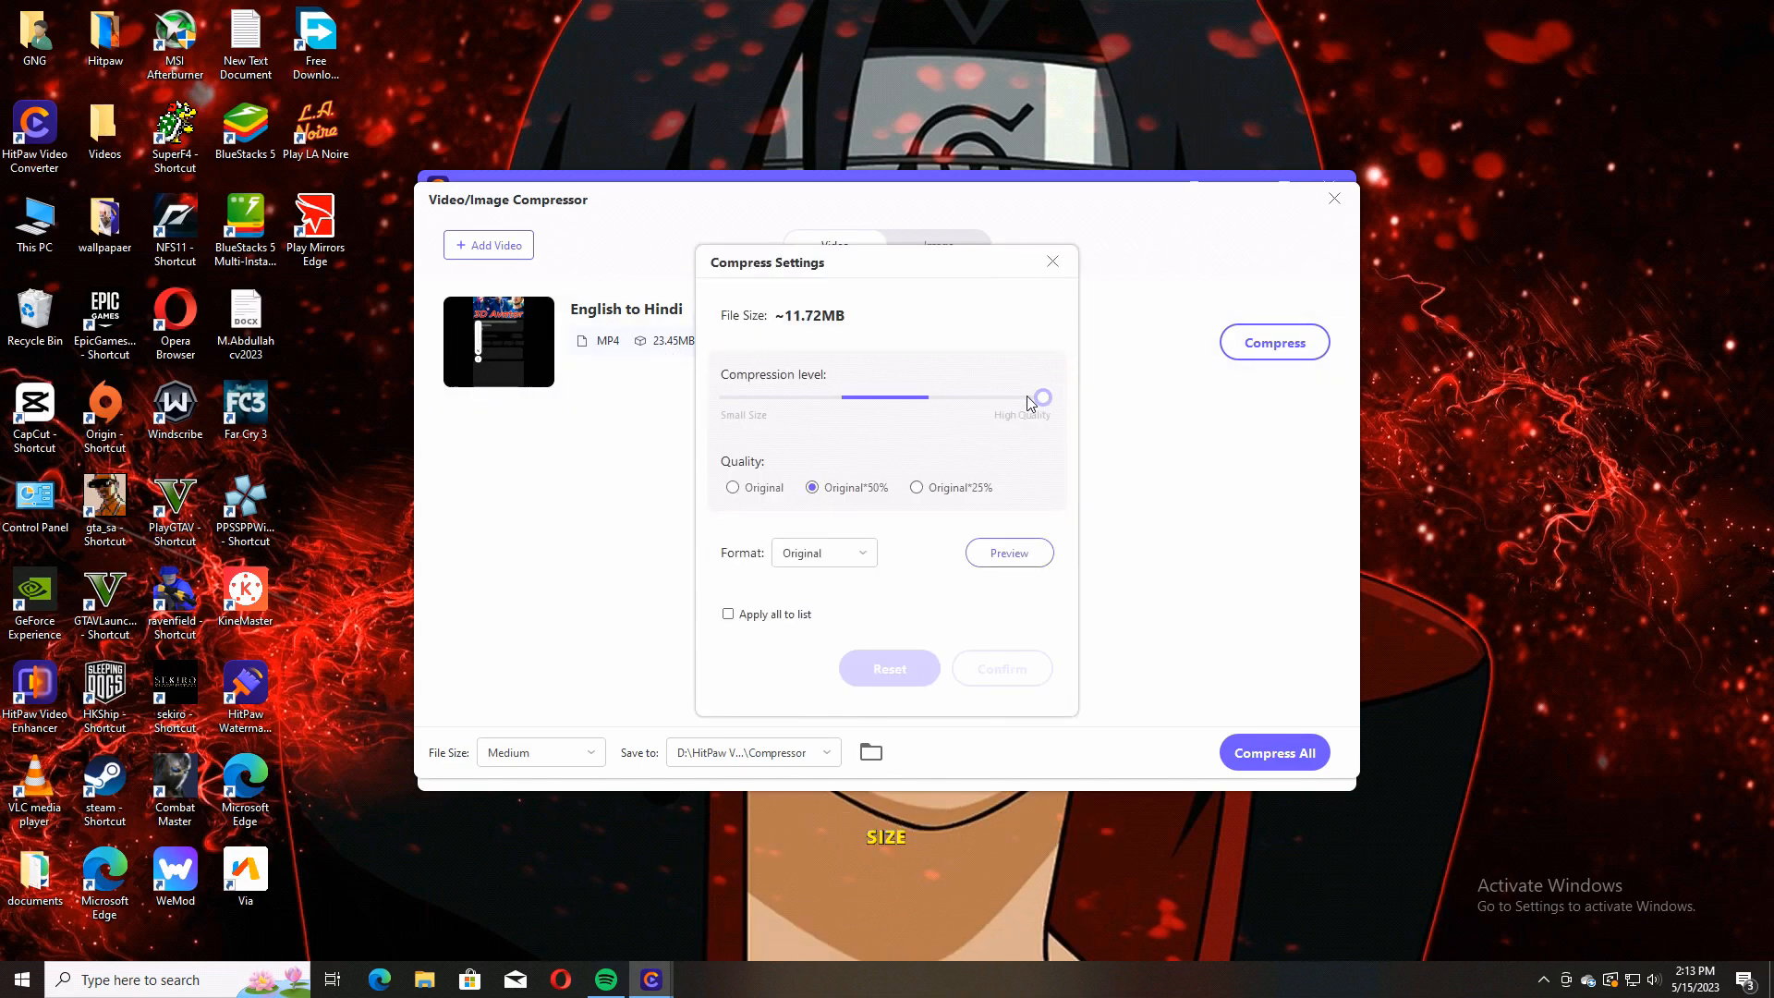
left_click_drag(1040, 397, 870, 397)
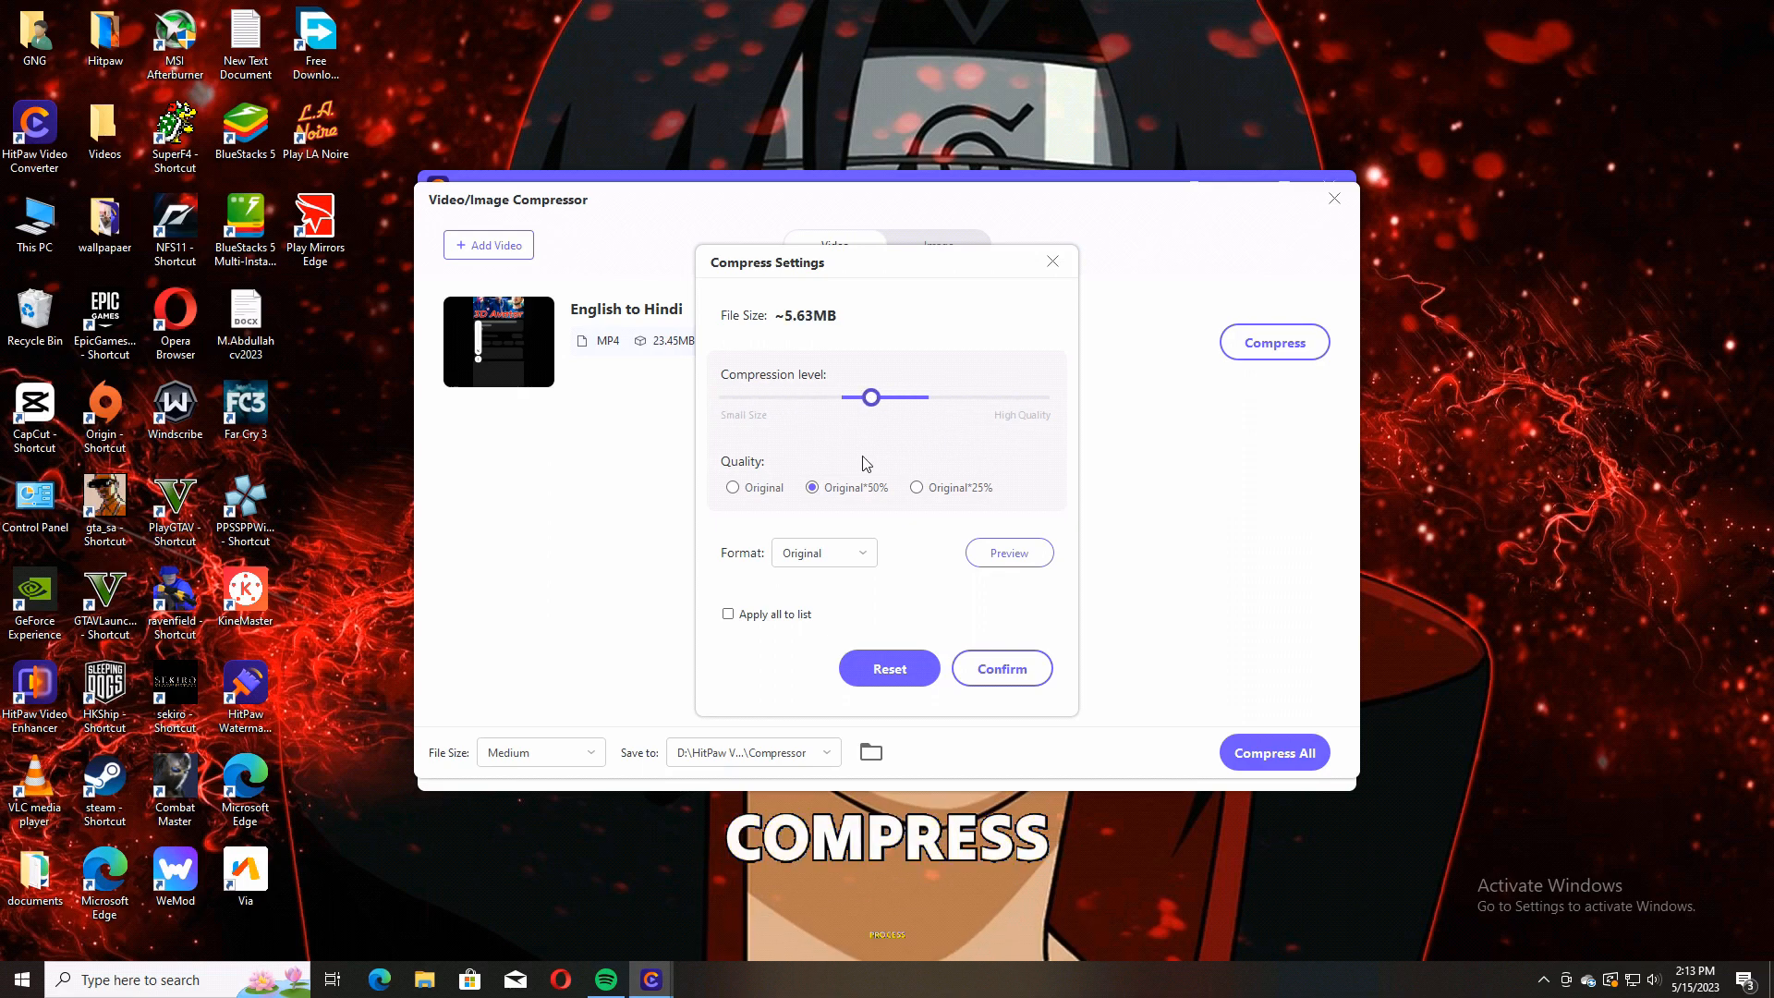
left_click_drag(870, 397, 929, 397)
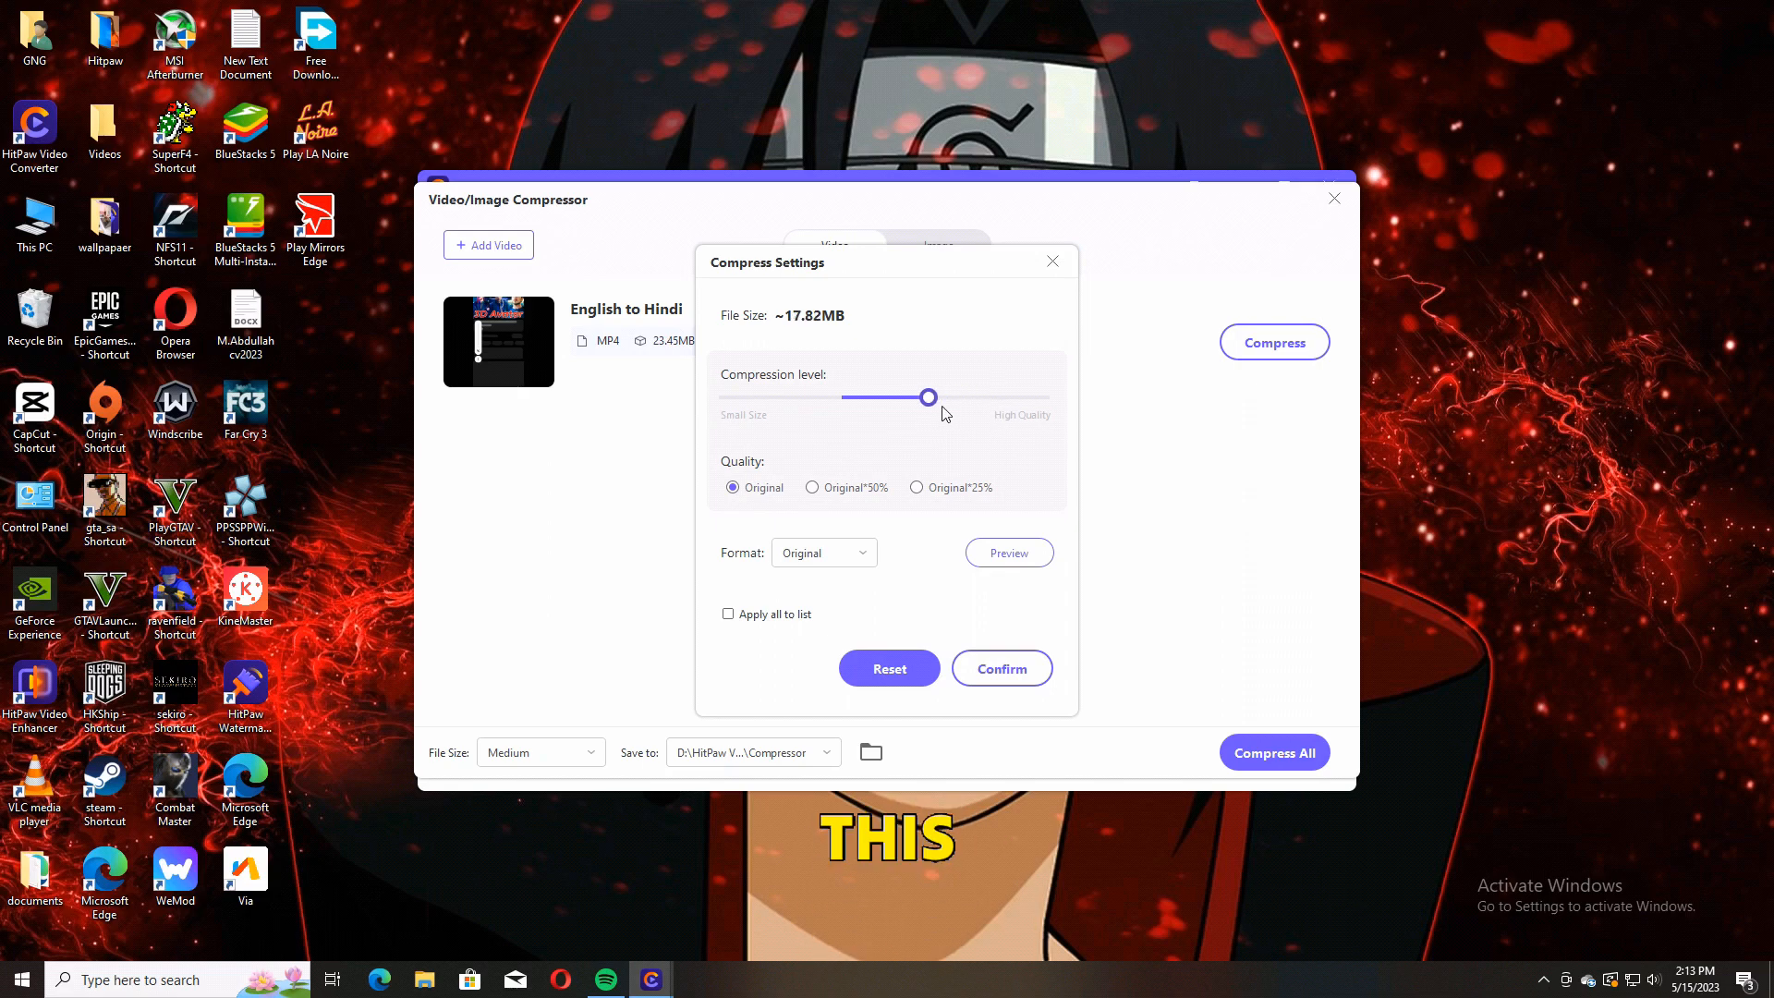
left_click_drag(928, 397, 728, 397)
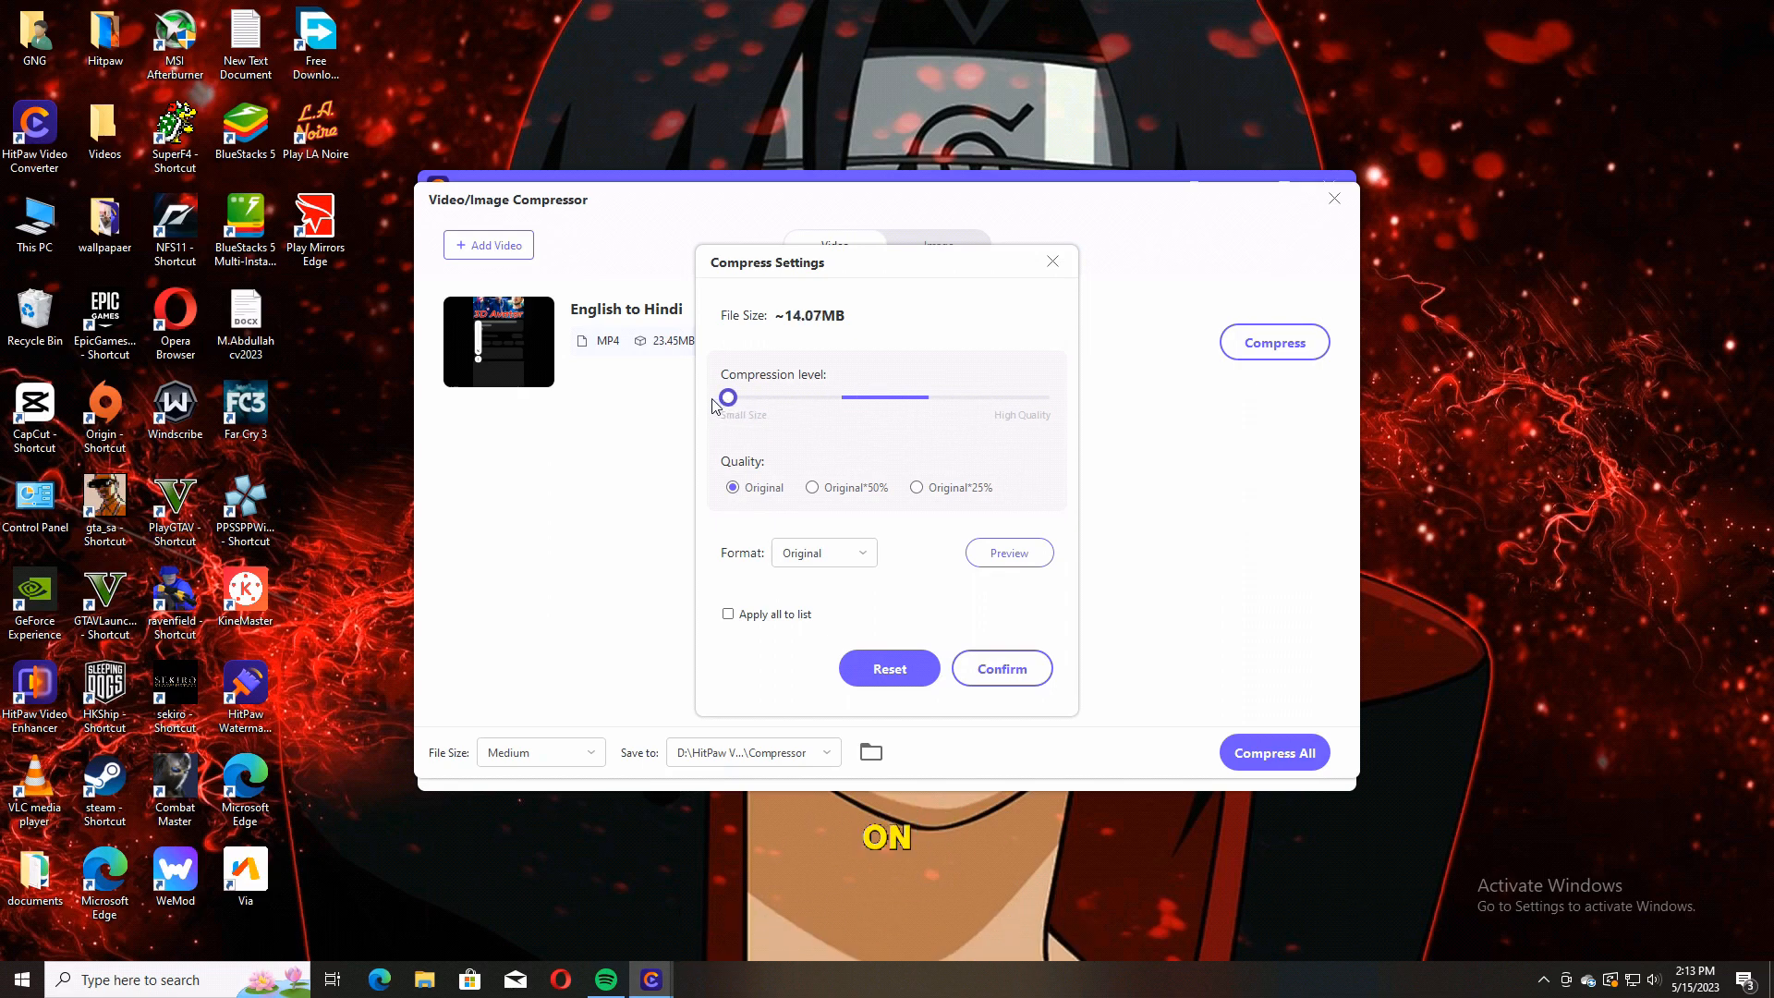
left_click(914, 486)
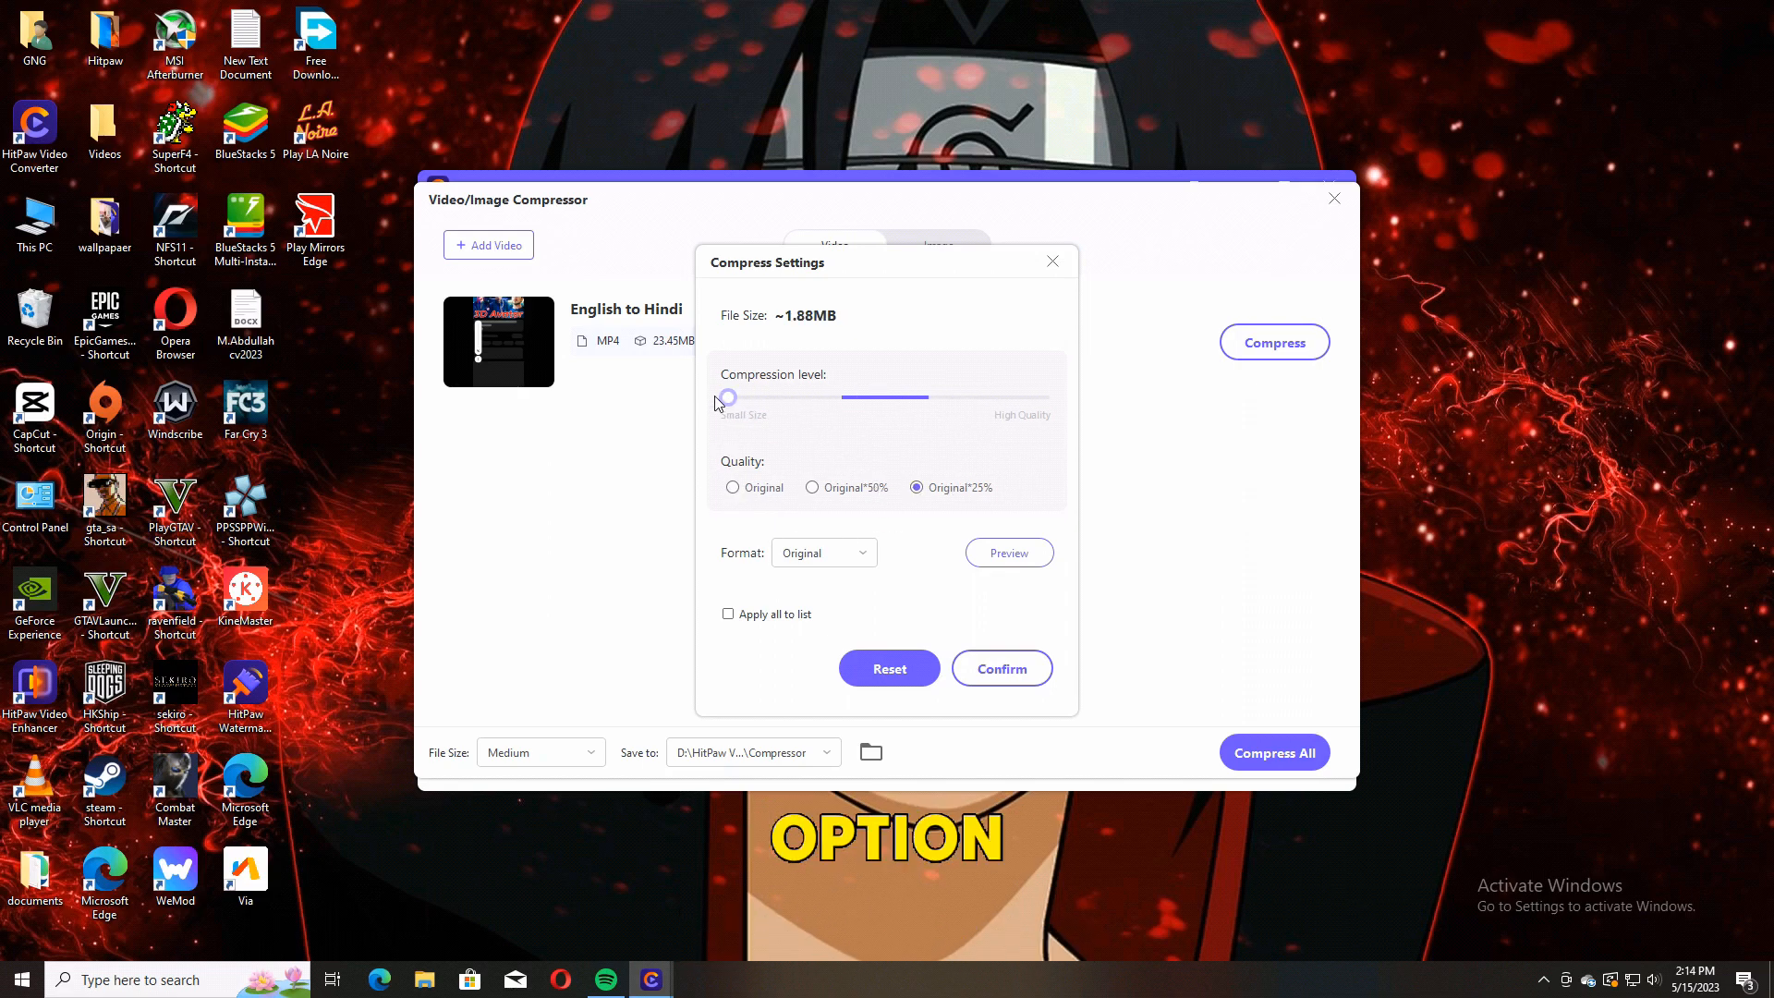
Preview the compressed video, adjust the quality level, and confirm for about 5.16 MB
left_click(822, 552)
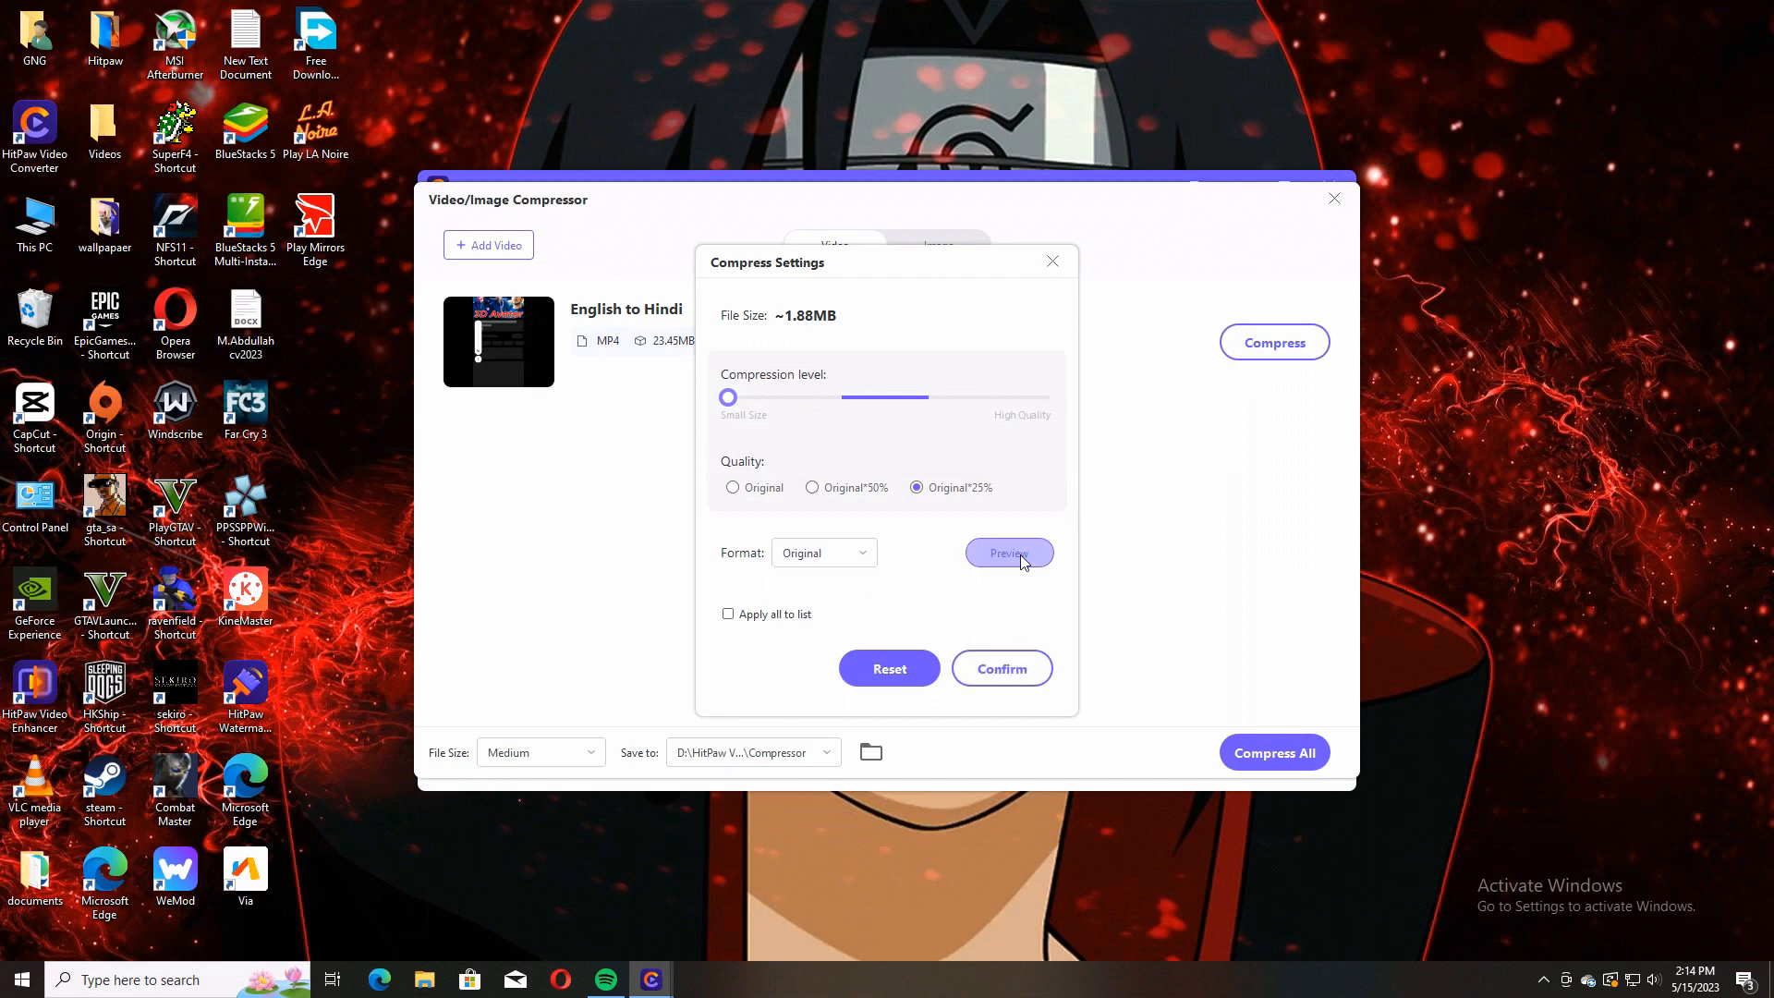
left_click(1009, 552)
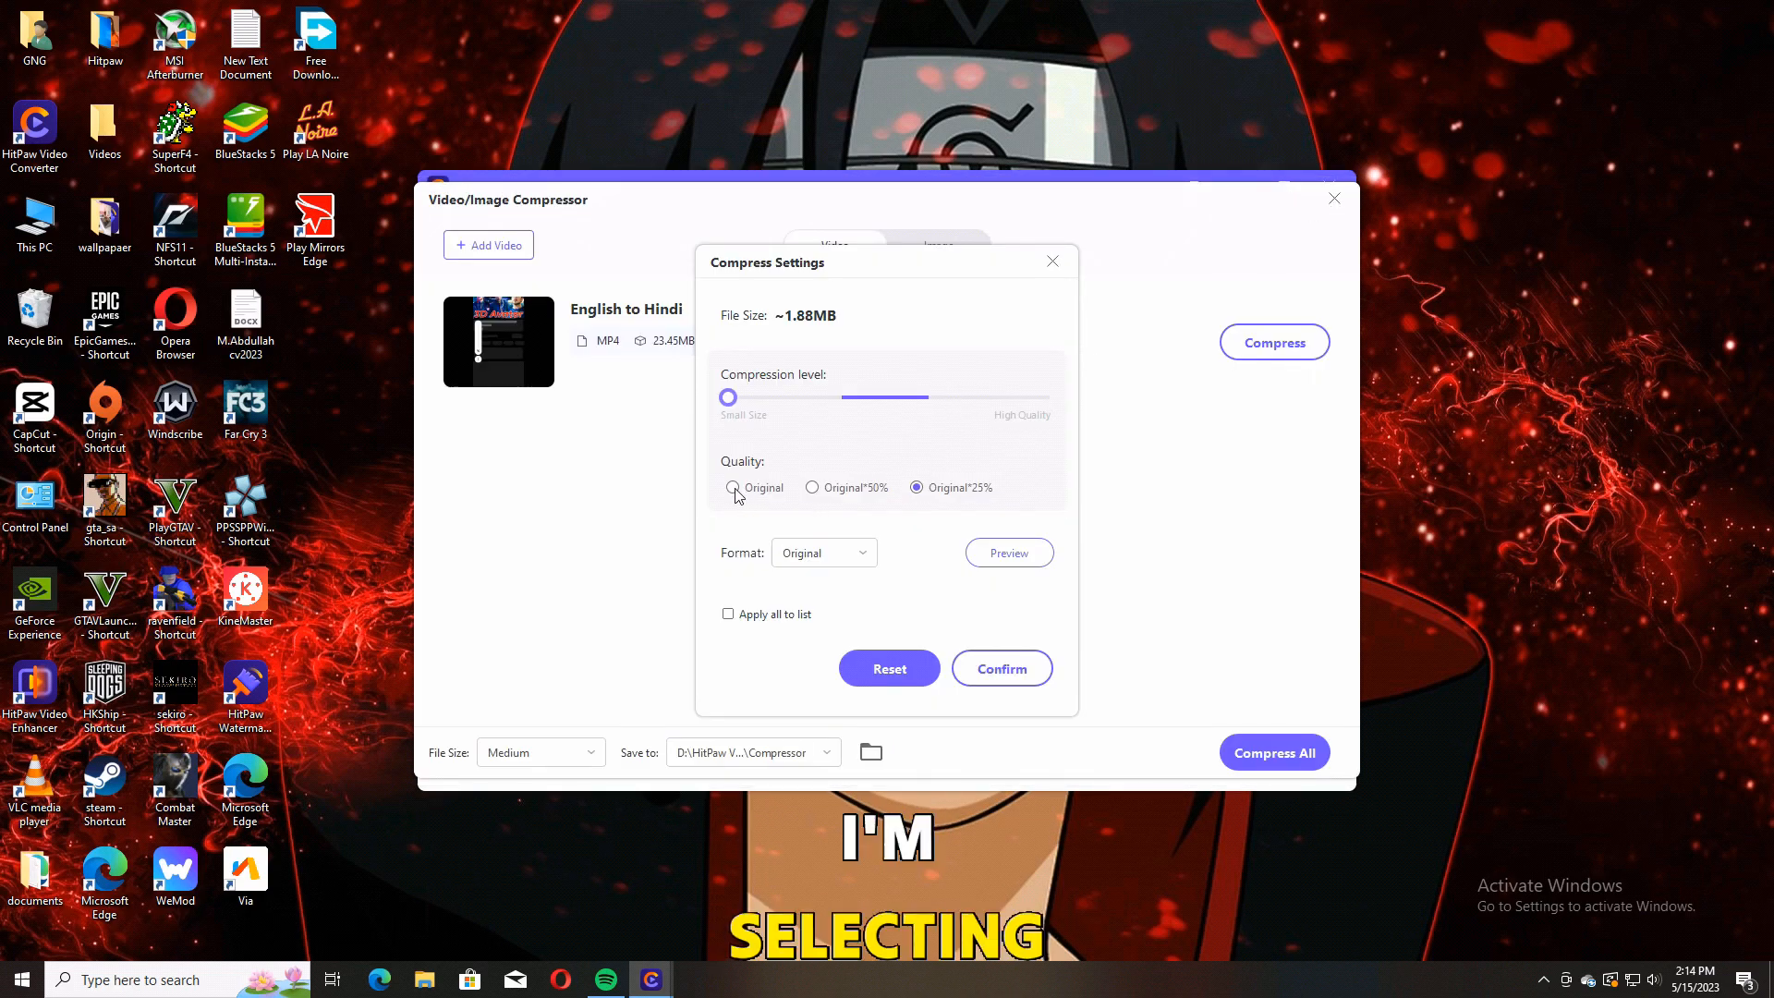
left_click(813, 486)
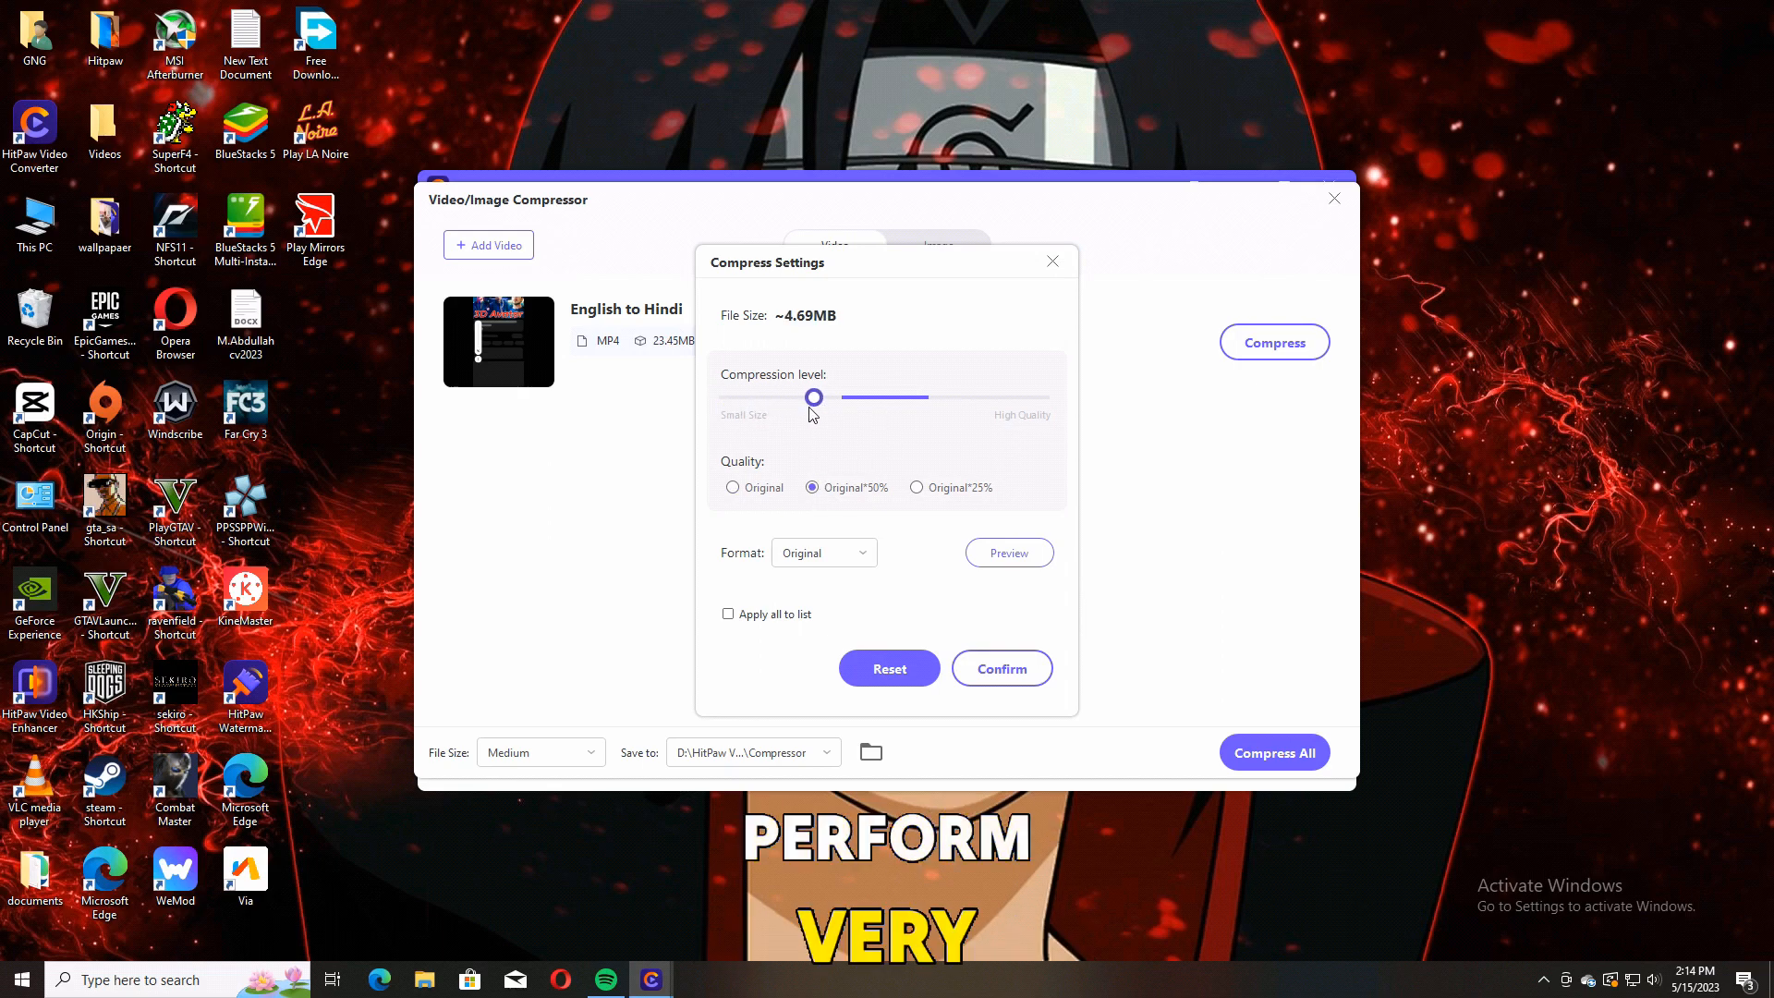
left_click(999, 667)
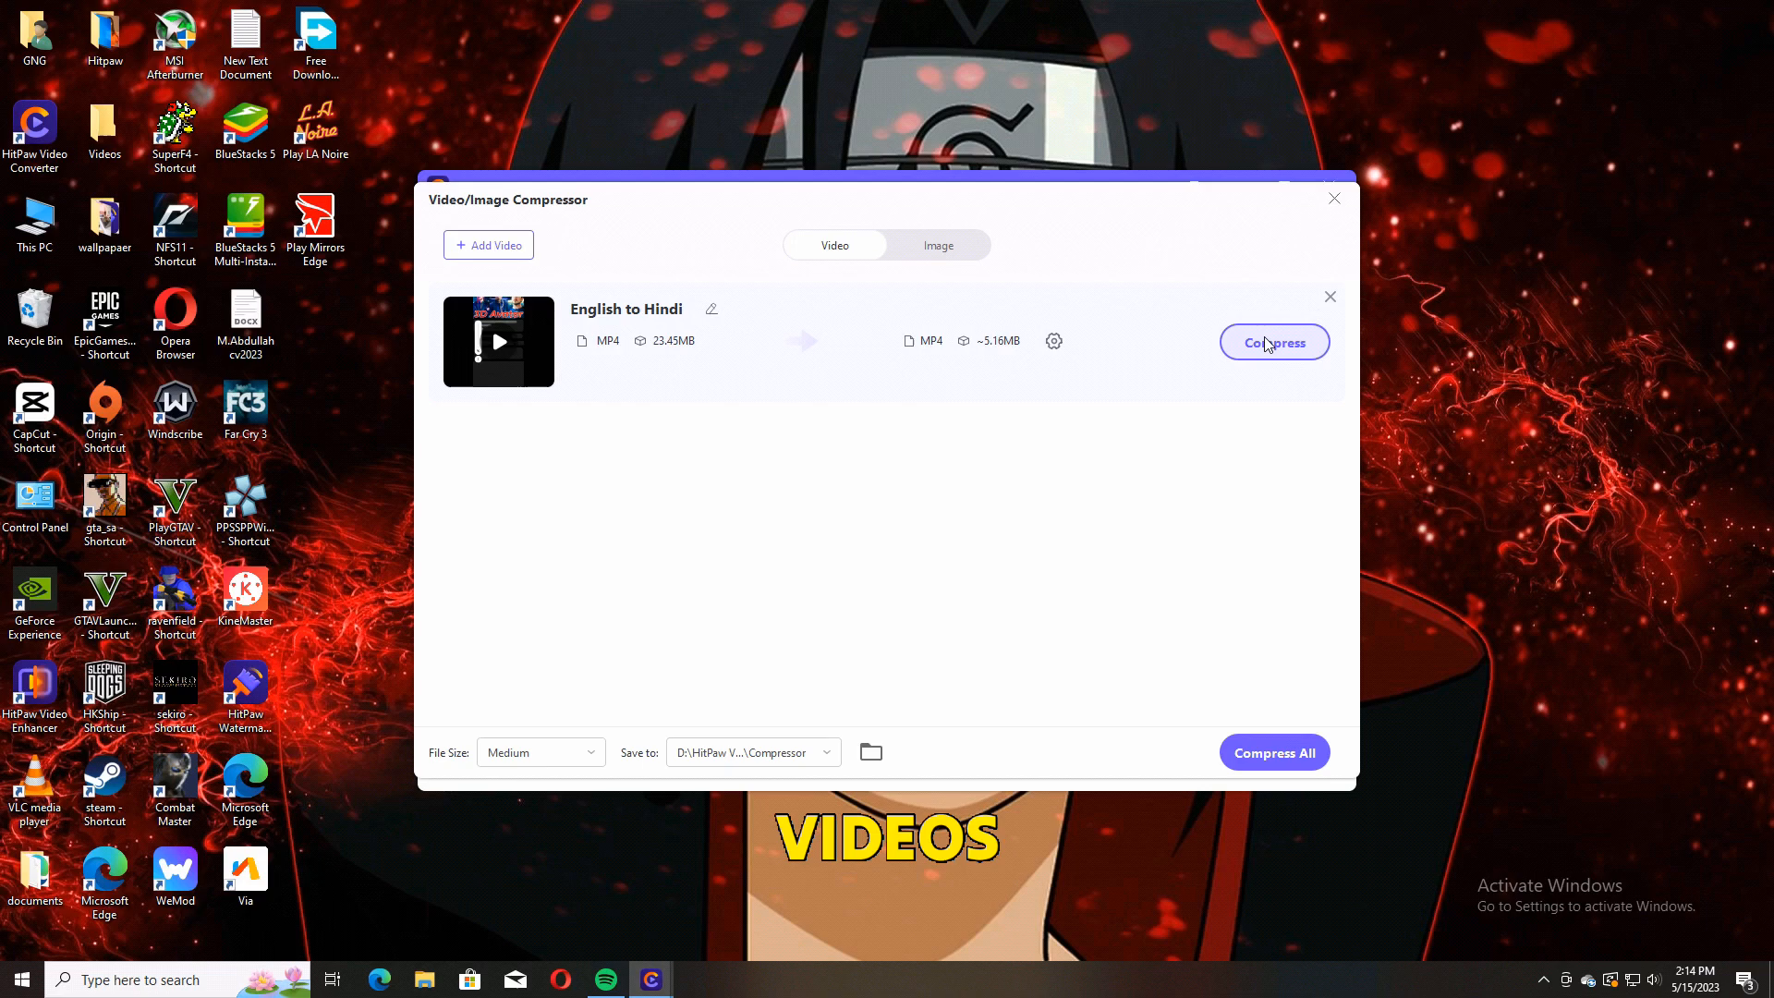
Add 'Profile Picture Maker' to the compressor, then remove it from the list again
left_click(488, 244)
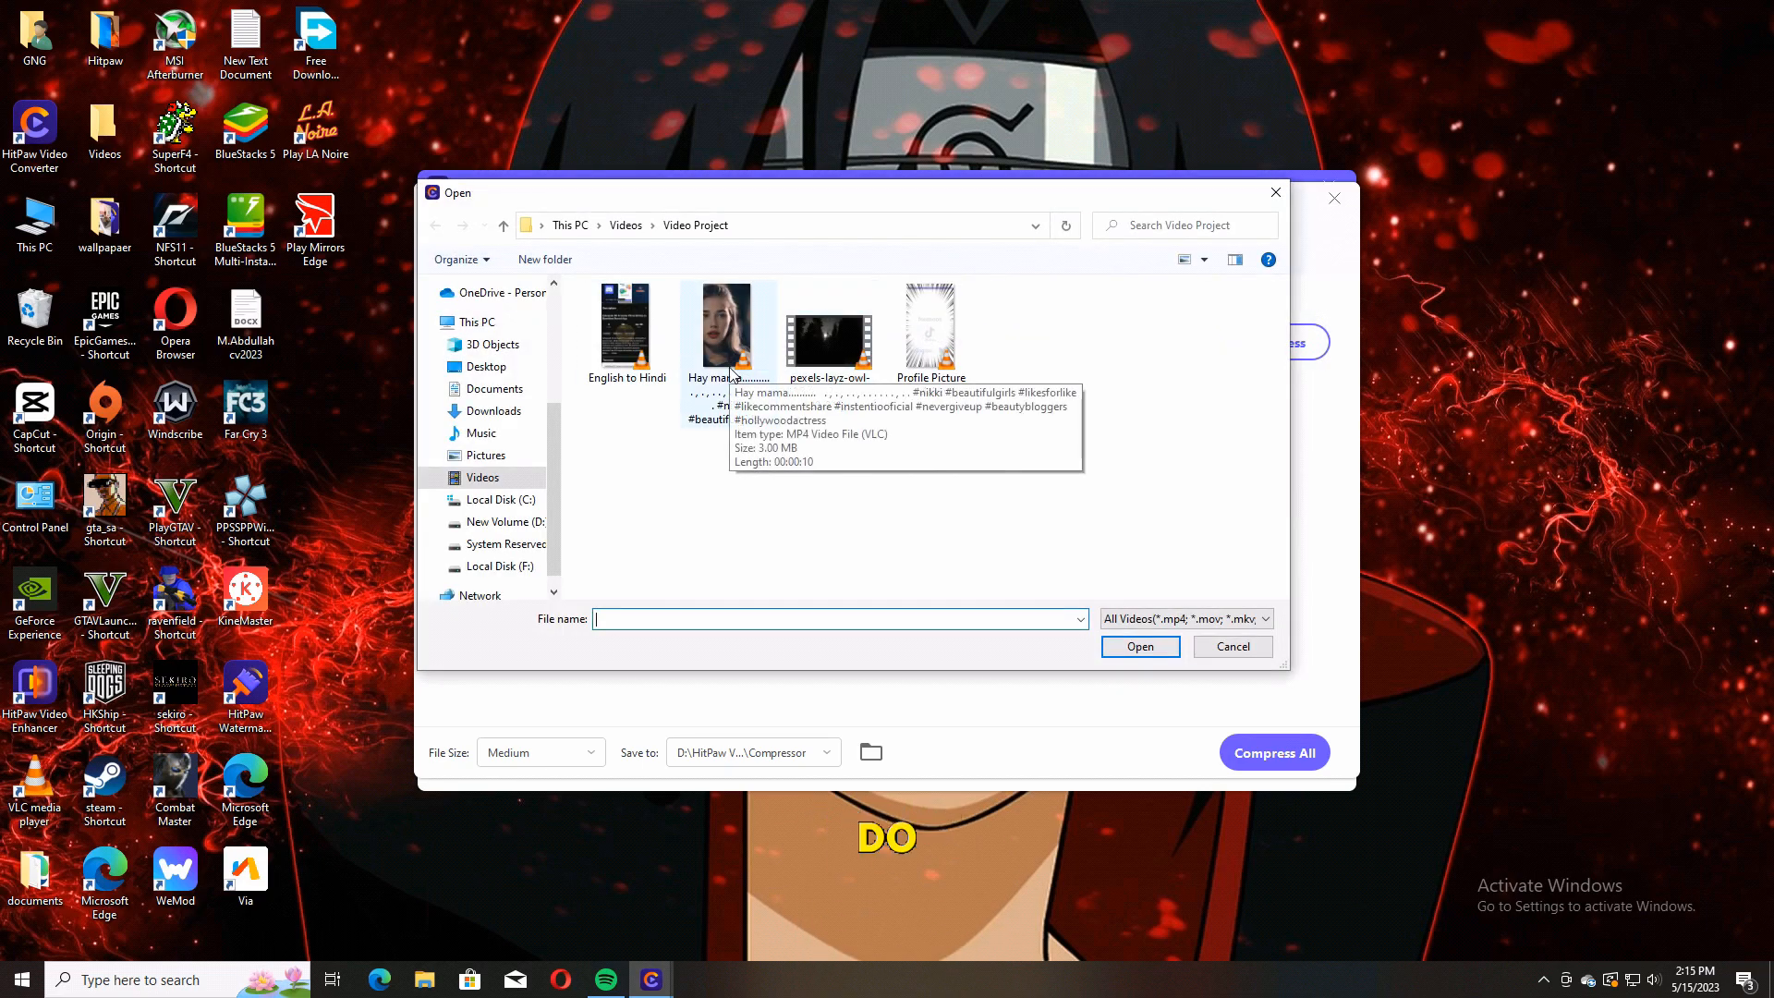
left_click(728, 329)
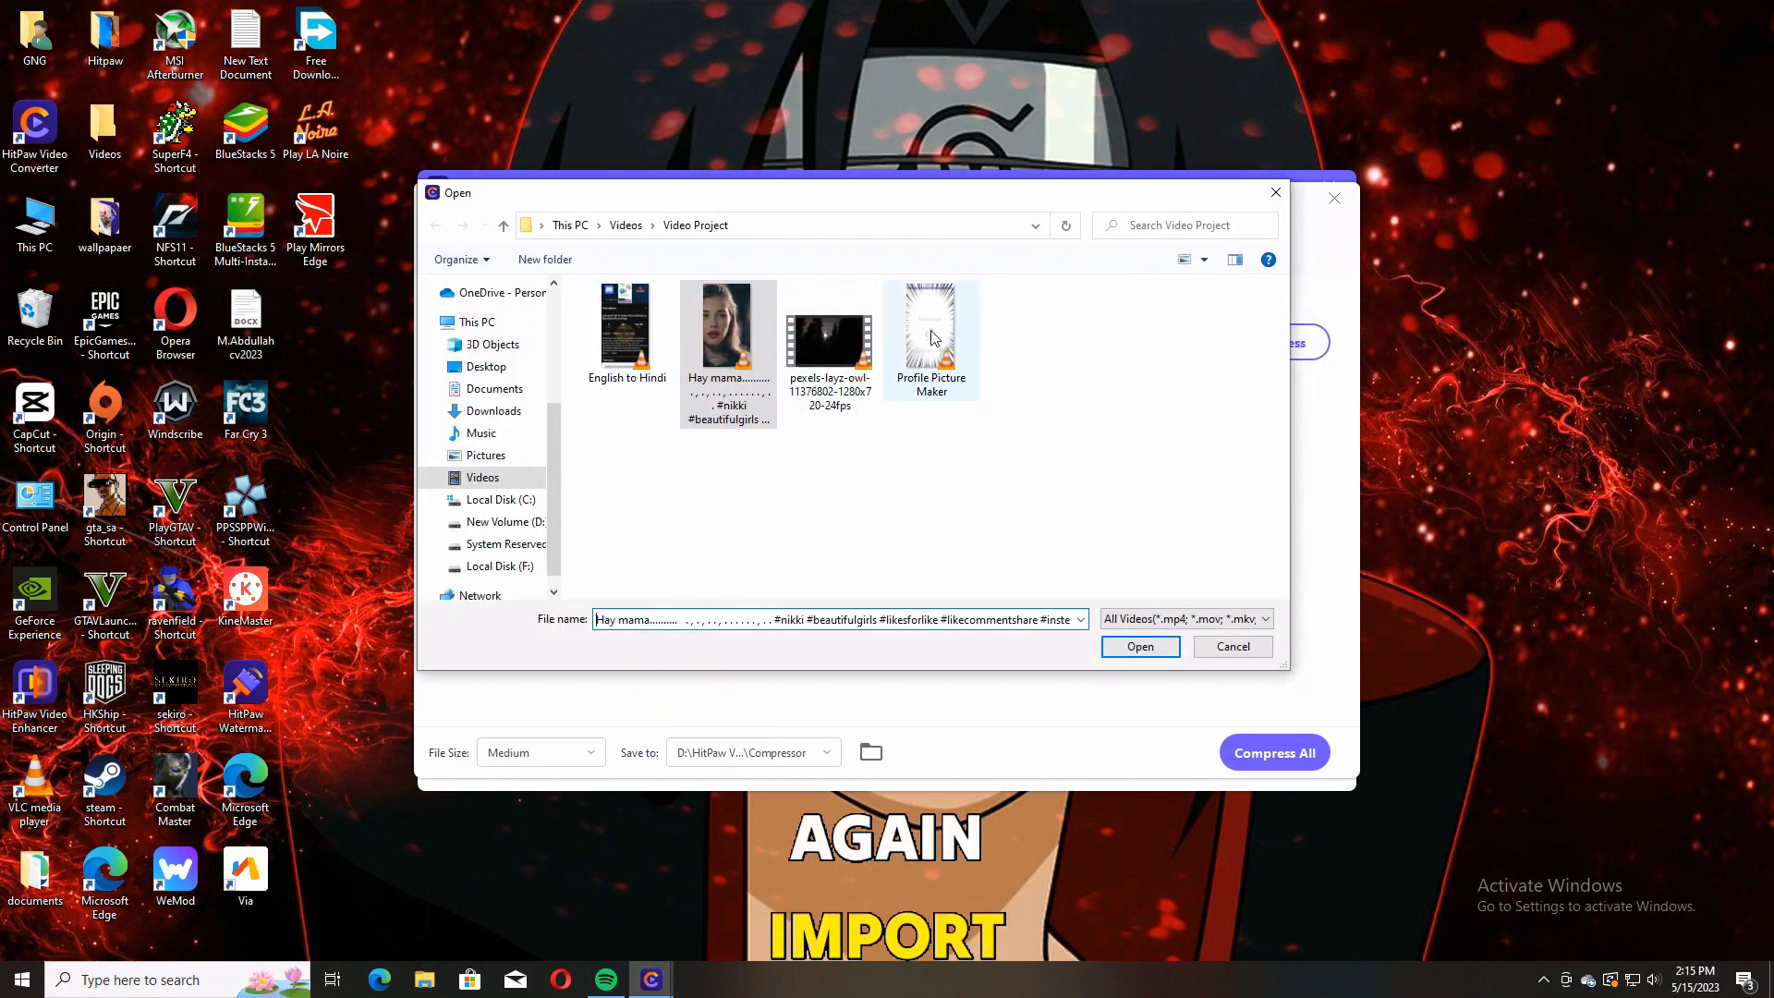
left_click(1138, 646)
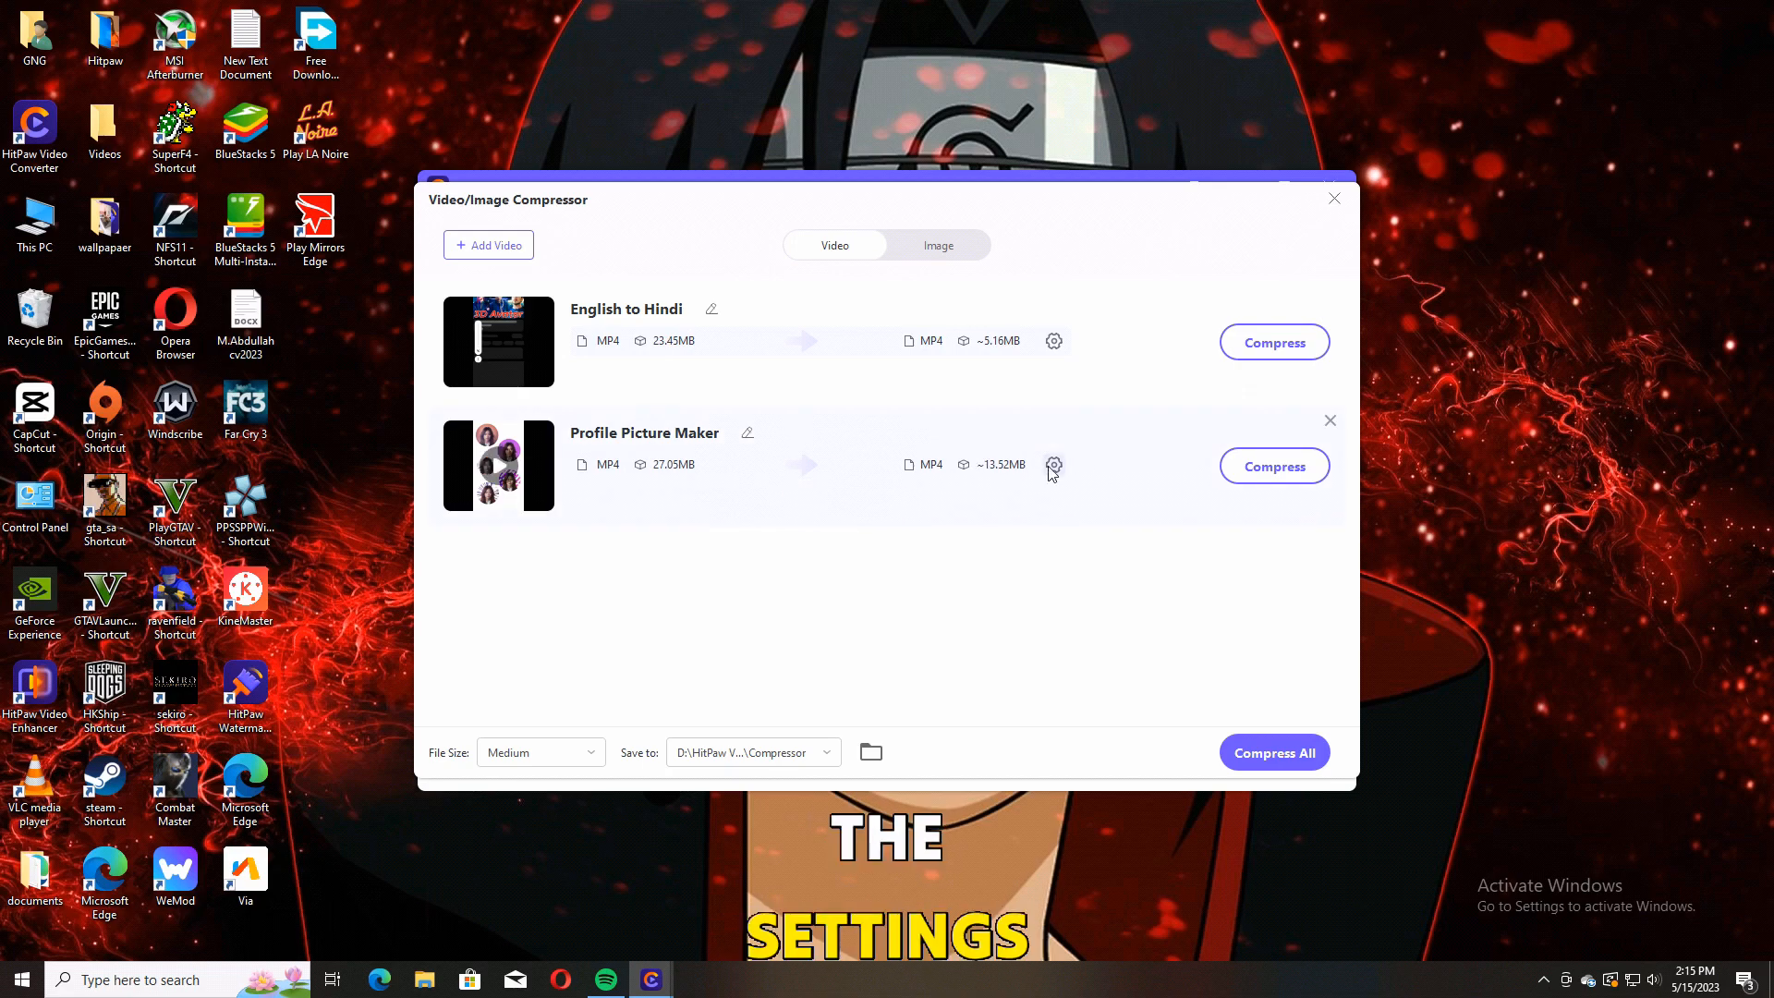
left_click(1051, 465)
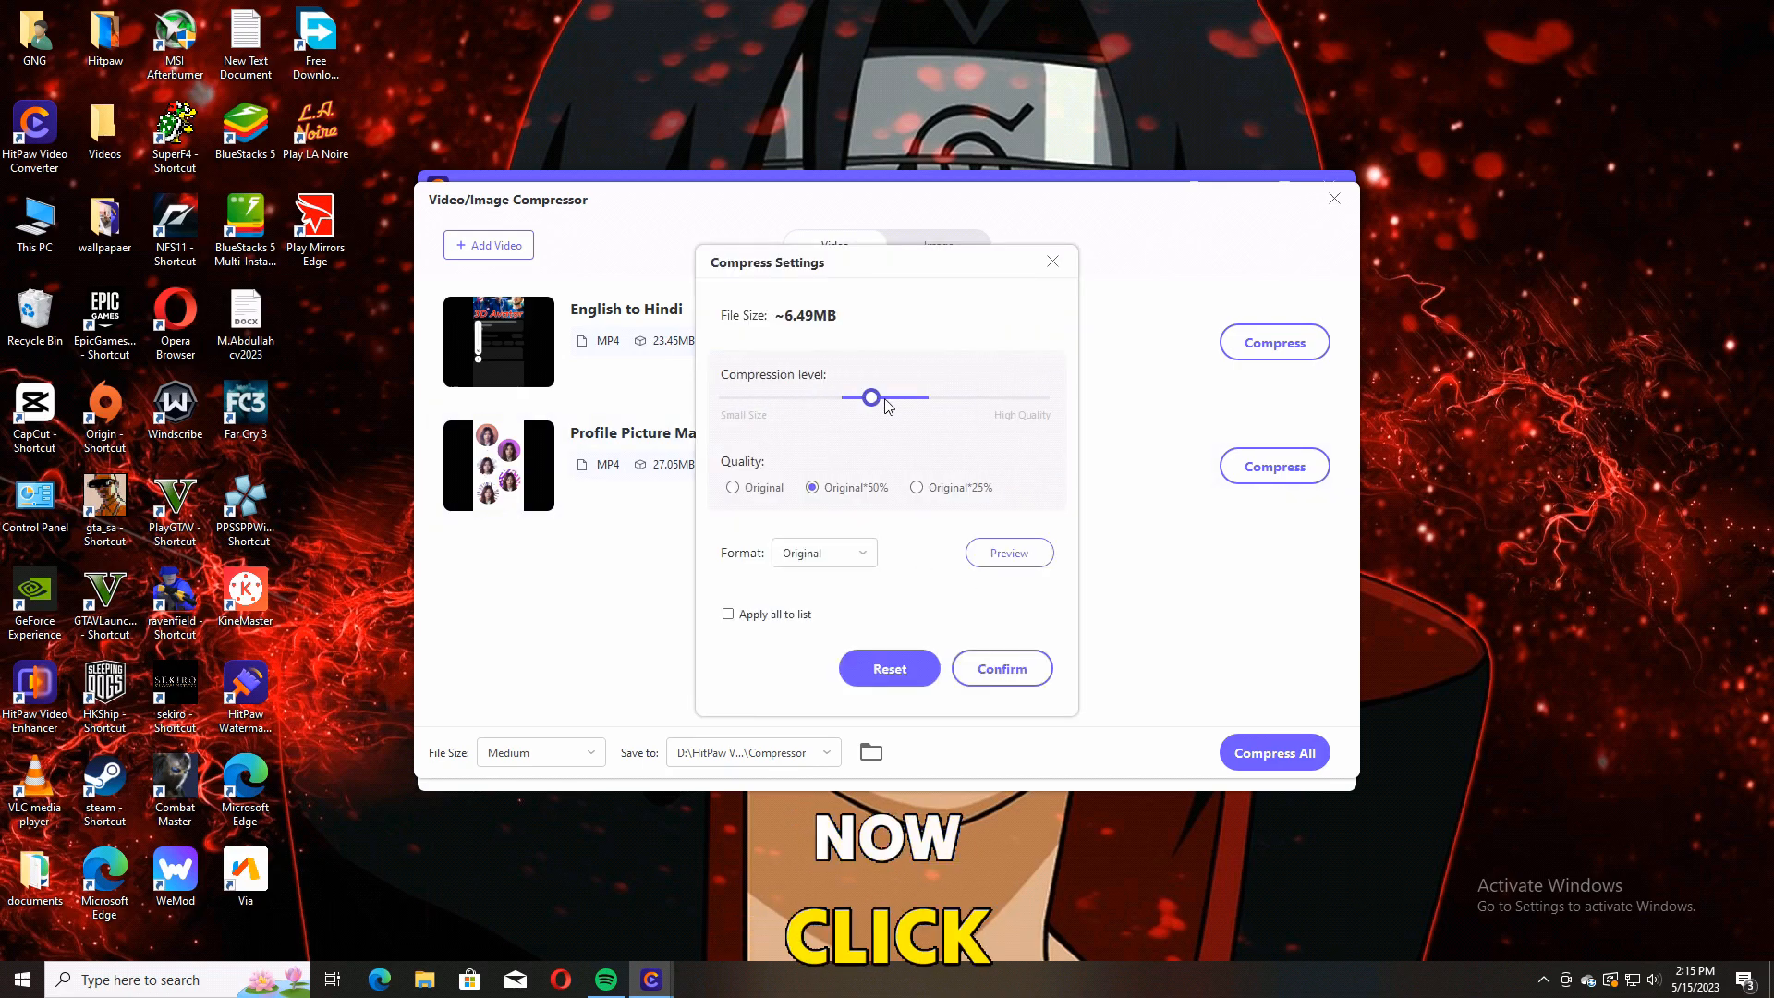
left_click(1000, 667)
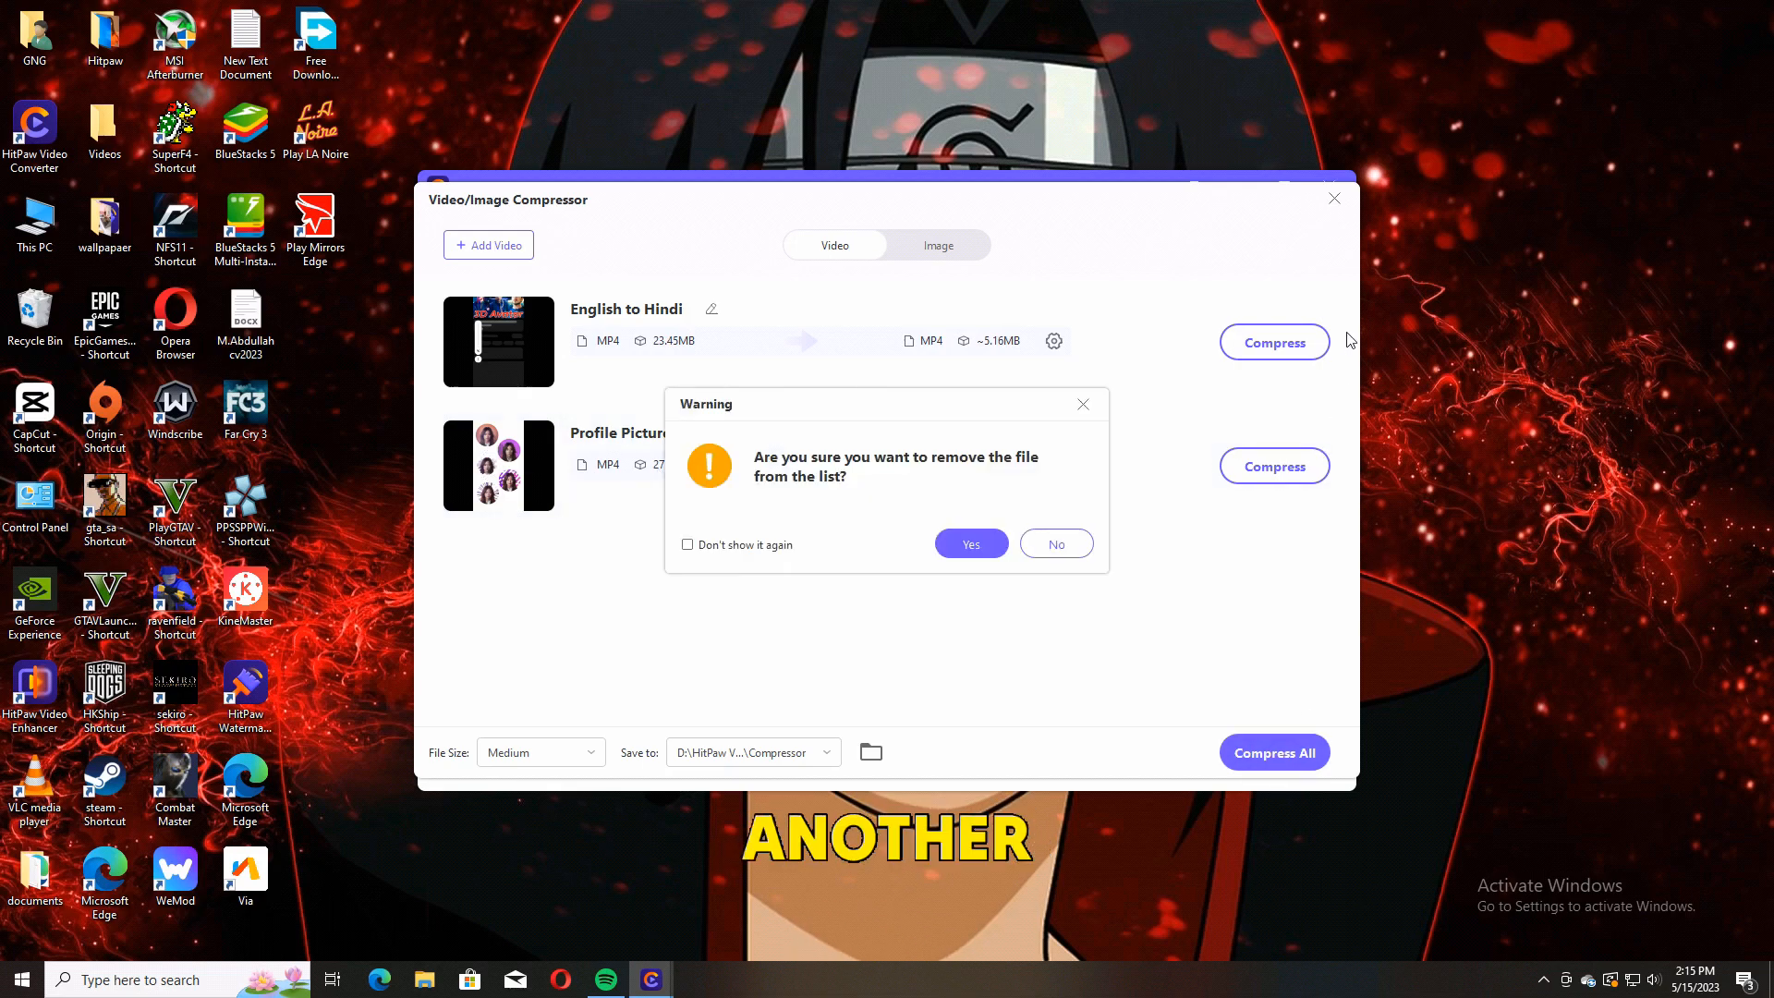
left_click(970, 543)
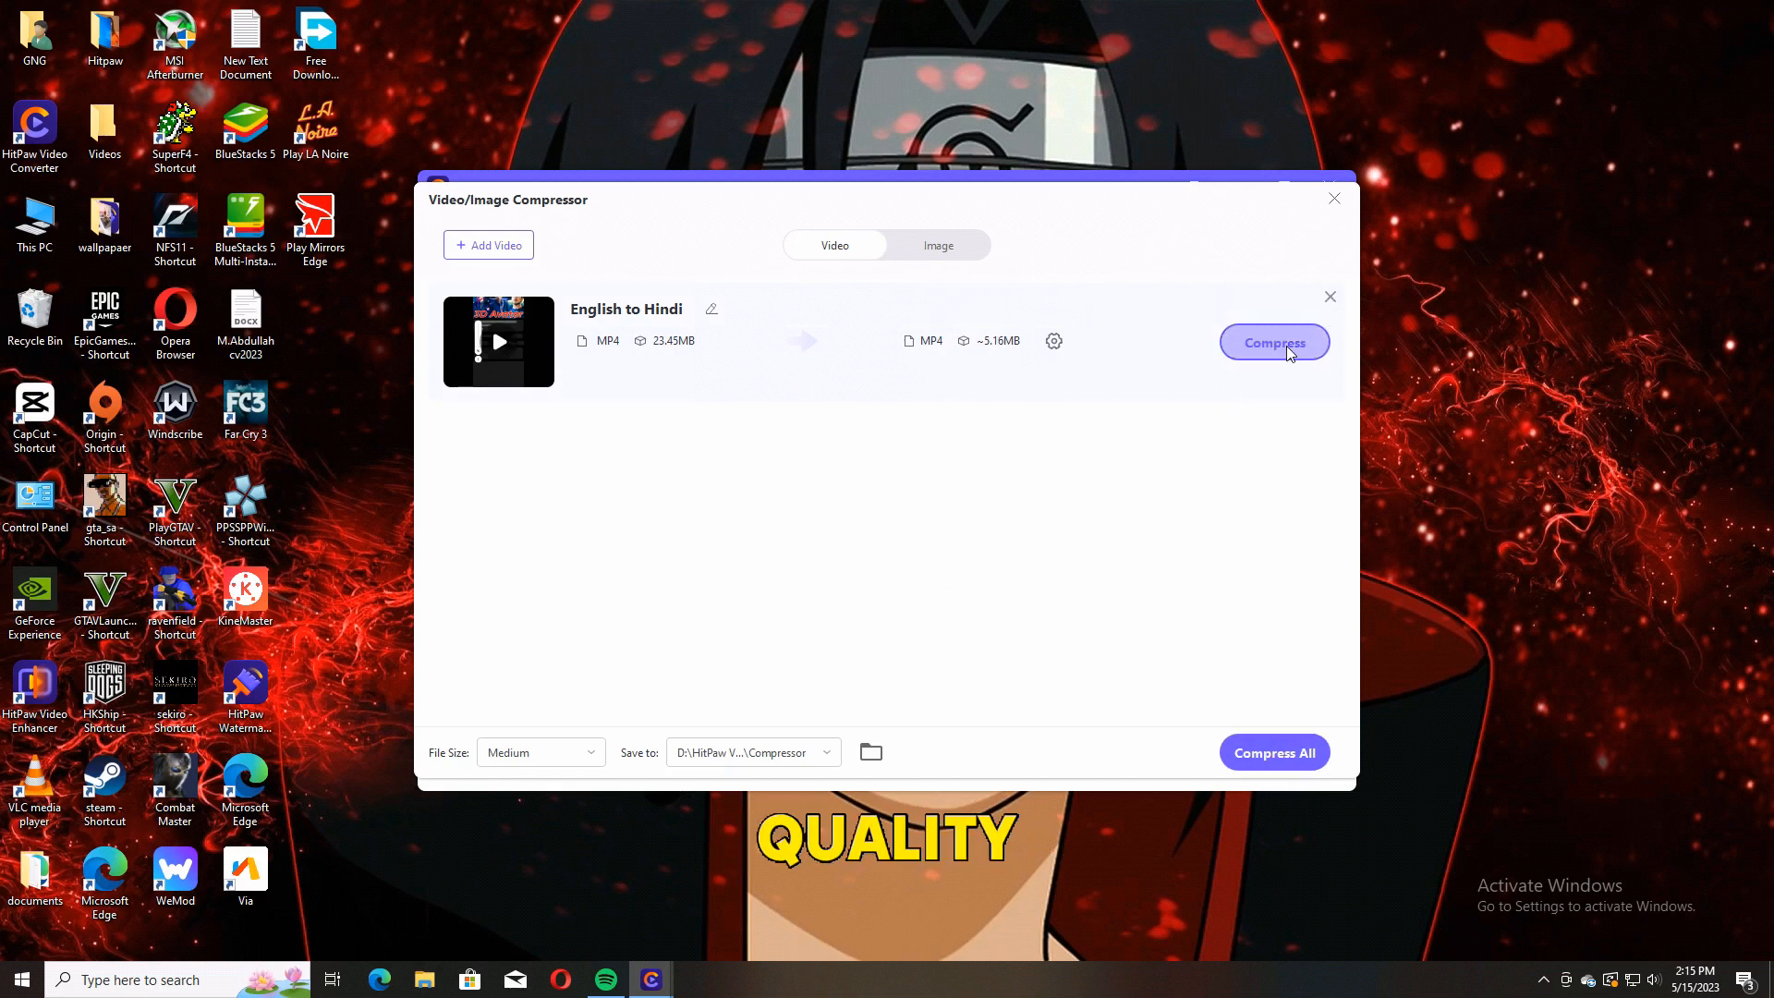
Start compressing the 'English to Hindi' video
left_click(1273, 342)
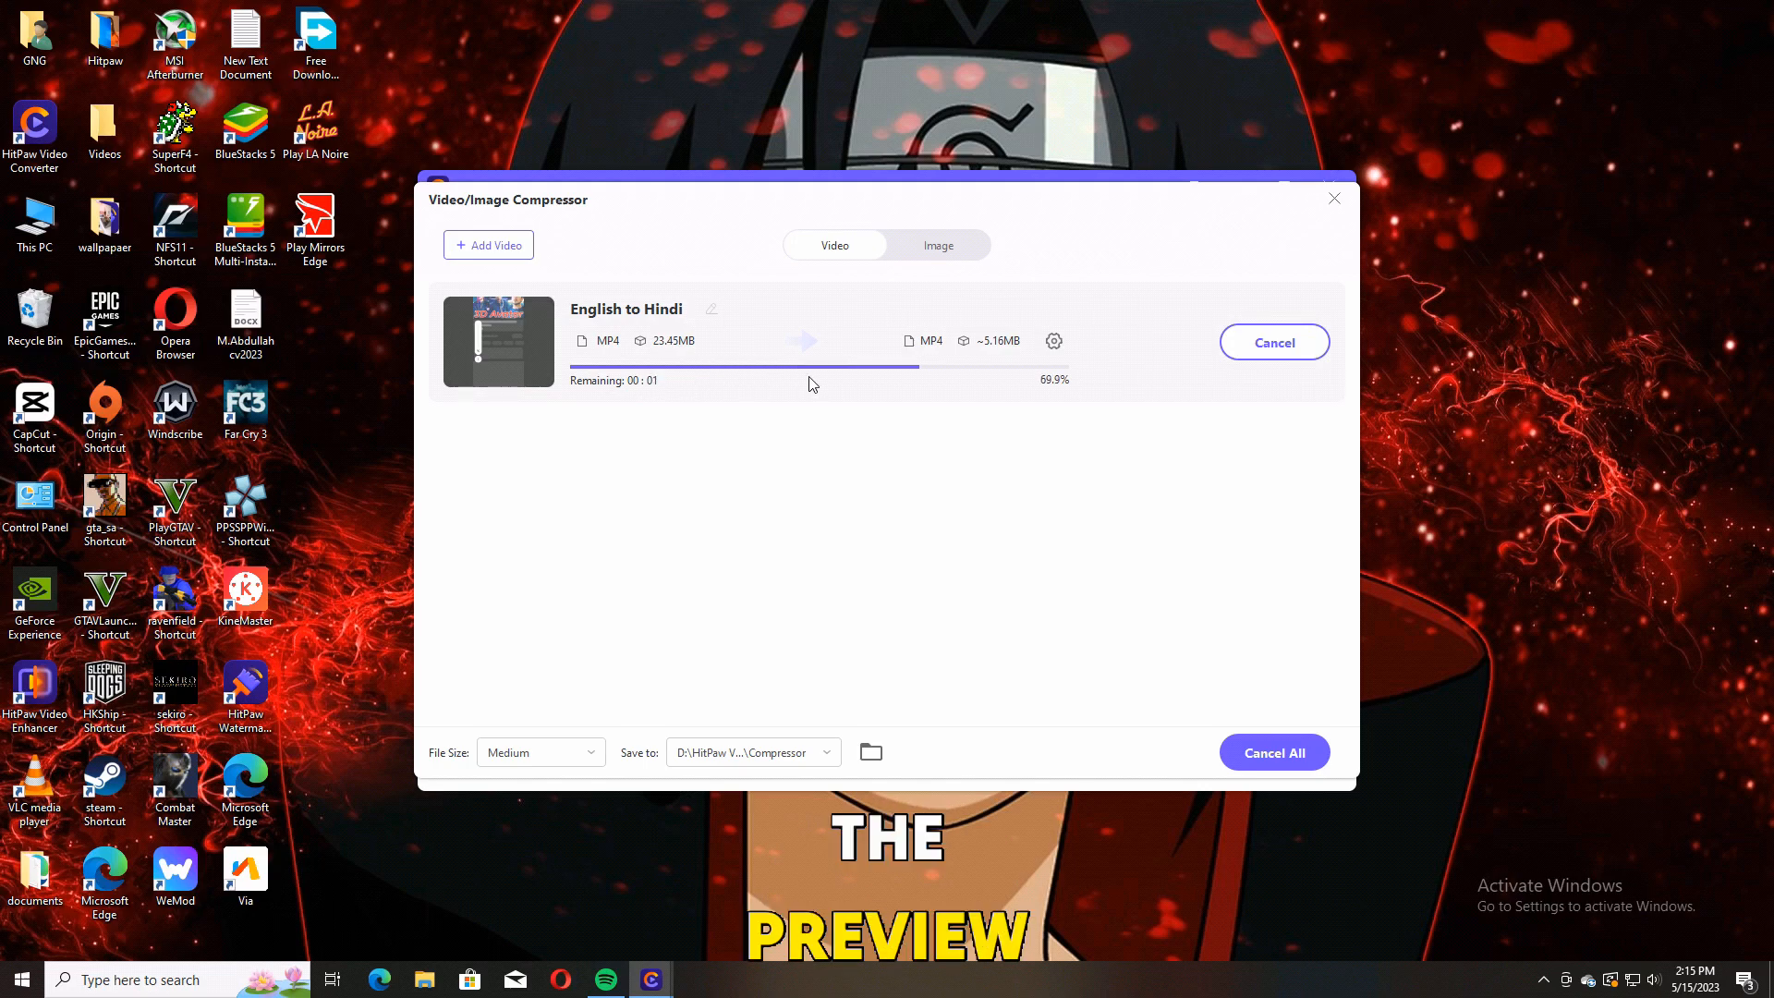
Select the compressed 862 KB 'English to Hindi' file in the ToolBox > Compressor folder
left_click(870, 752)
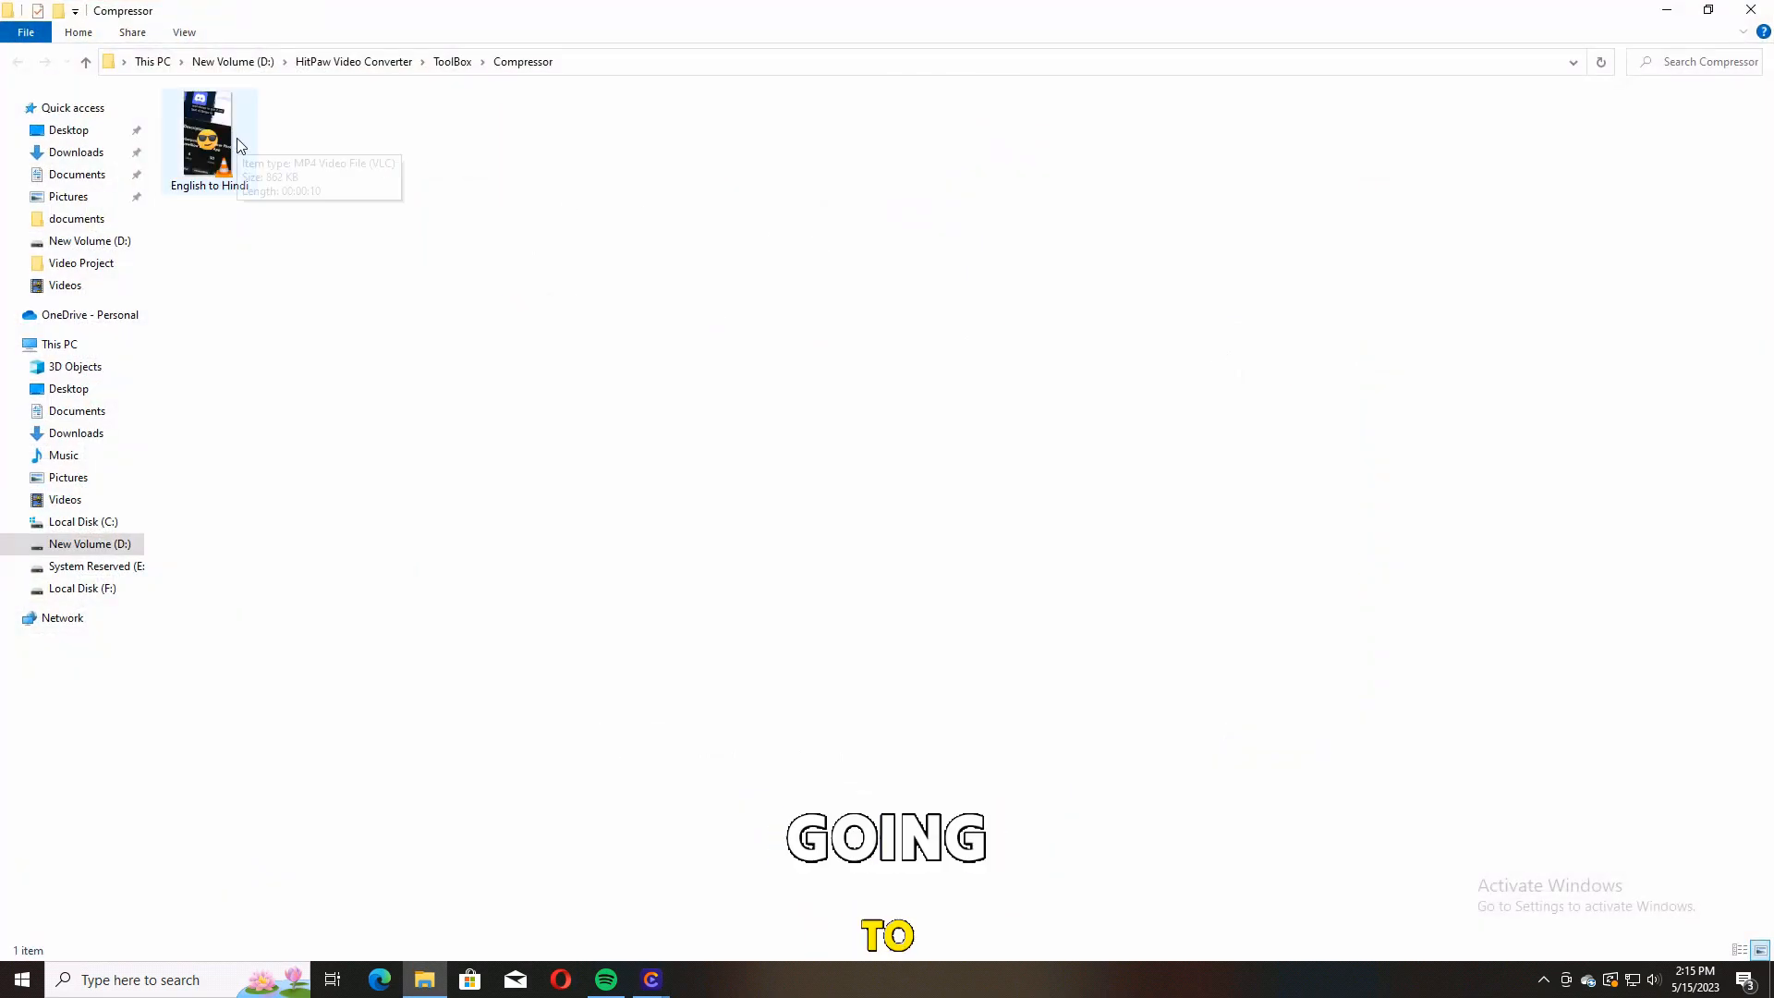
left_click(209, 135)
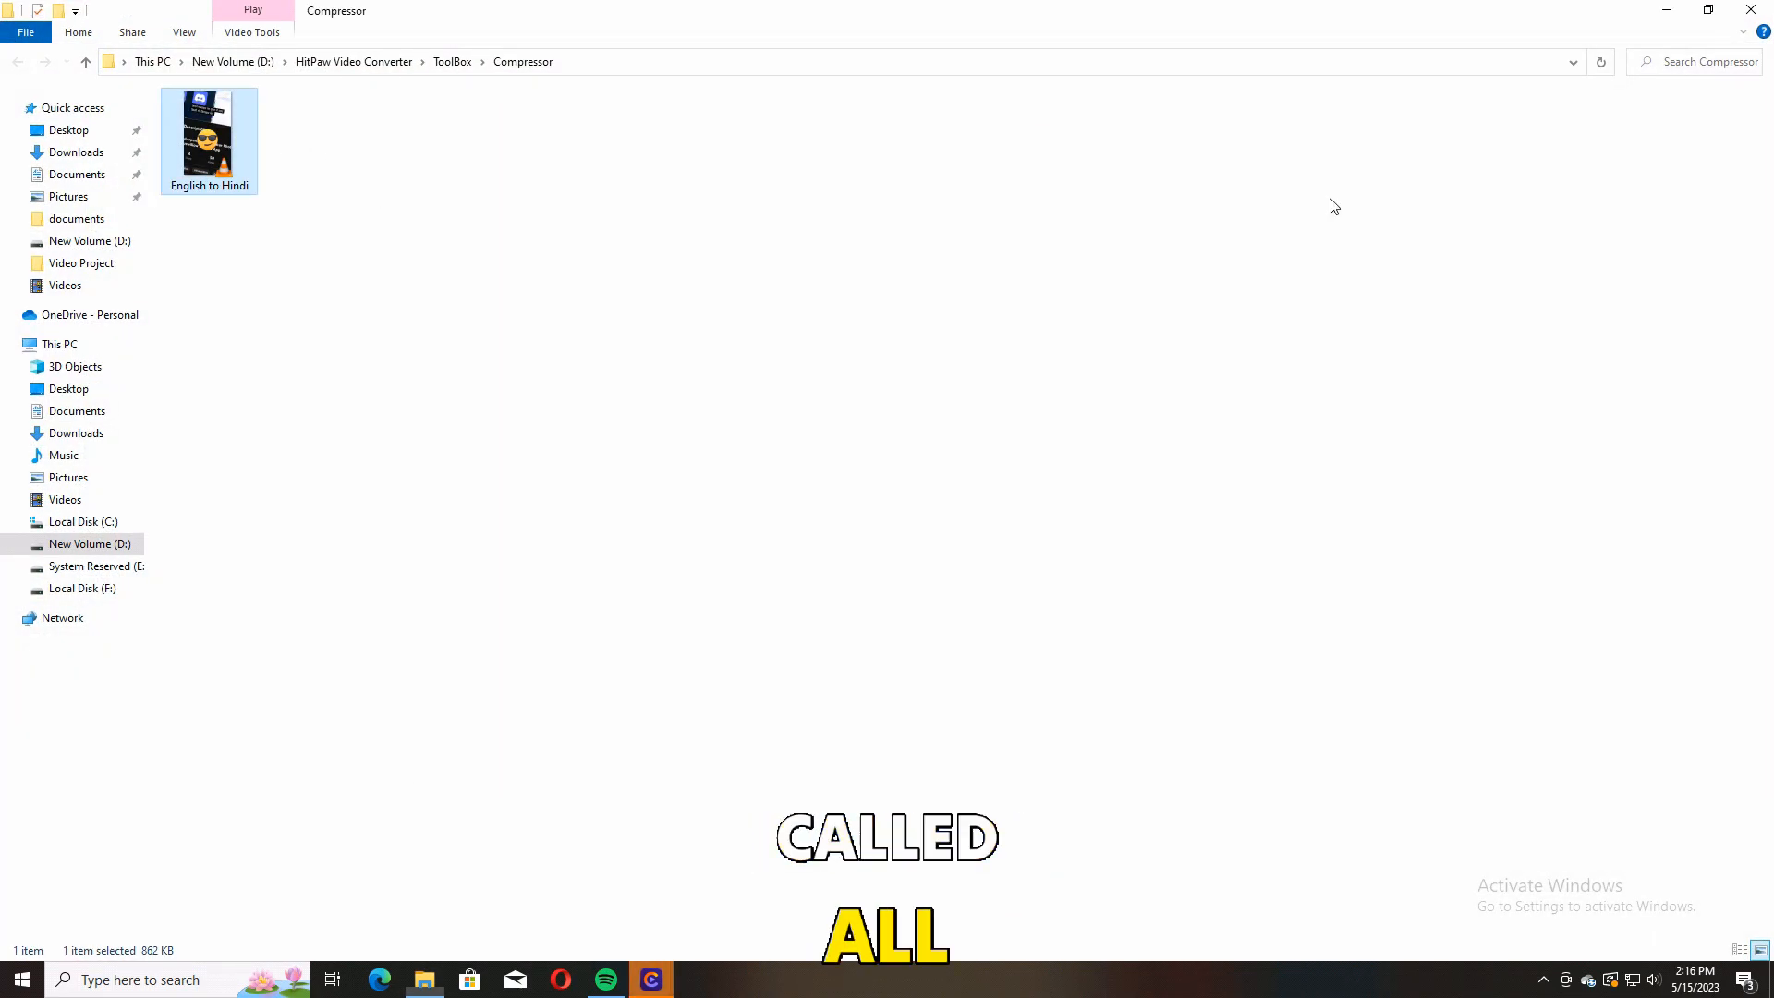
left_click(650, 979)
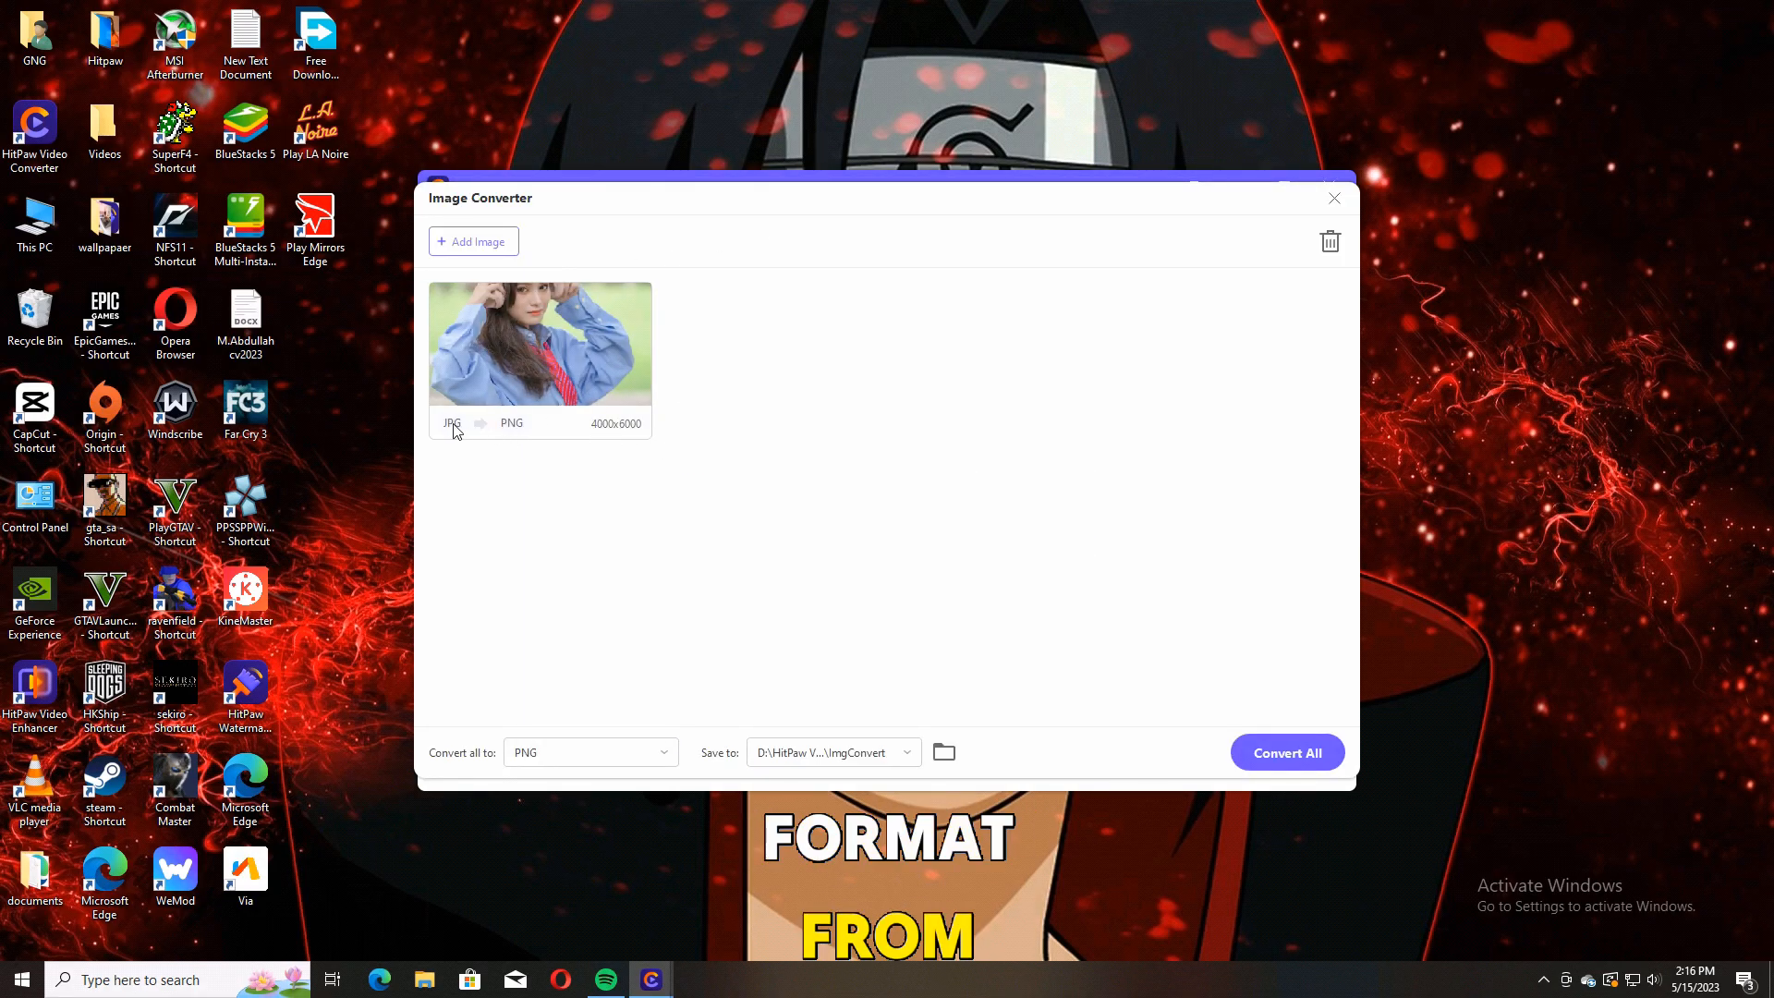
Convert the JPG photo to a 19.4 MB PNG with Convert All in Image Converter
left_click(587, 751)
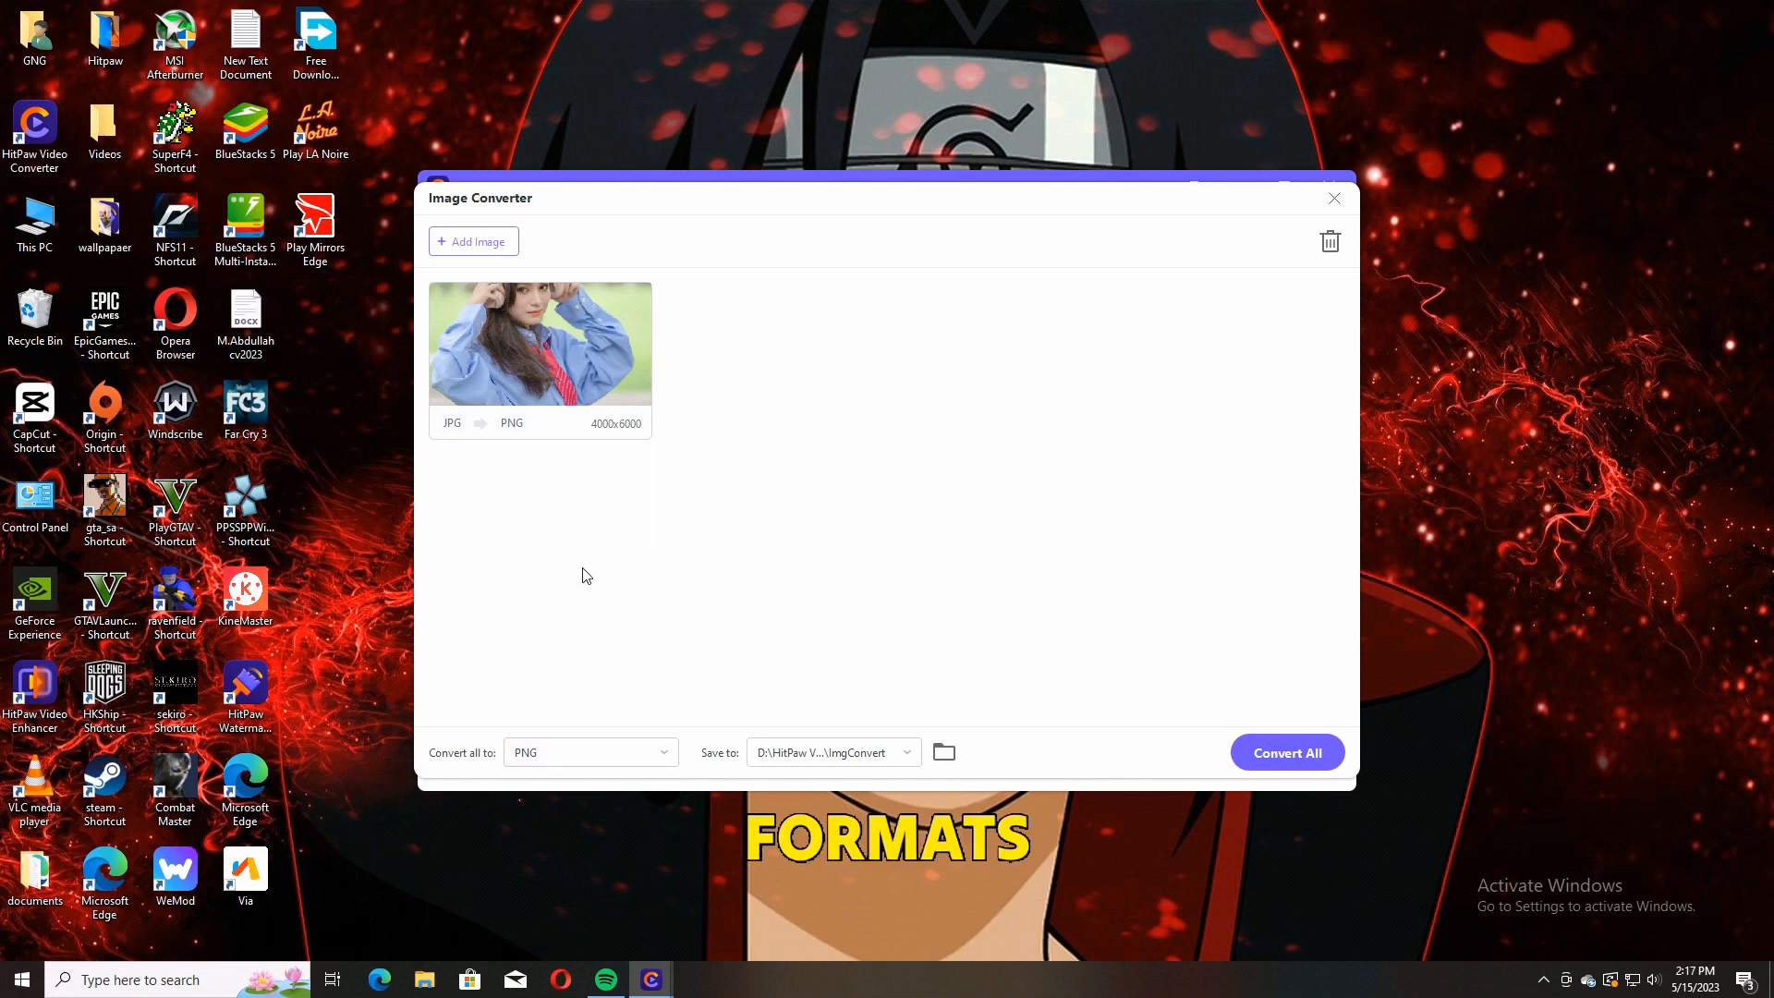
left_click(1286, 752)
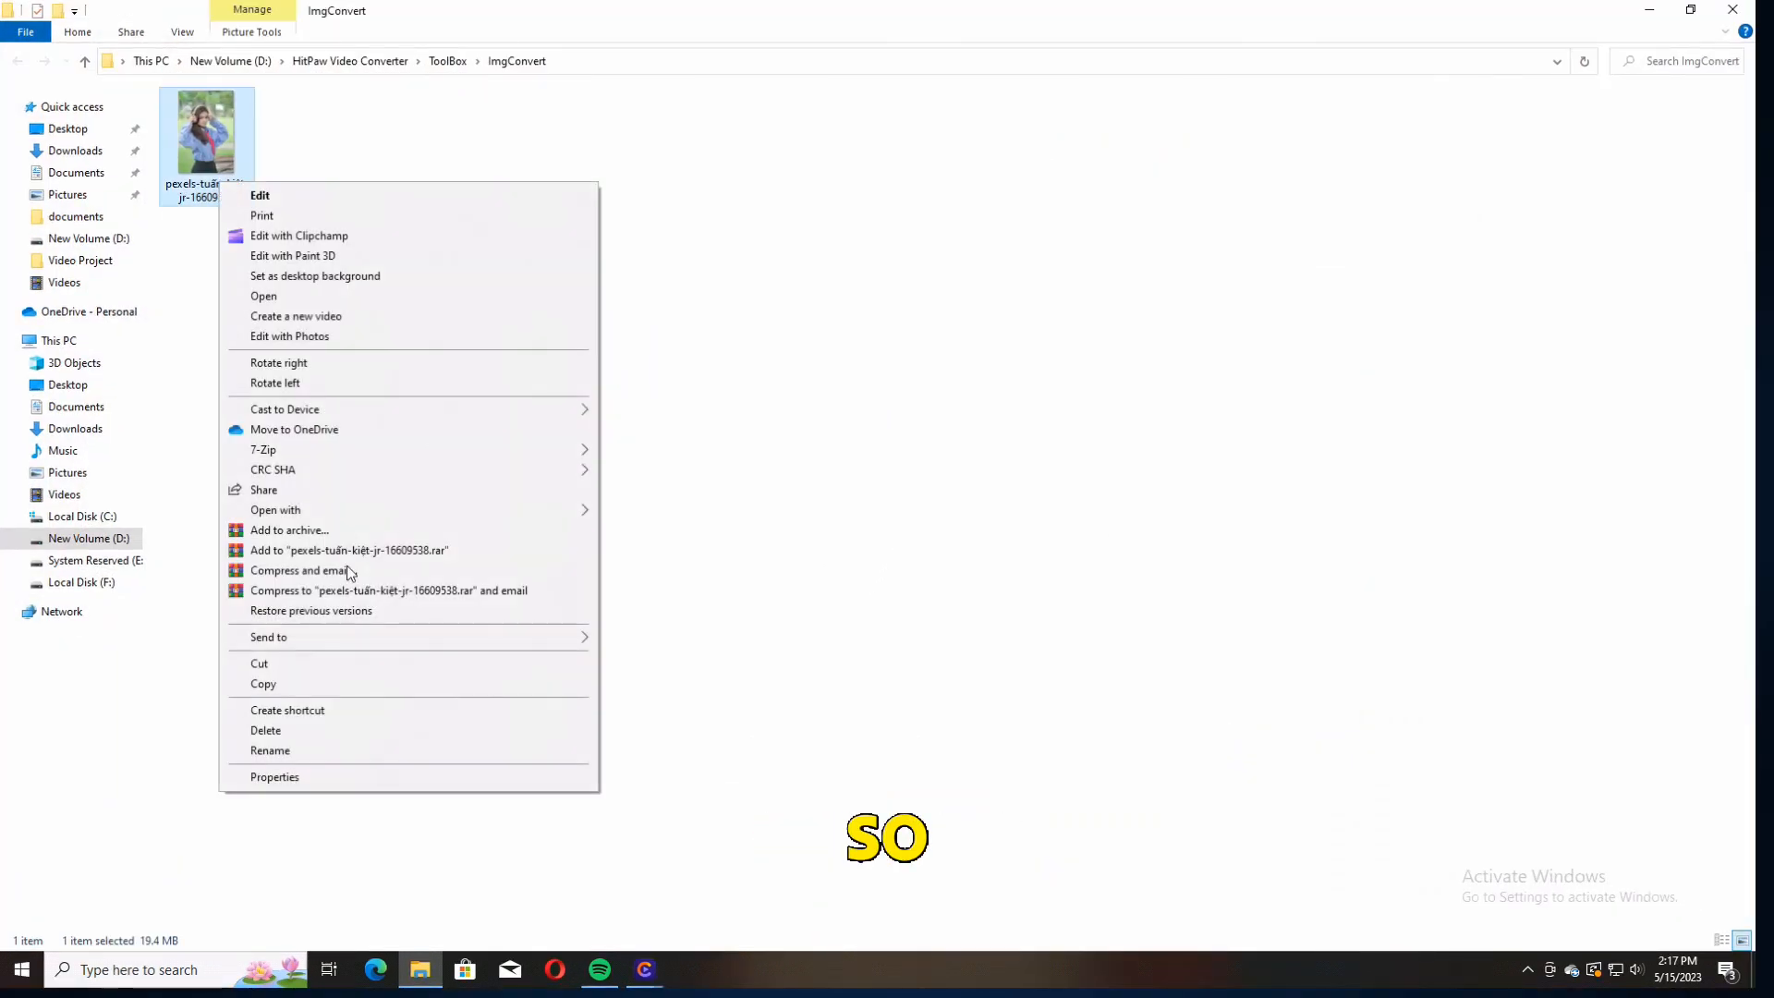
Open the converted PNG photo from the ImgConvert output folder for viewing
left_click(274, 776)
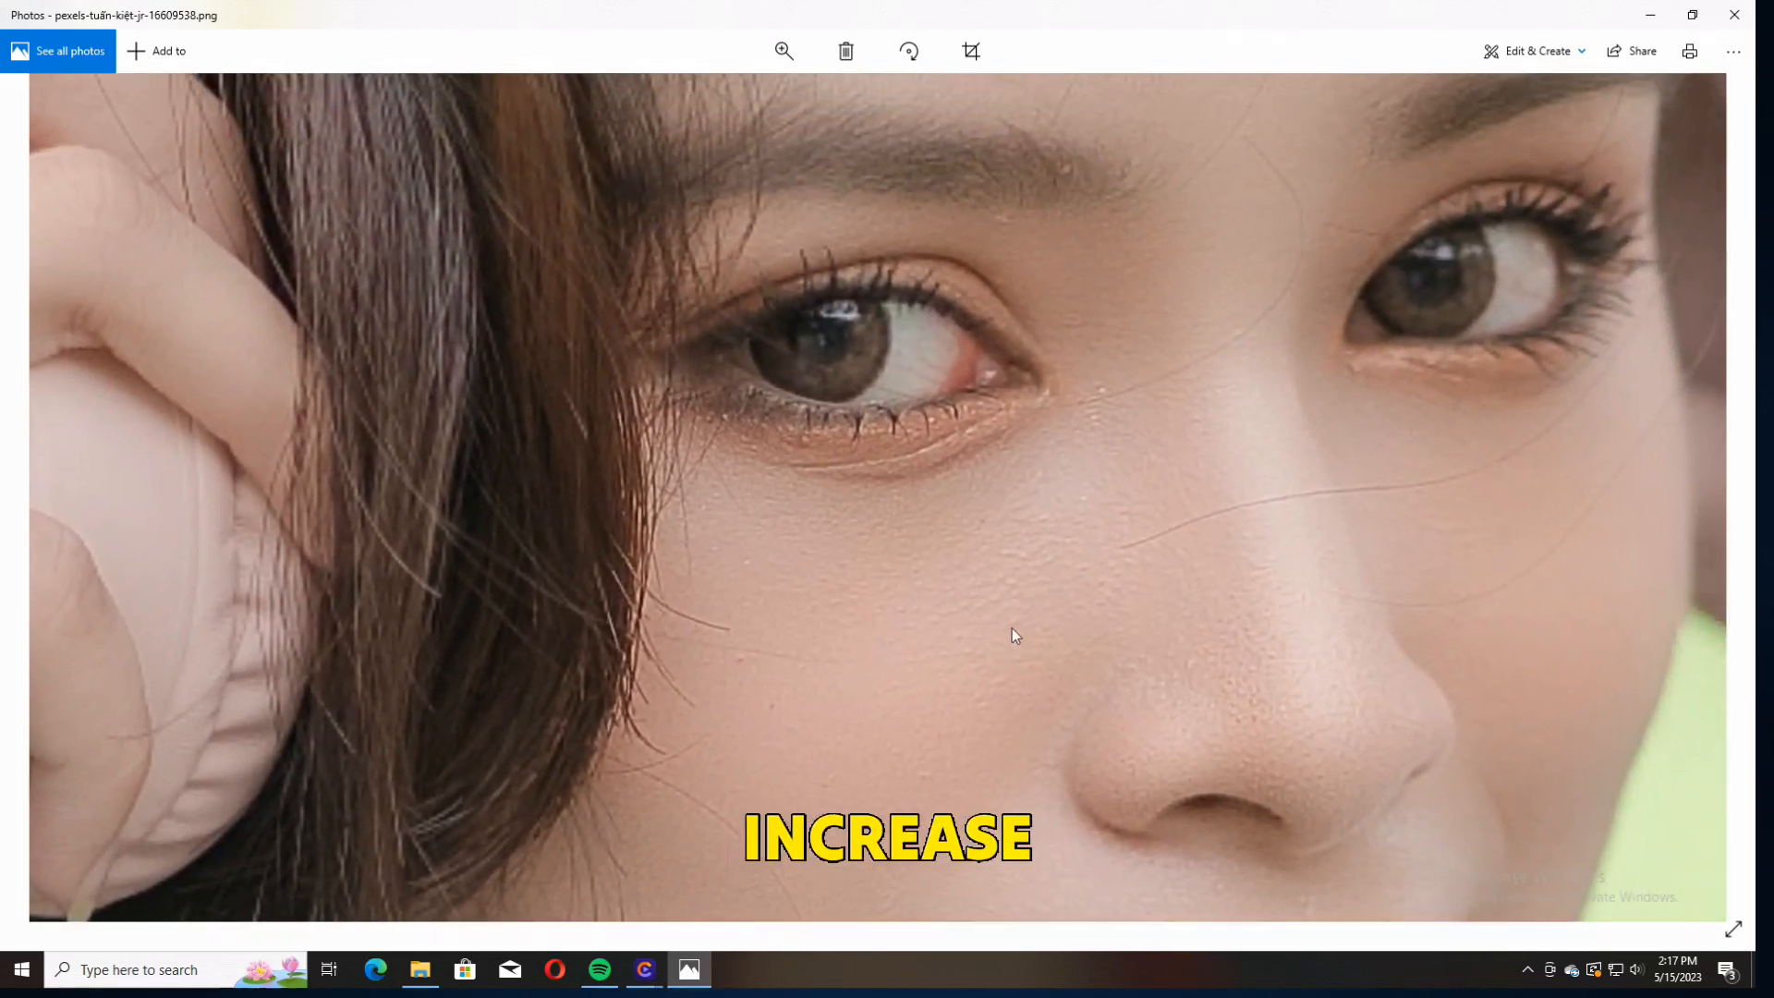
Zoom into the converted PNG in Photos to check its fine detail
left_click(783, 52)
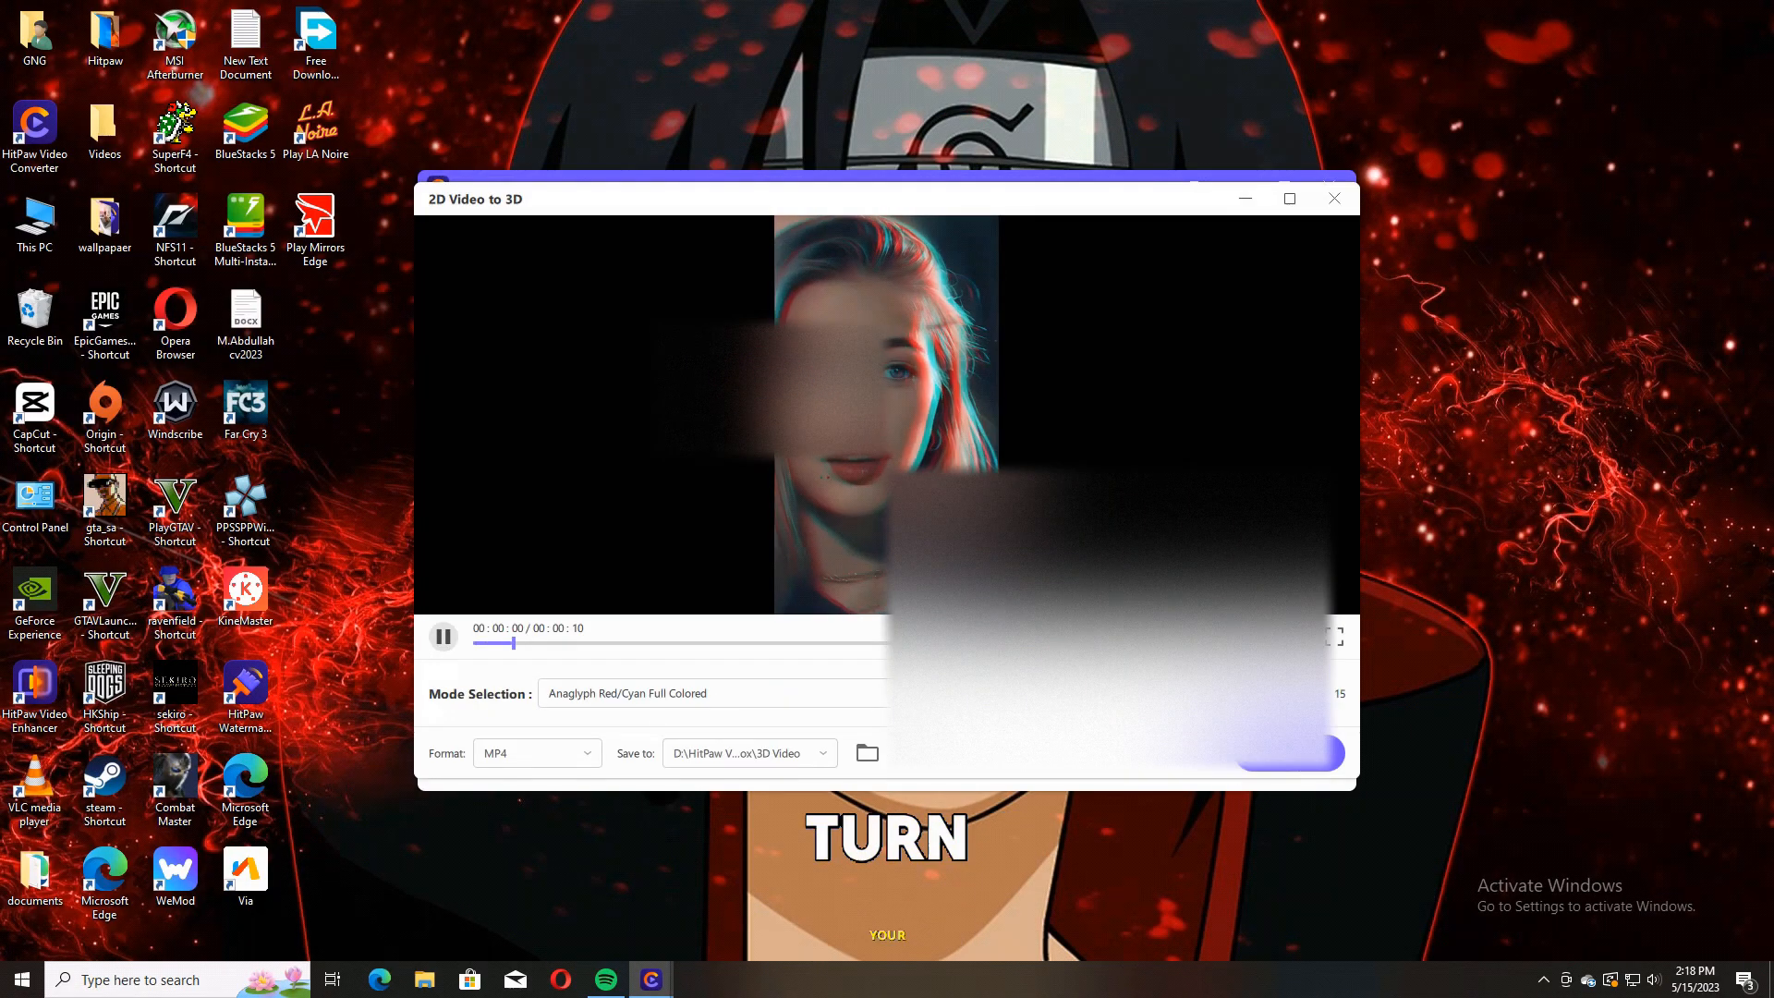
Preview the video in Anaglyph Red/Cyan Dubois, then back in Red/Cyan Full Colored, adjusting the slider
left_click(736, 692)
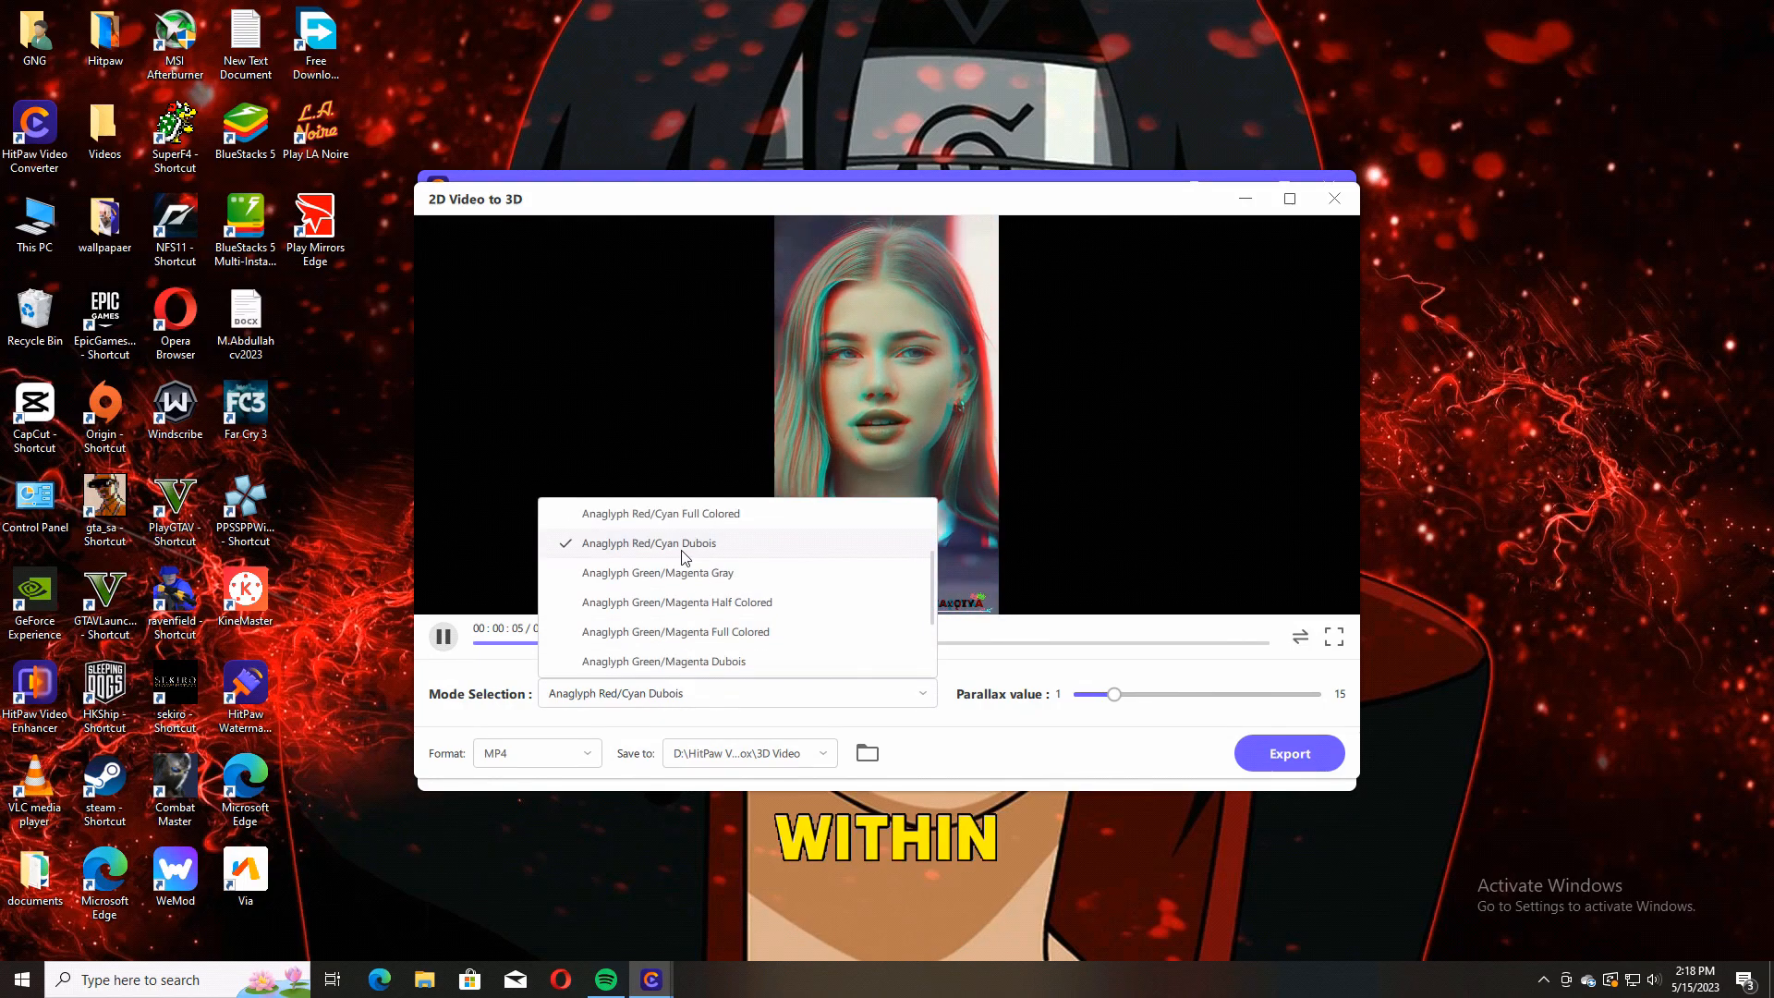
left_click(661, 511)
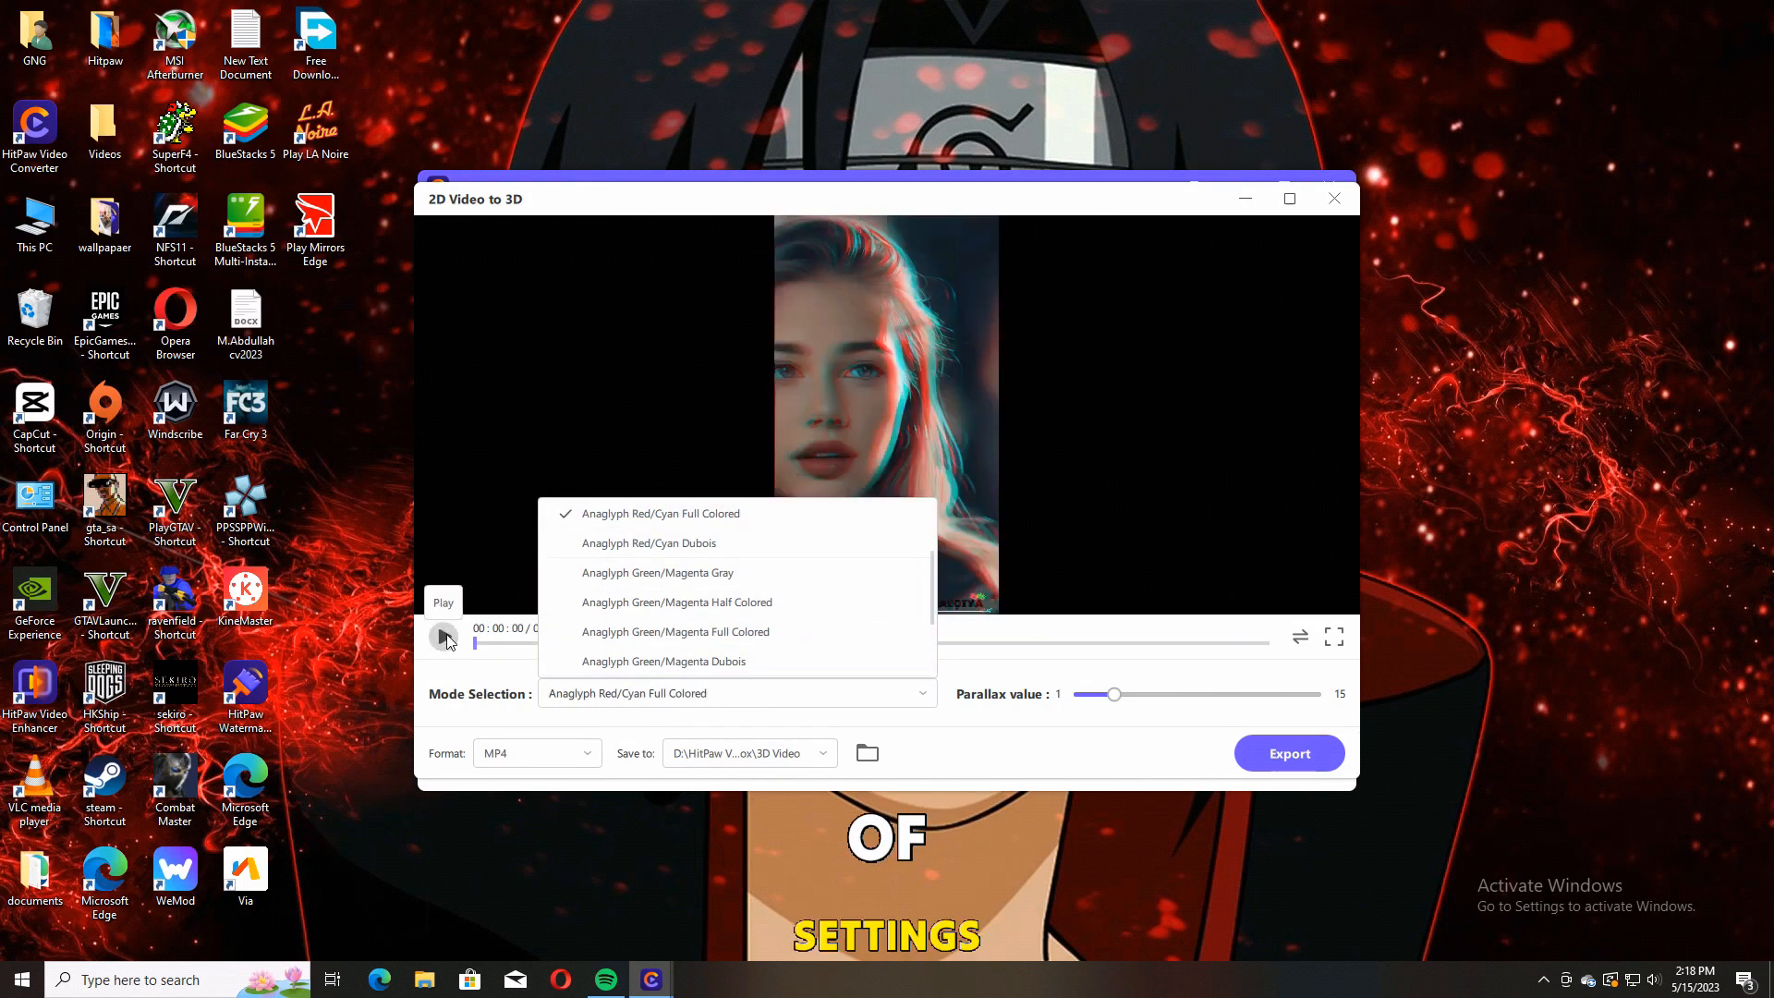
left_click_drag(1114, 693, 1243, 693)
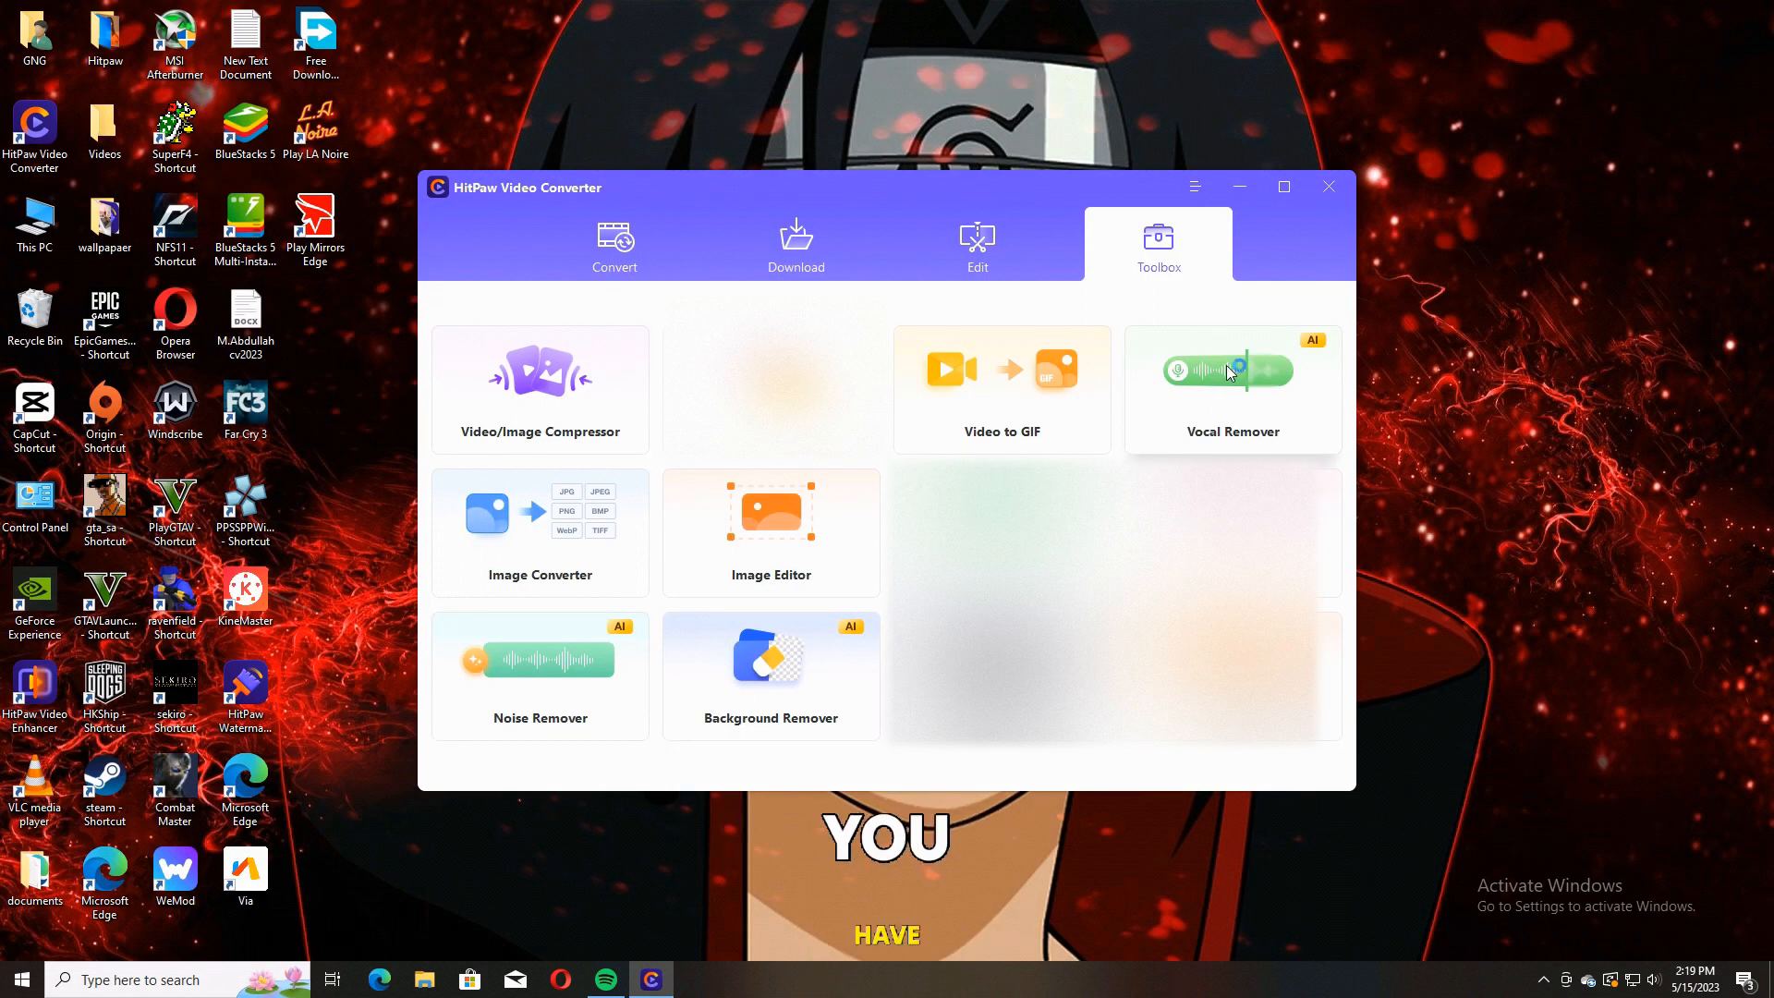
Run Vocal Remover on the hashtag-titled video and seek within the original audio waveform
left_click(1233, 369)
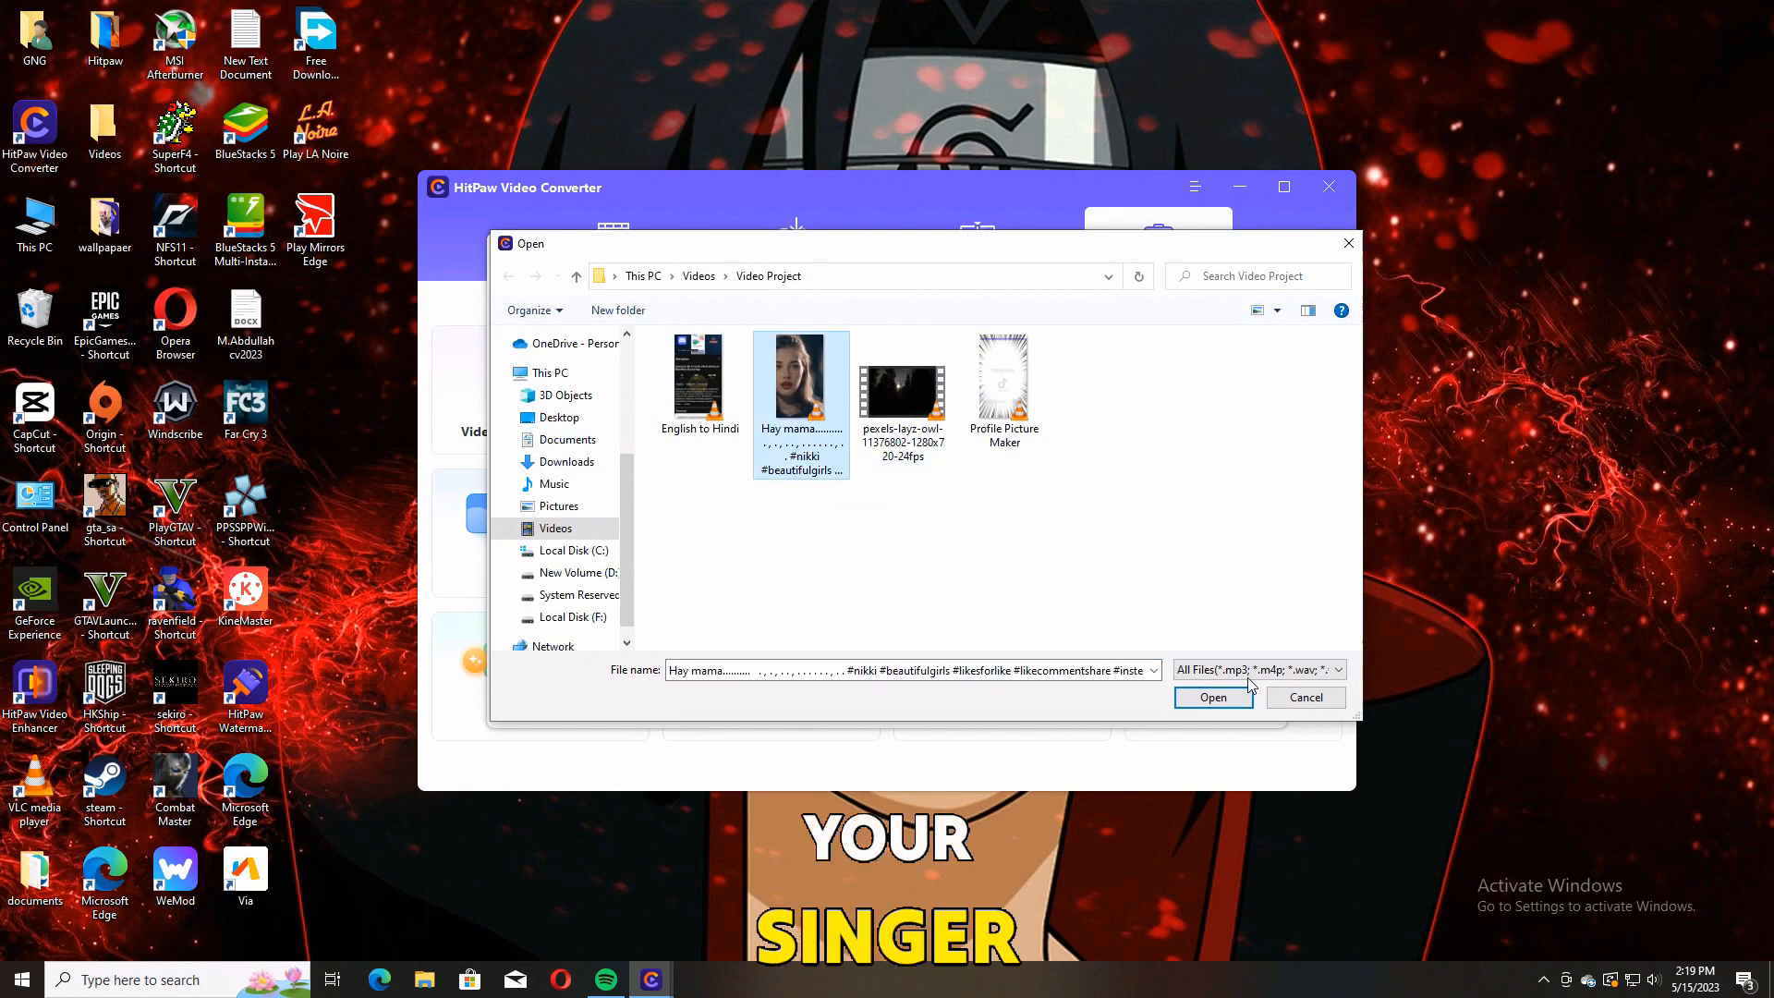
left_click(1212, 697)
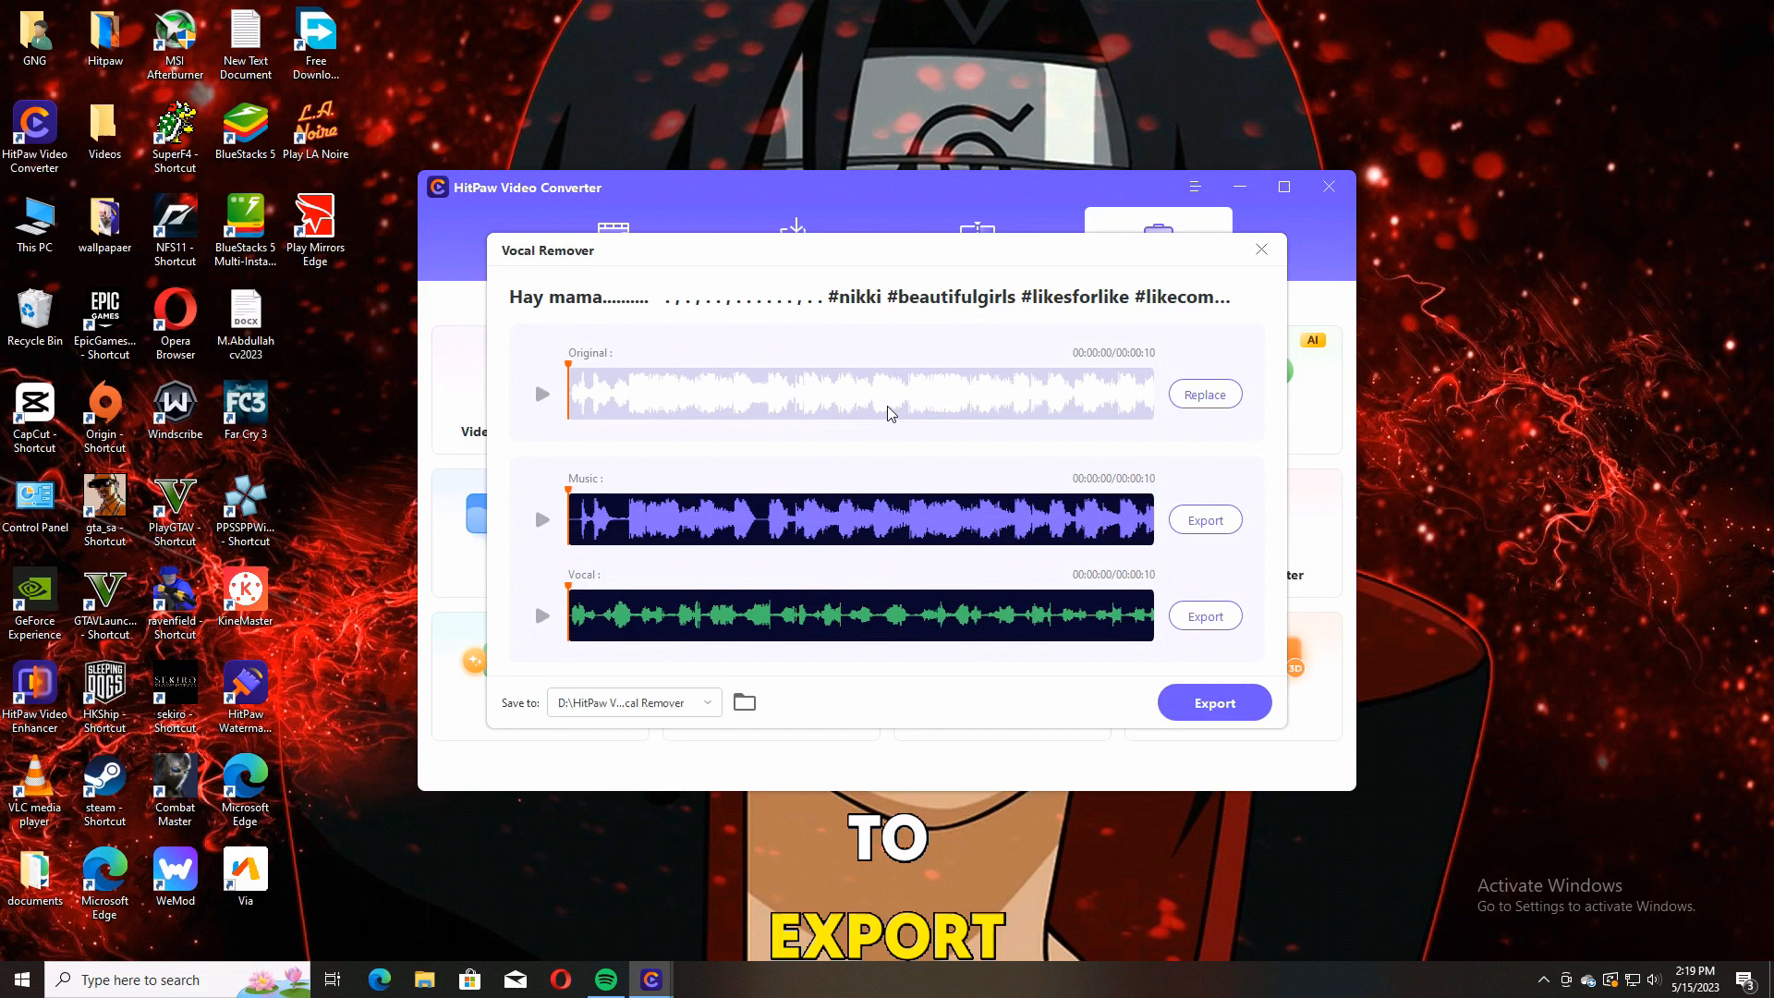
left_click(541, 519)
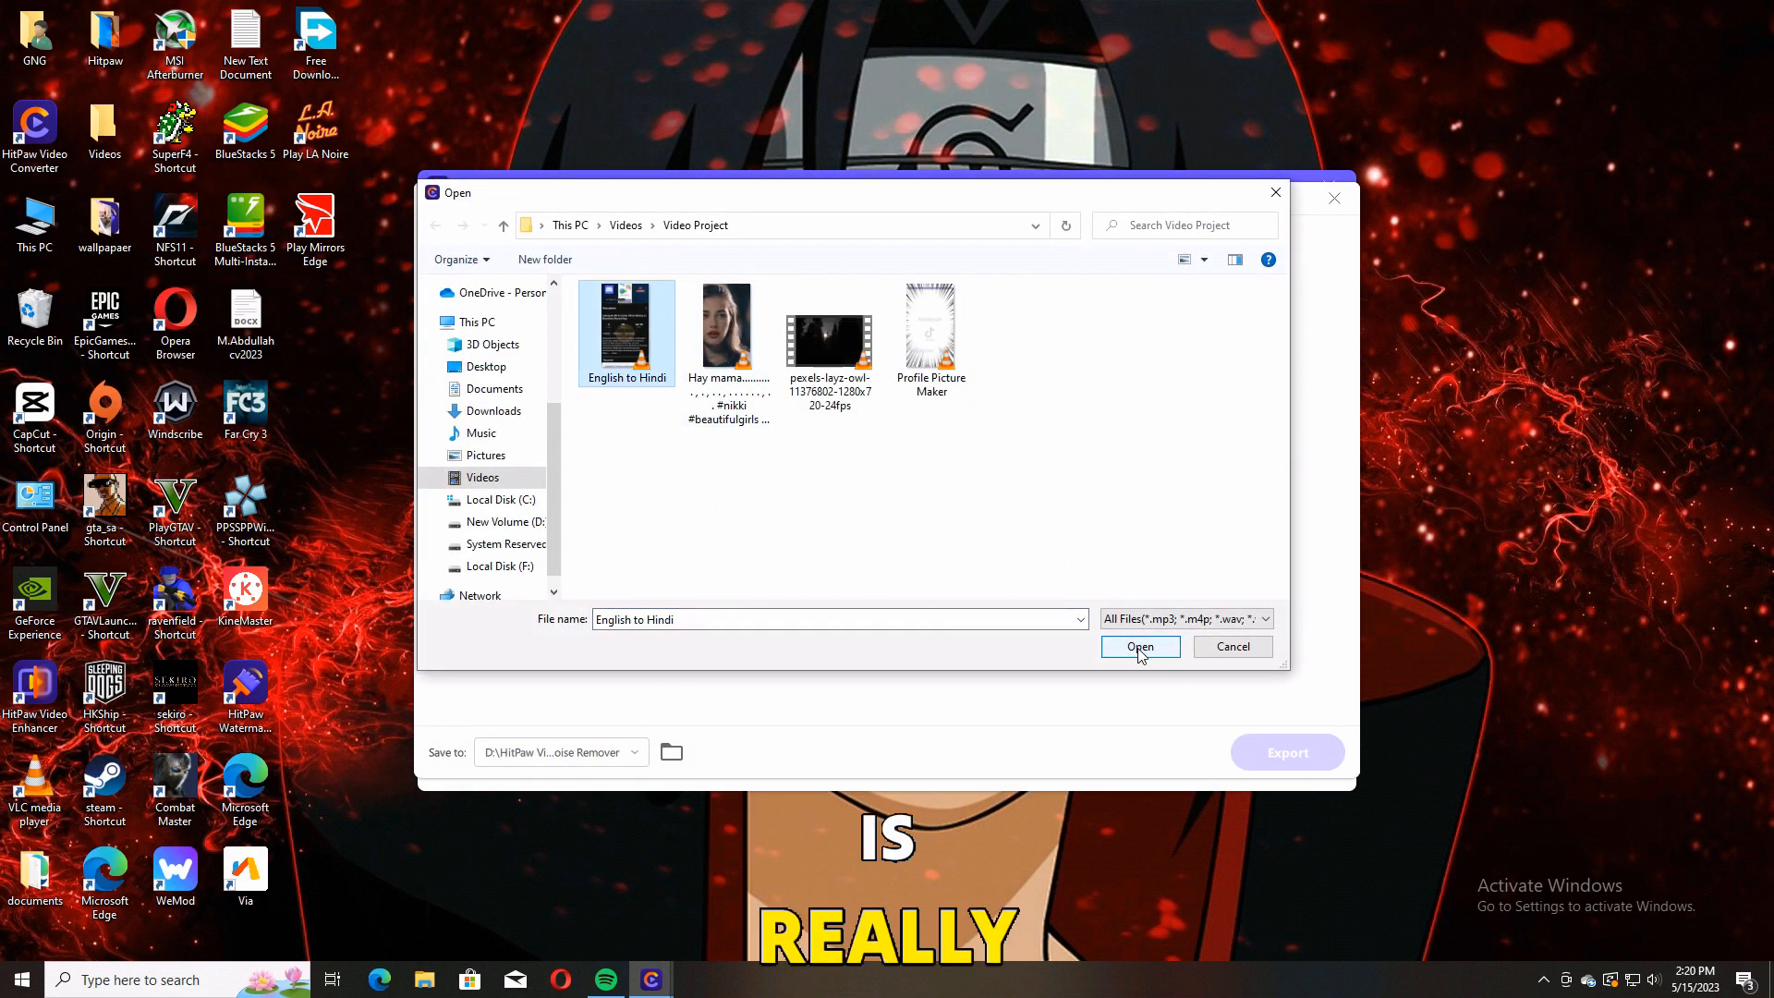
Denoise the English to Hindi video in Noise Remover and toggle After/Before to compare
left_click(1138, 647)
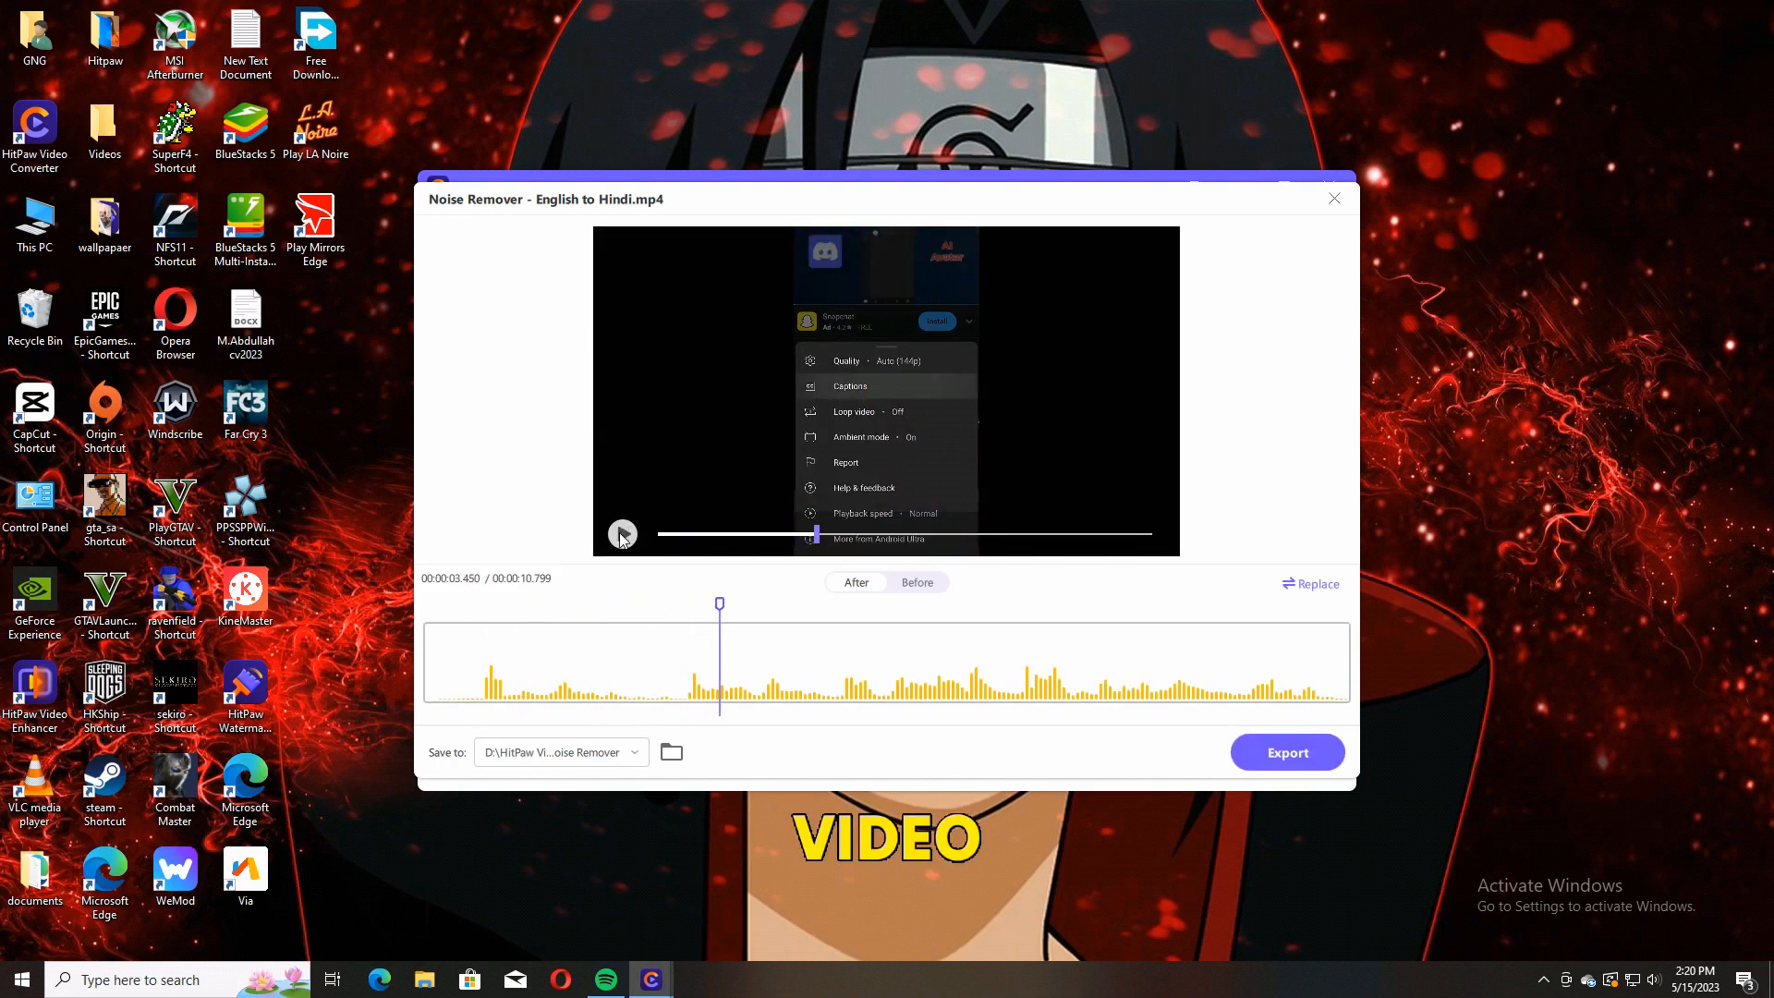
left_click(855, 582)
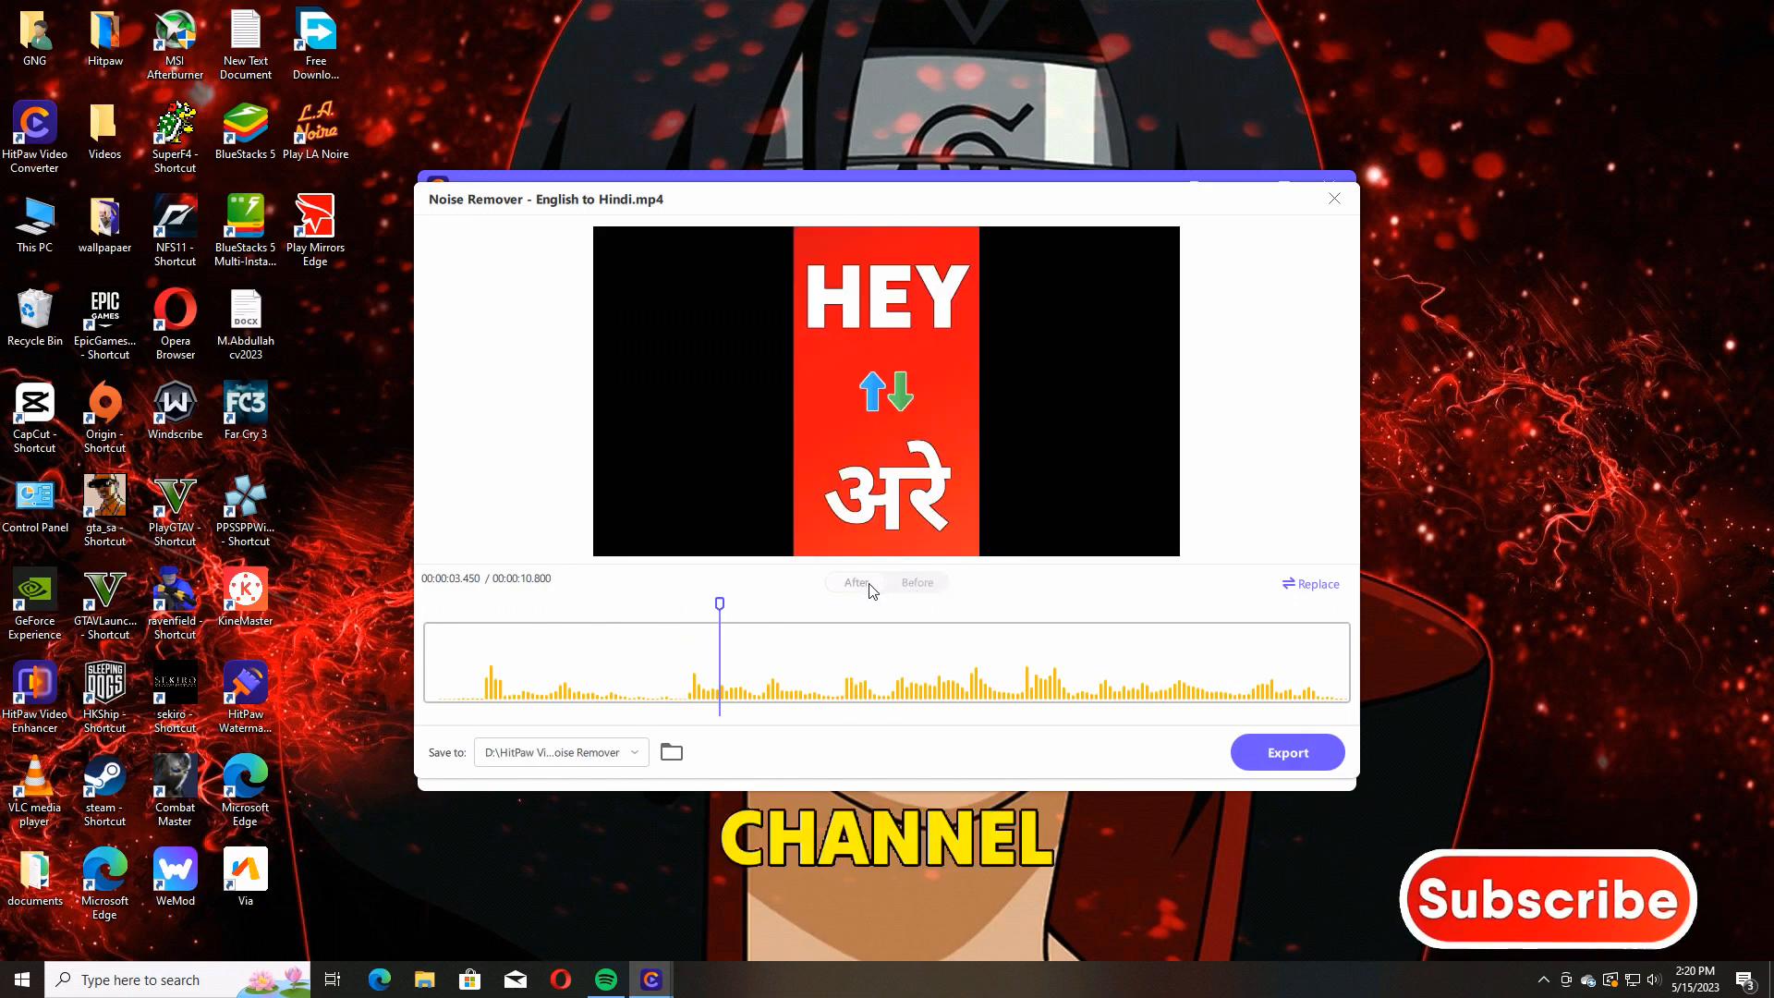